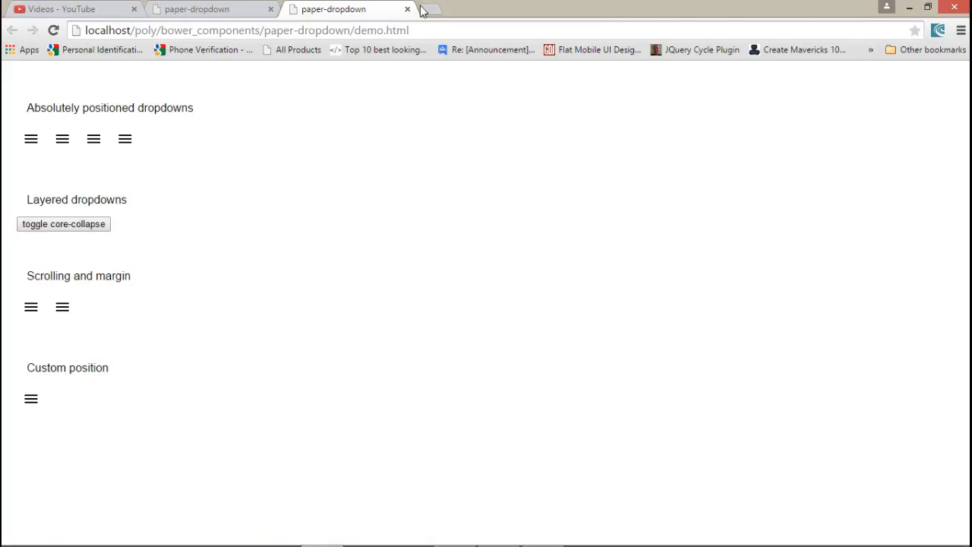
# - Load the localhost poly demo page and pick India from the first country dropdown
pyautogui.click(431, 9)
pyautogui.write('localhost/poly/')
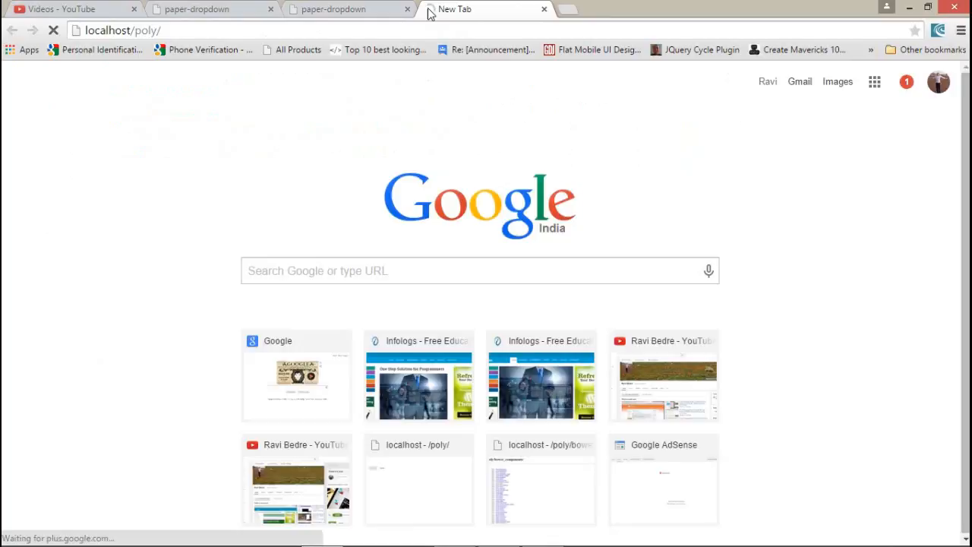
pyautogui.click(420, 465)
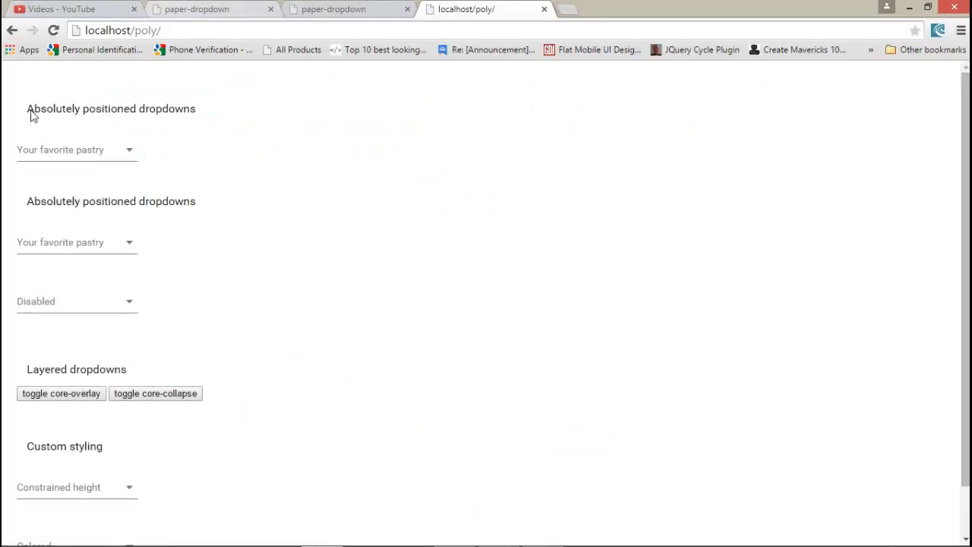
pyautogui.click(76, 150)
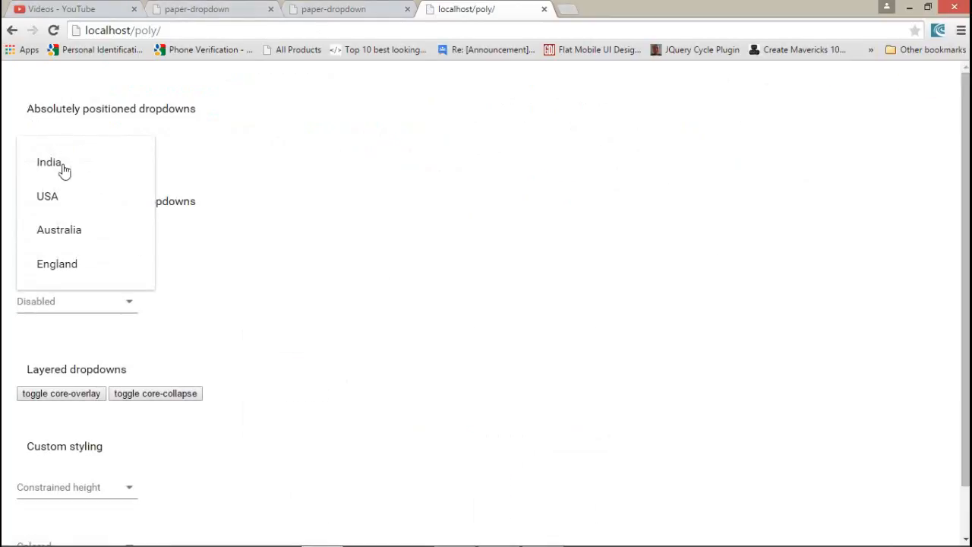
pyautogui.click(49, 161)
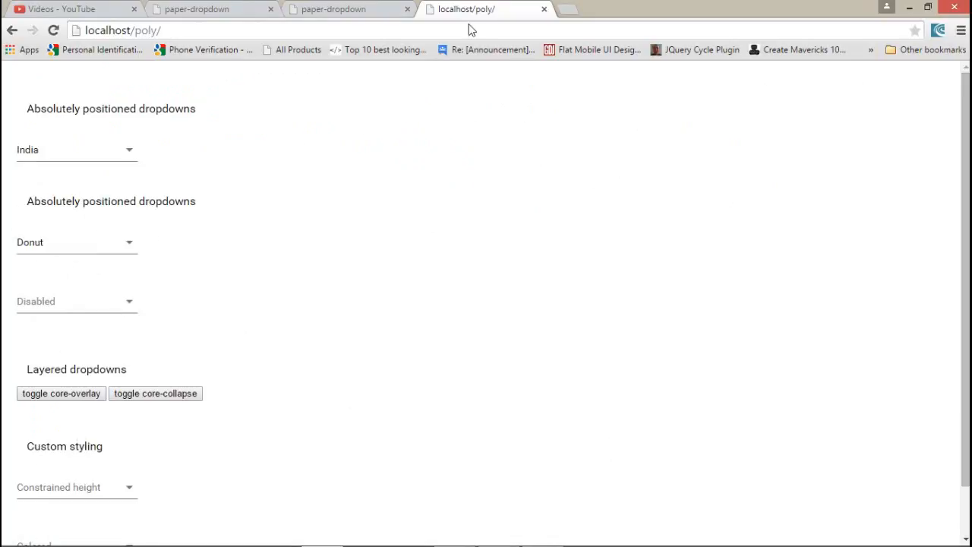
pyautogui.click(349, 9)
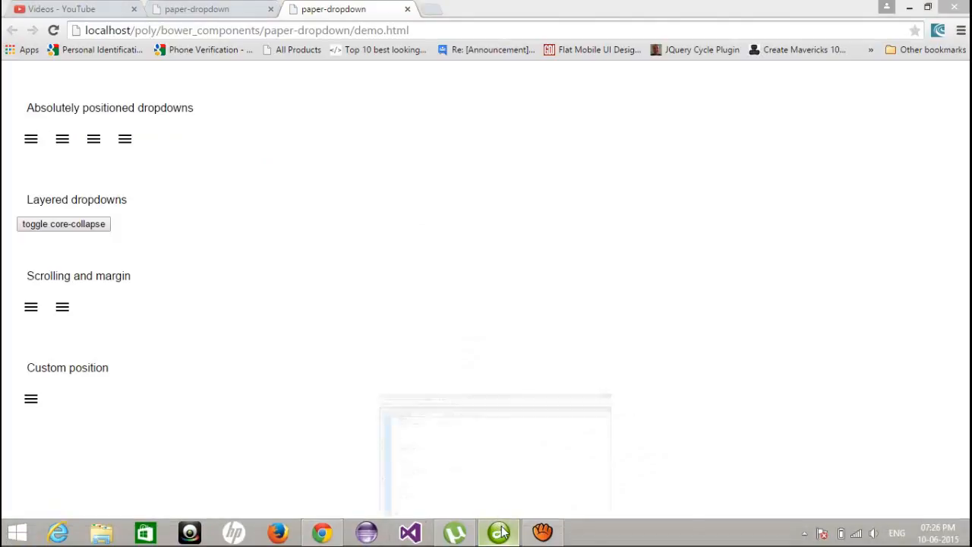
# - Show demo.html in the code editor scrolled to its head imports for webcomponents, core-collapse, core-icons and paper-icon-button
pyautogui.click(498, 532)
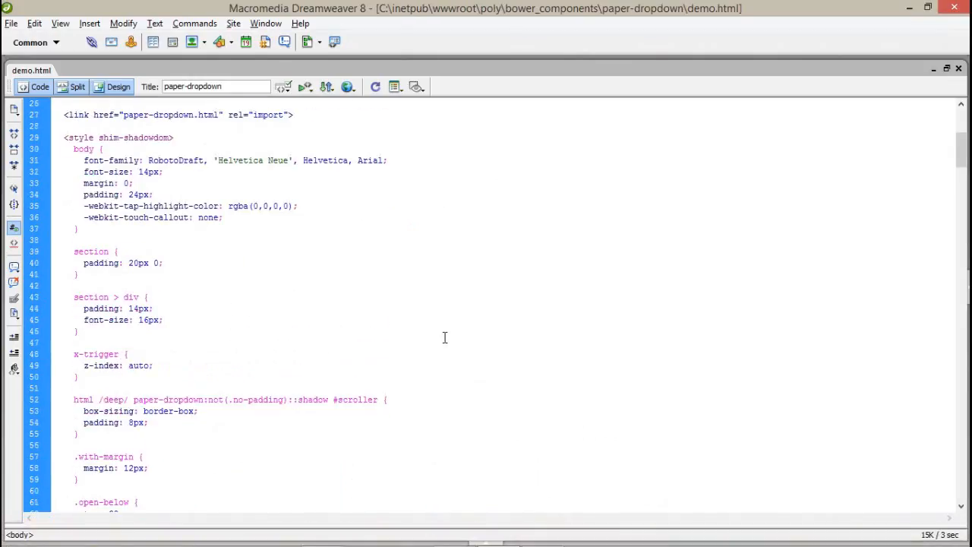
pyautogui.scroll(3)
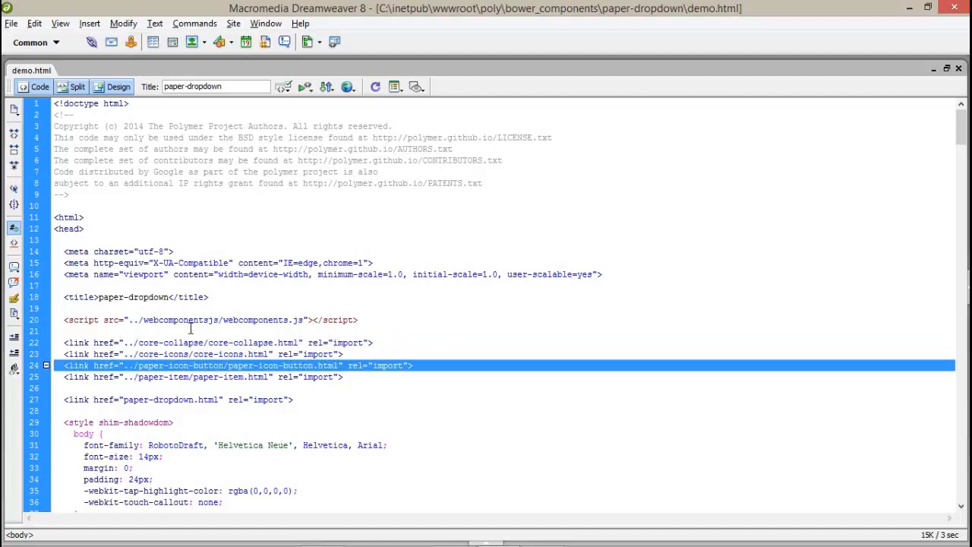
pyautogui.click(203, 377)
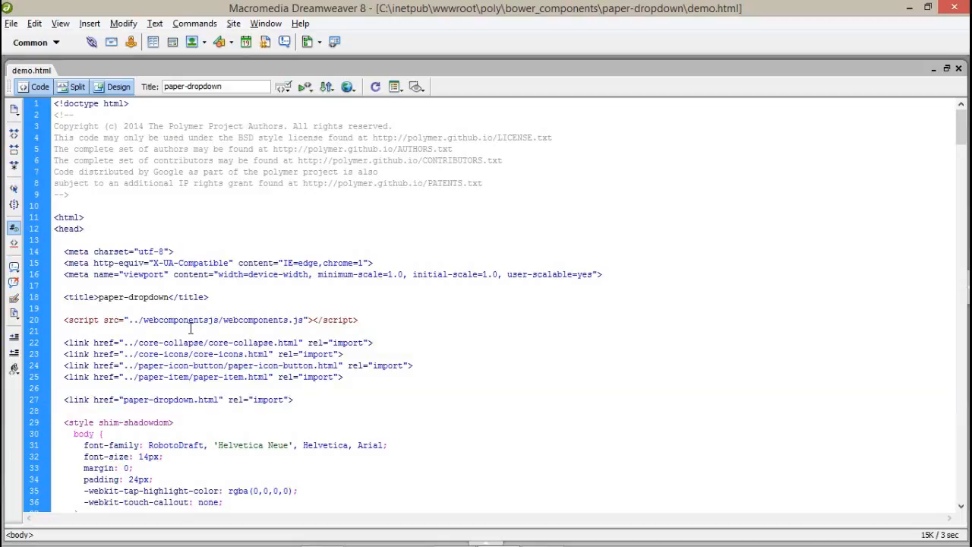
pyautogui.scroll(-3)
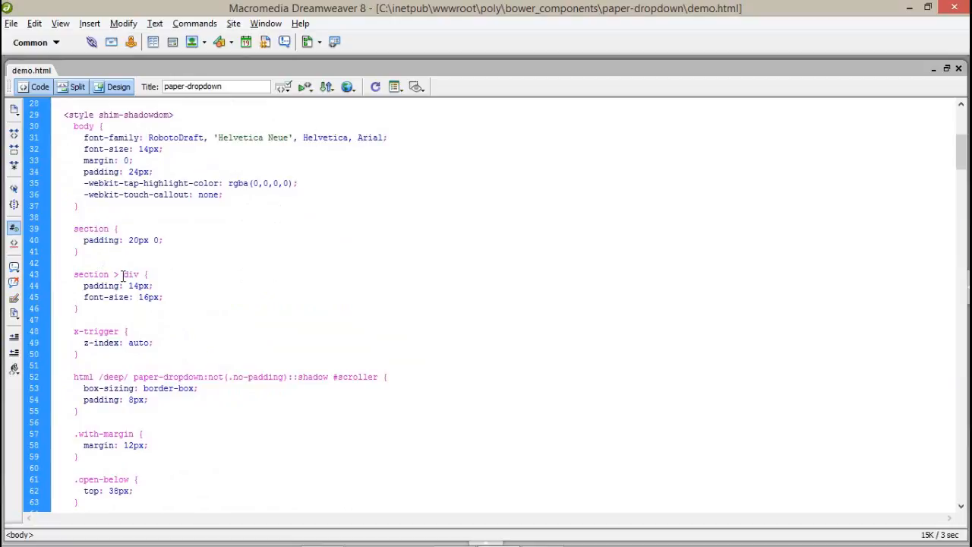
pyautogui.scroll(-3)
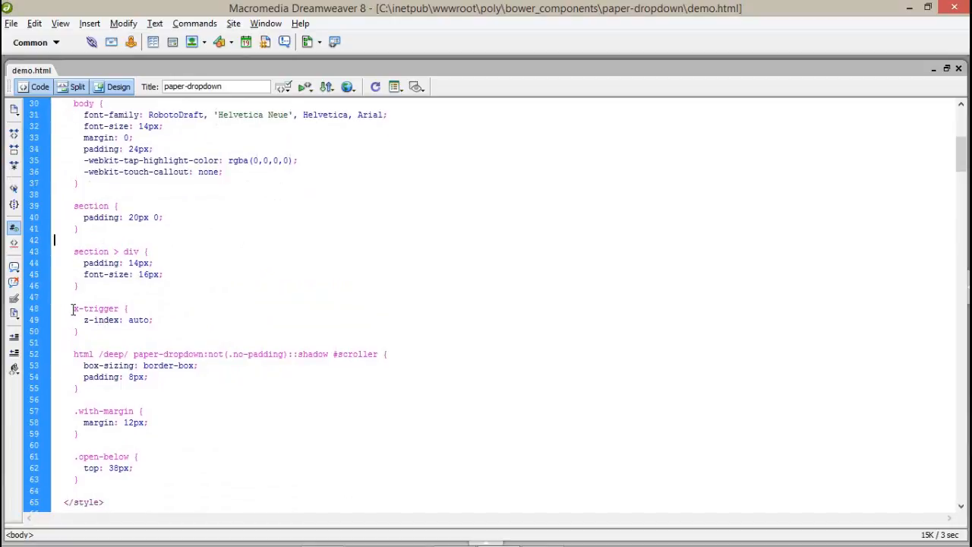
pyautogui.doubleClick(96, 308)
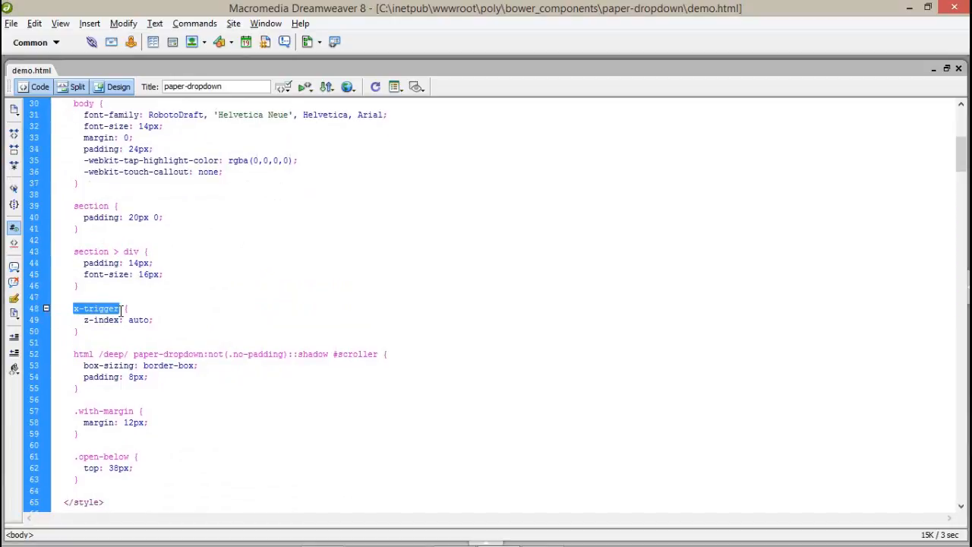
pyautogui.scroll(-3)
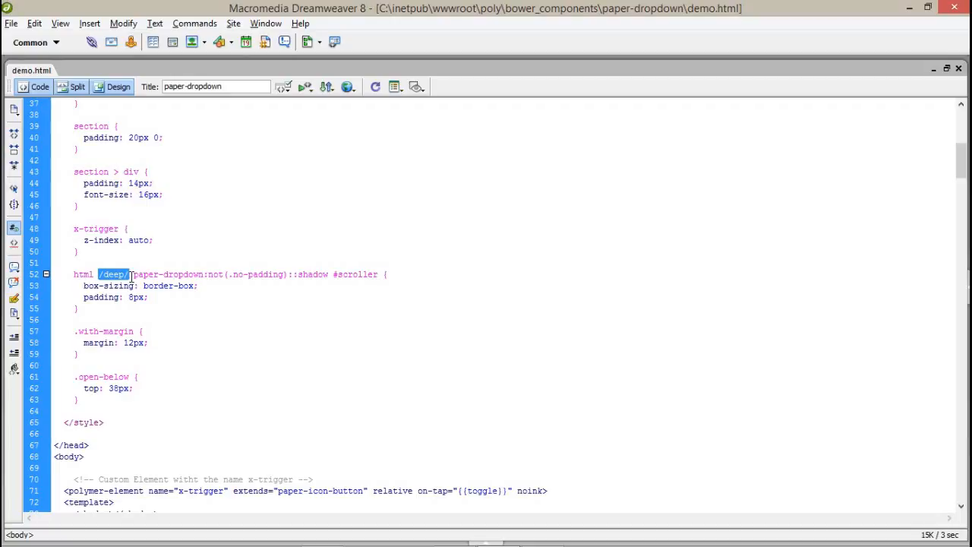
pyautogui.click(128, 274)
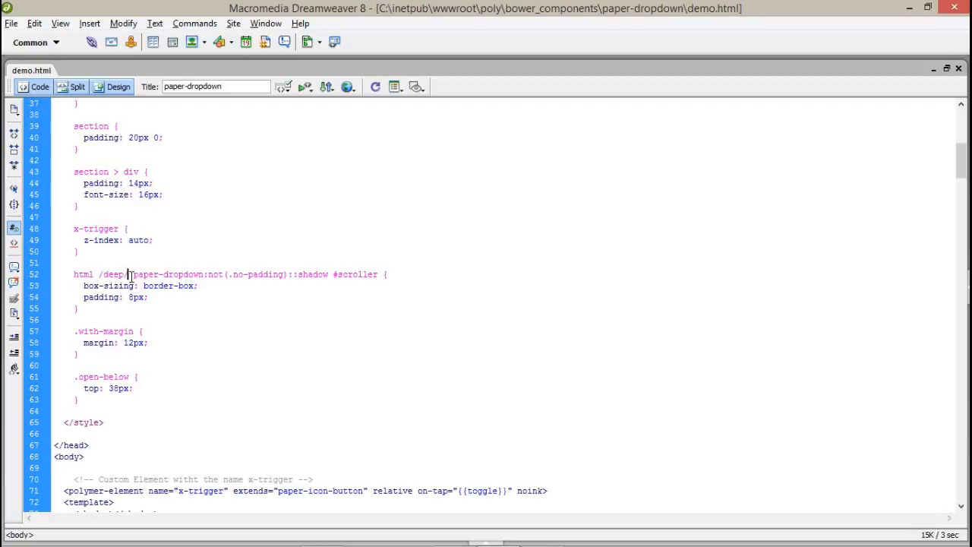
pyautogui.scroll(-3)
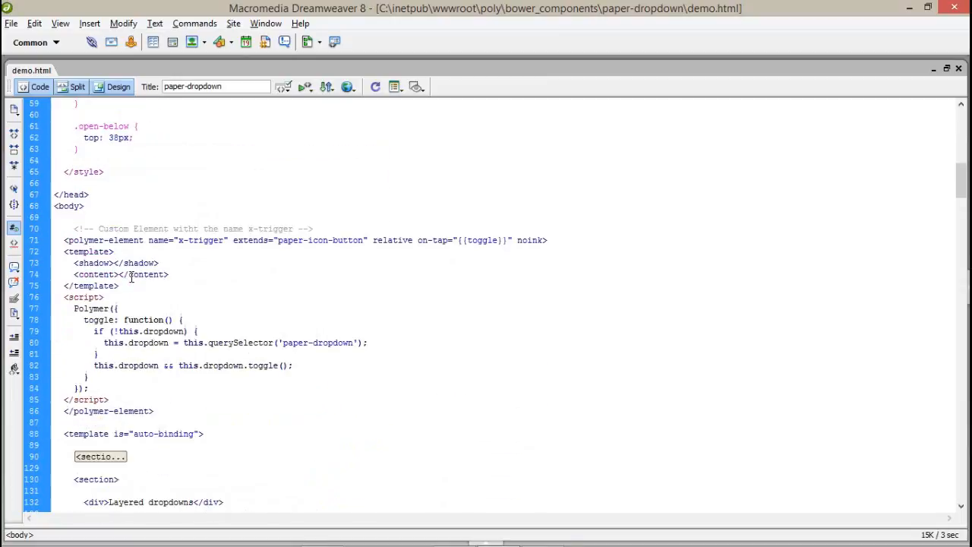
pyautogui.scroll(-3)
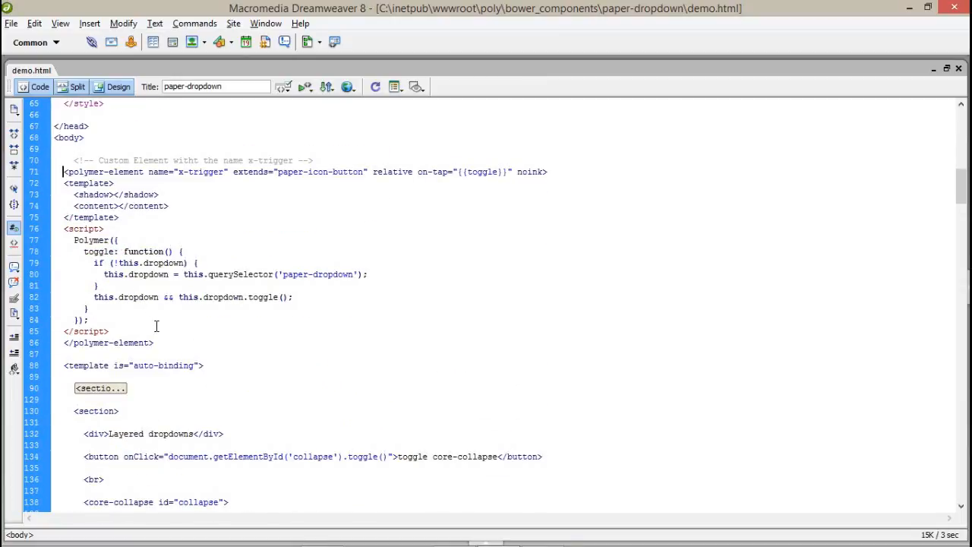
pyautogui.moveTo(64, 172); pyautogui.dragTo(153, 343)
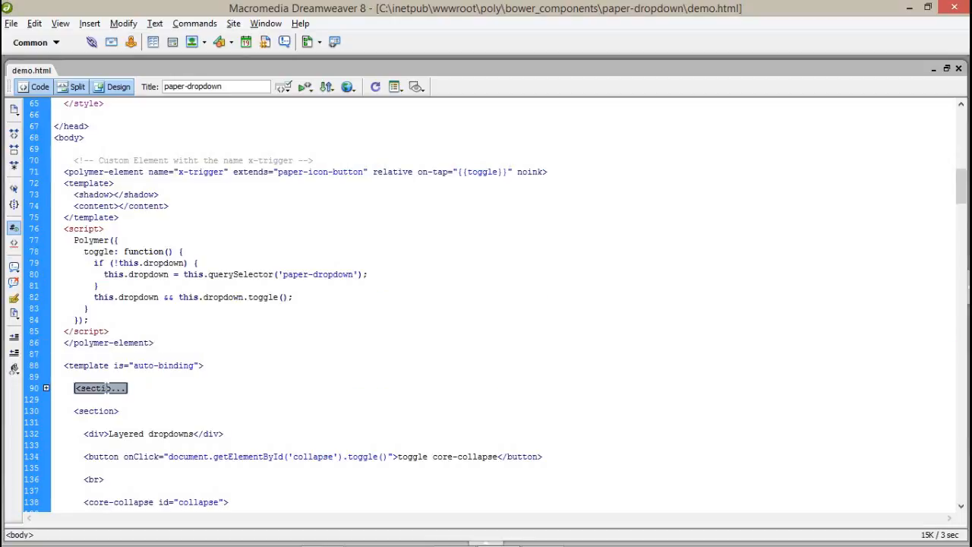
pyautogui.click(46, 388)
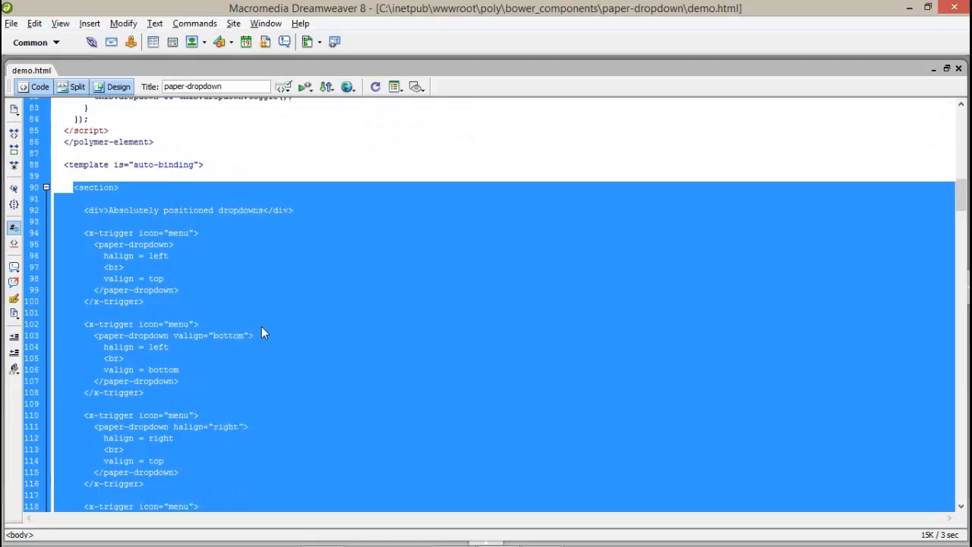
pyautogui.scroll(-3)
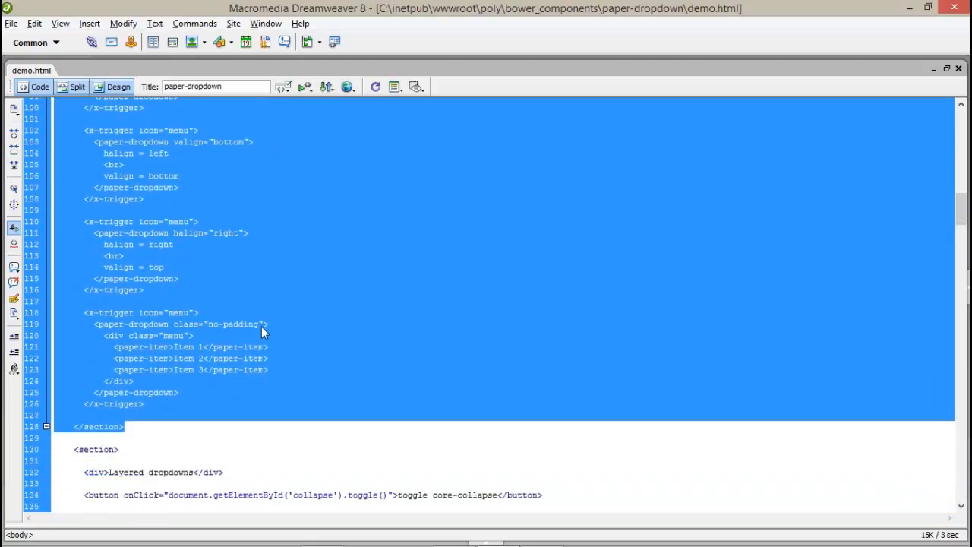
pyautogui.scroll(3)
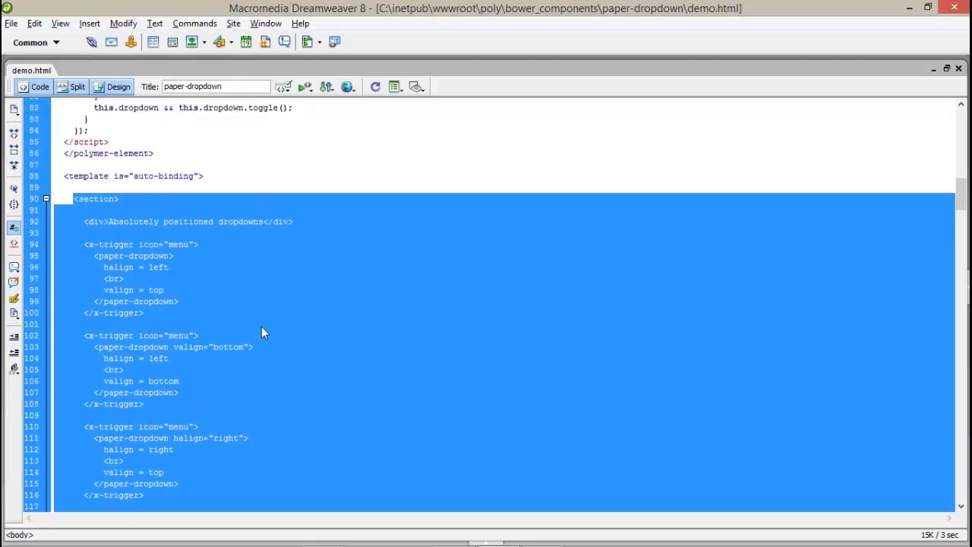
pyautogui.click(113, 206)
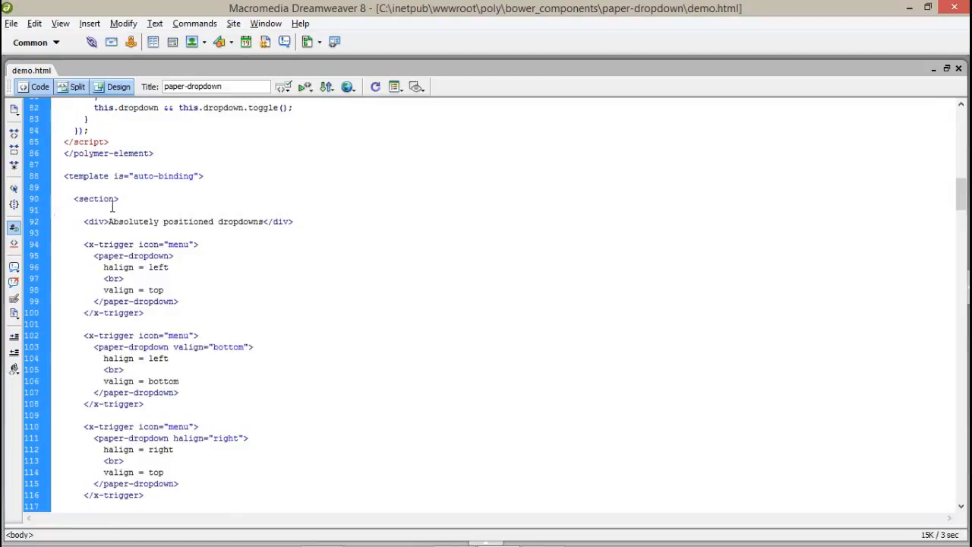
pyautogui.doubleClick(116, 176)
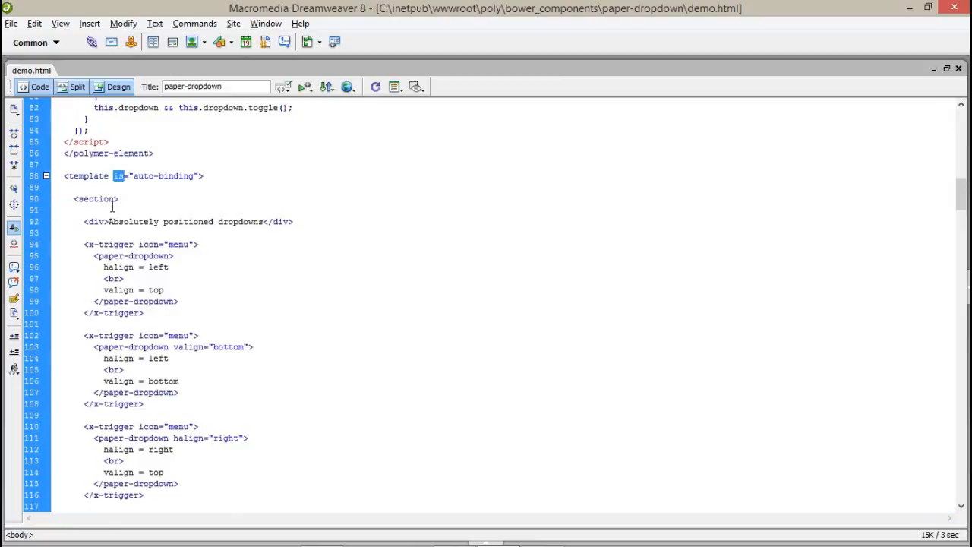
pyautogui.doubleClick(155, 176)
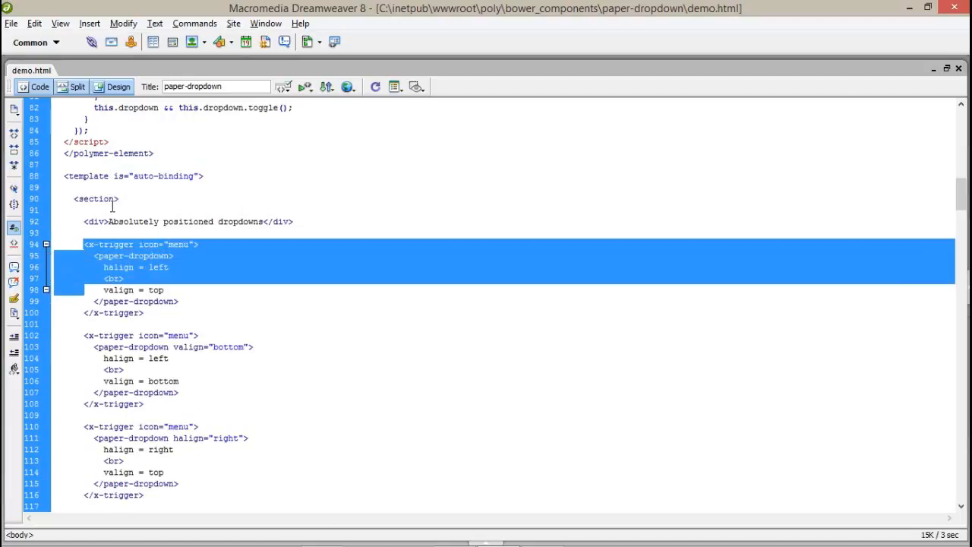
pyautogui.click(91, 243)
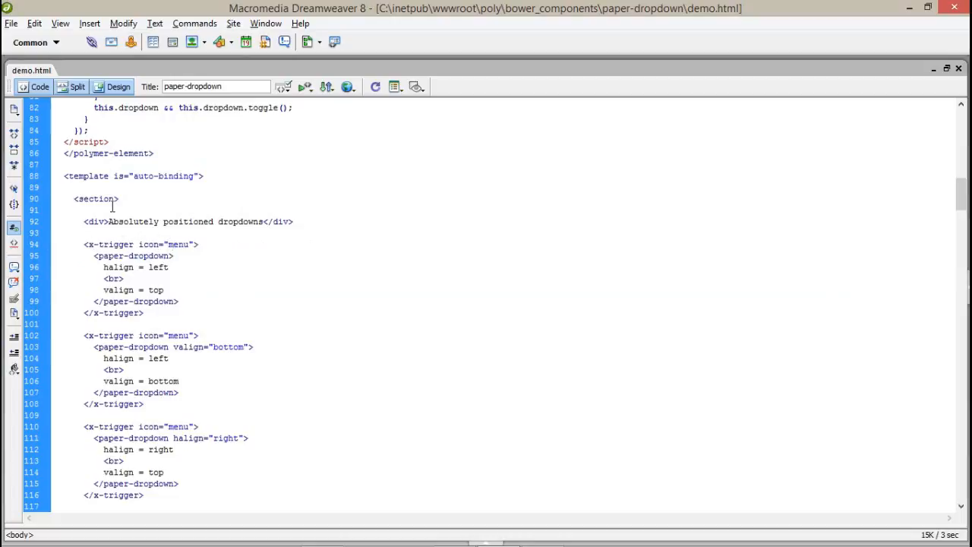
pyautogui.doubleClick(133, 255)
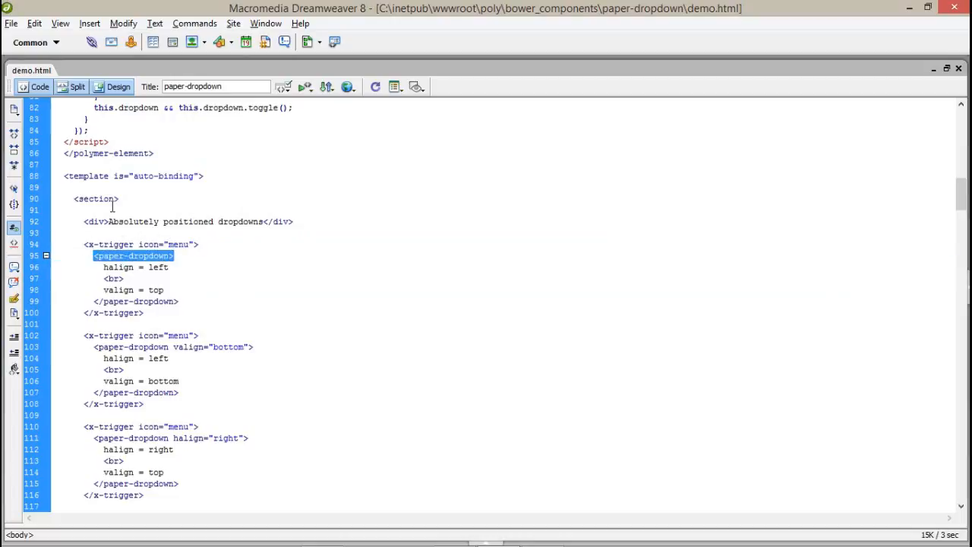
pyautogui.scroll(3)
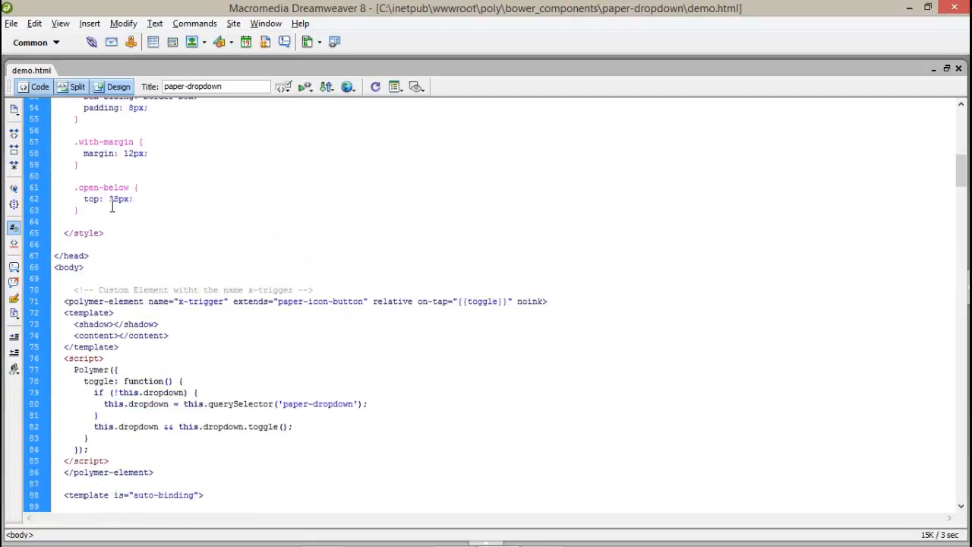
pyautogui.scroll(3)
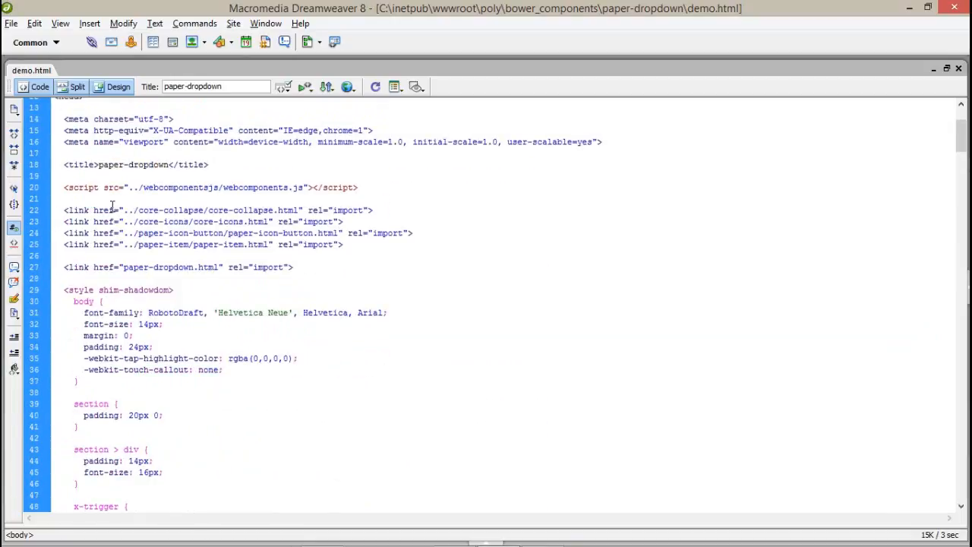
pyautogui.scroll(-3)
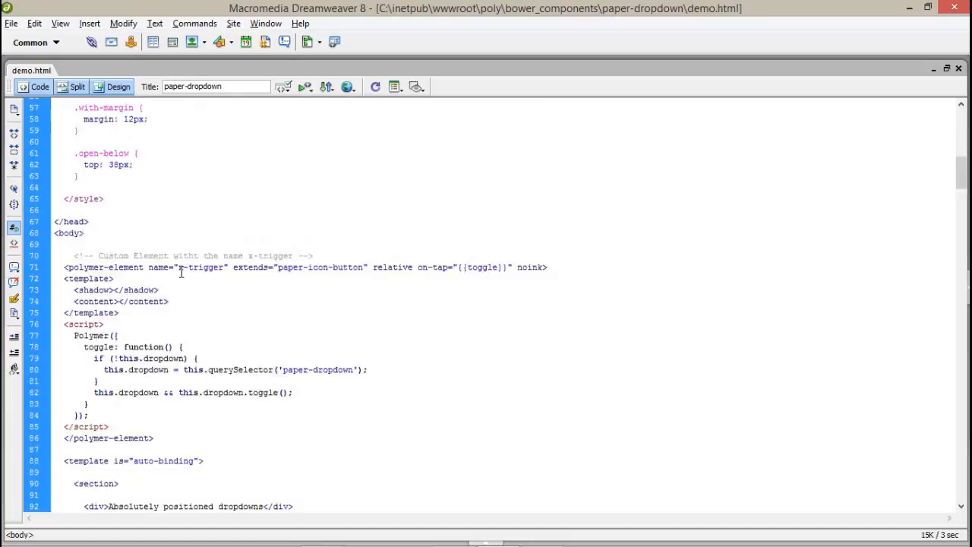
pyautogui.scroll(-3)
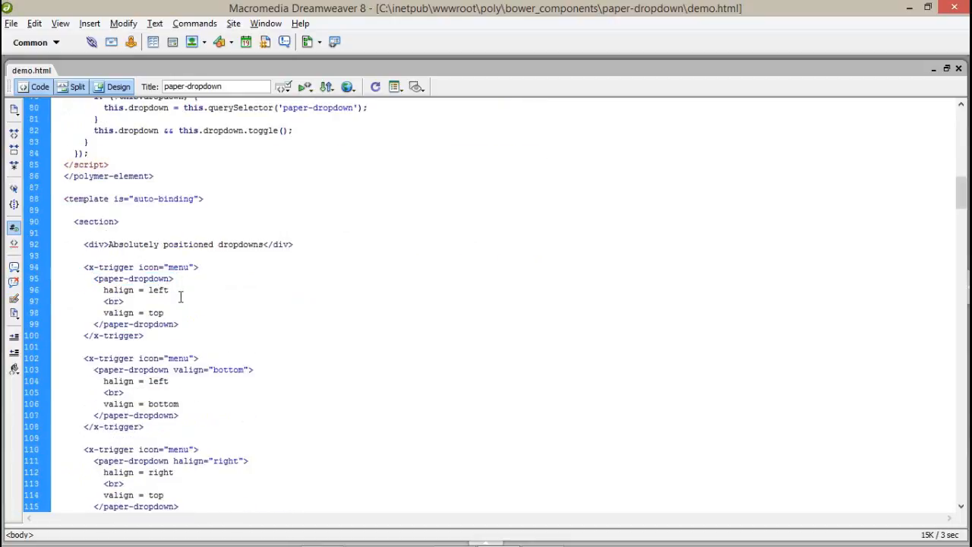
pyautogui.doubleClick(159, 290)
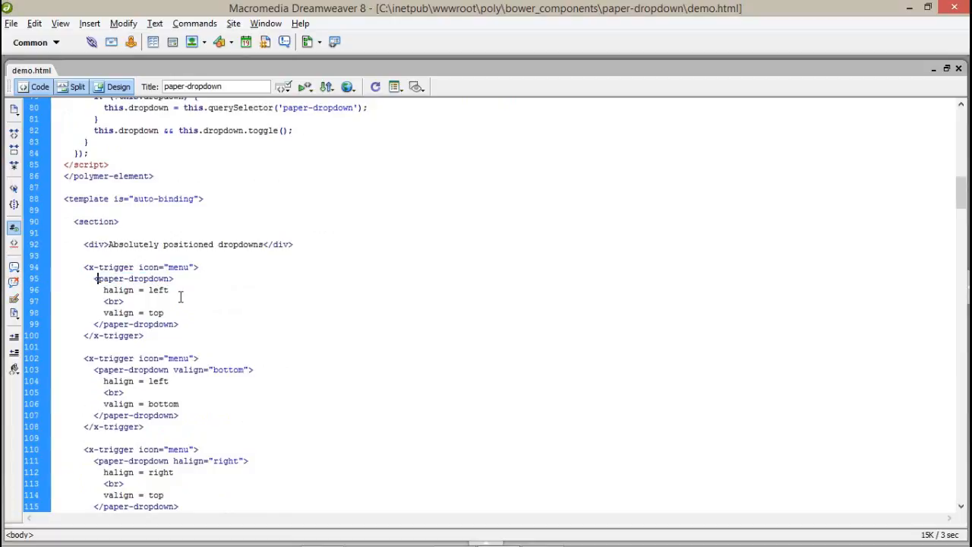
pyautogui.doubleClick(110, 268)
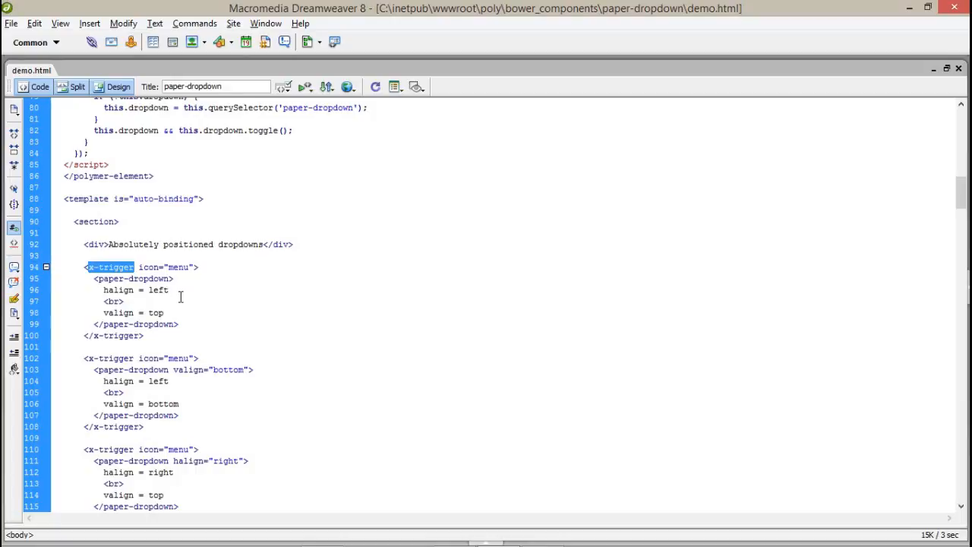
pyautogui.scroll(3)
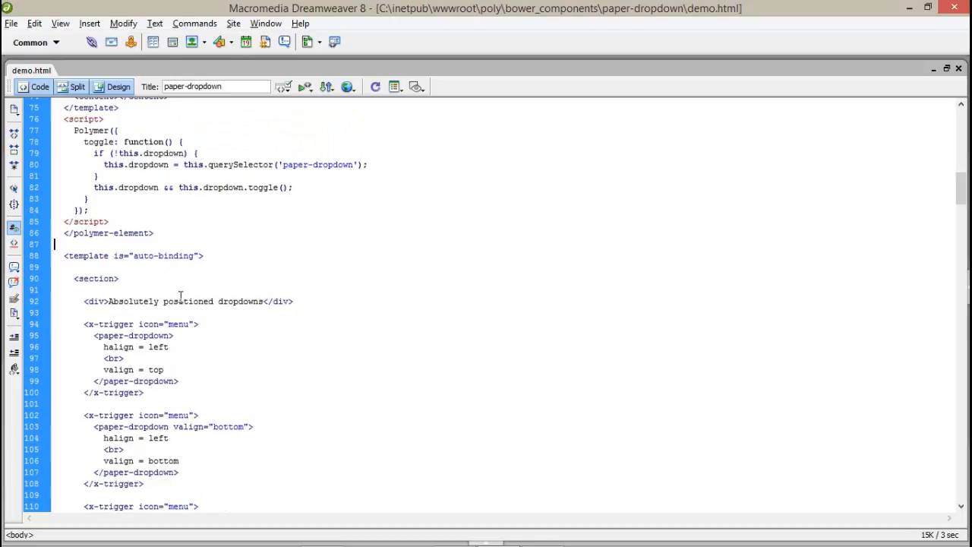
pyautogui.scroll(3)
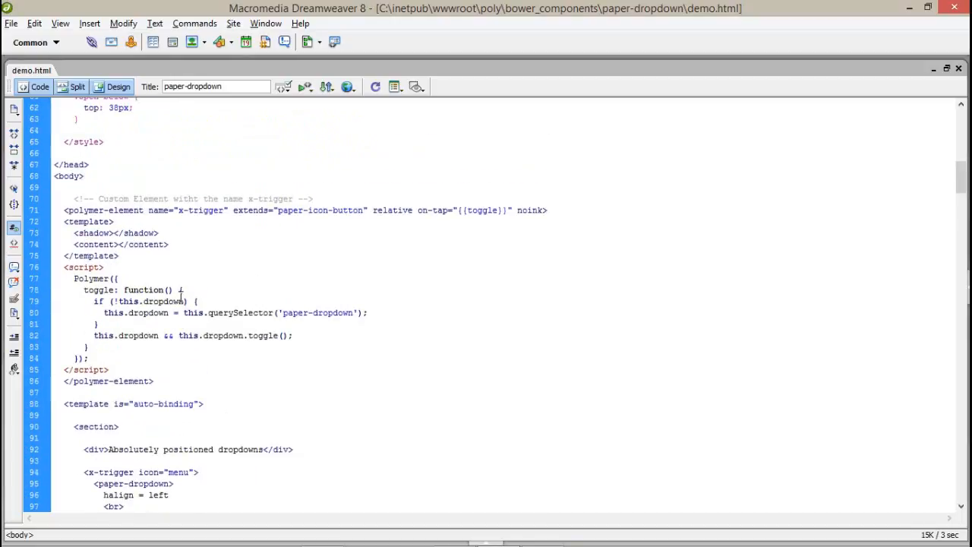
pyautogui.click(55, 392)
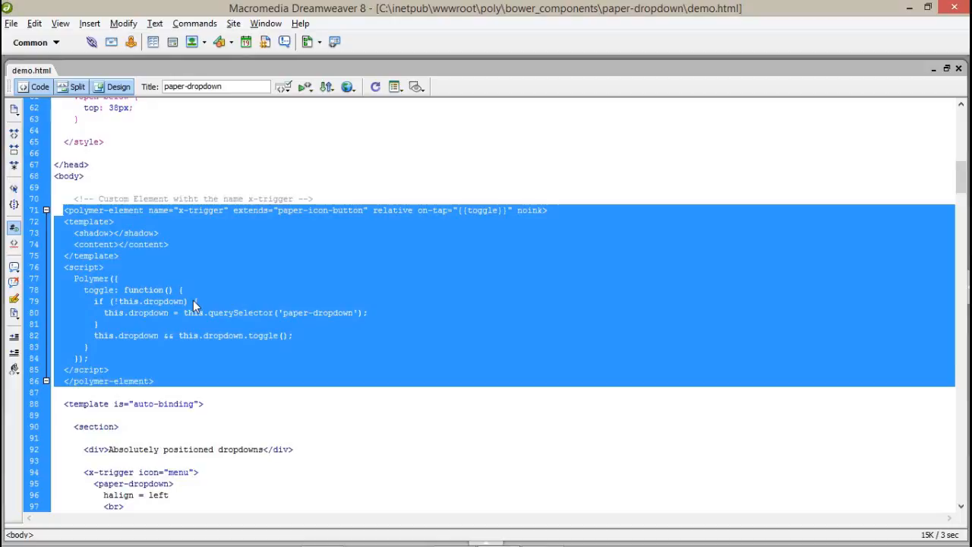
pyautogui.moveTo(95, 222)
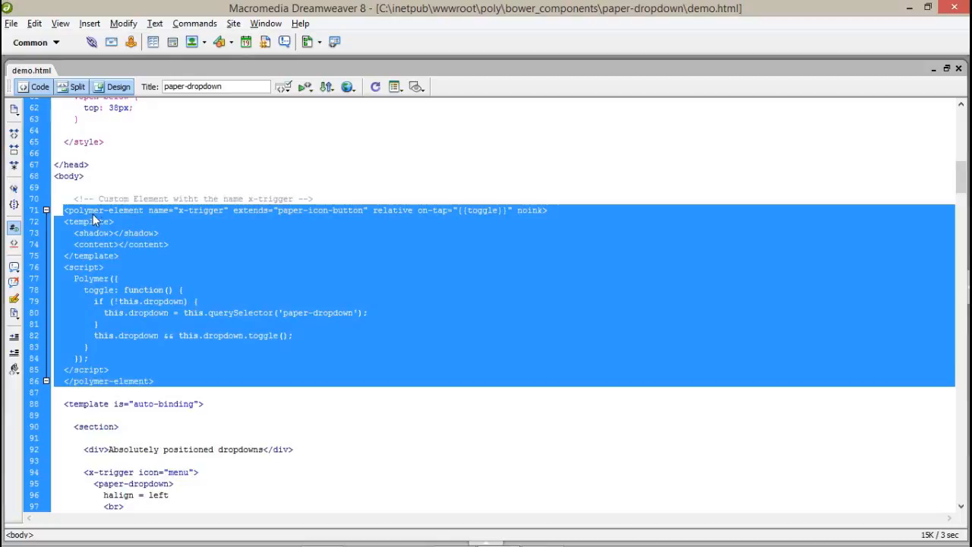
pyautogui.doubleClick(126, 210)
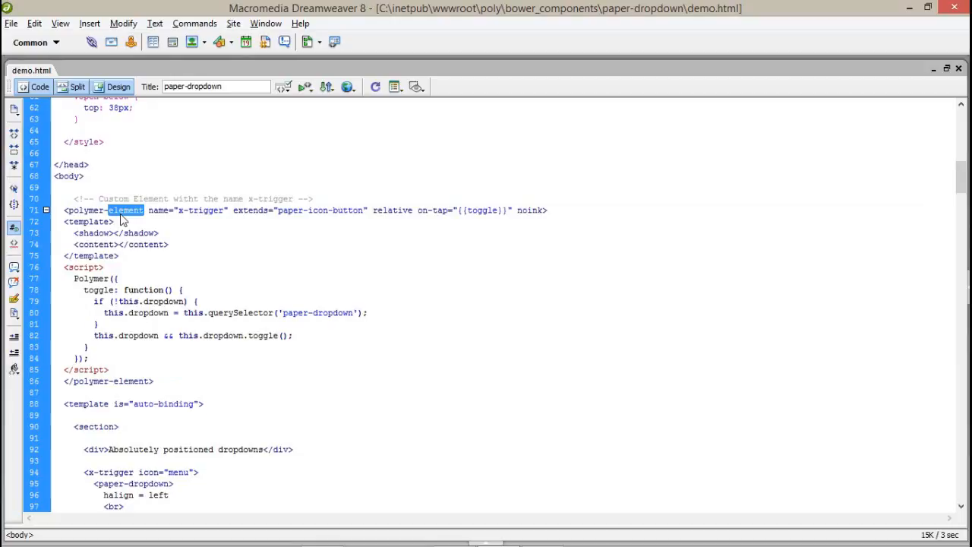
pyautogui.click(149, 209)
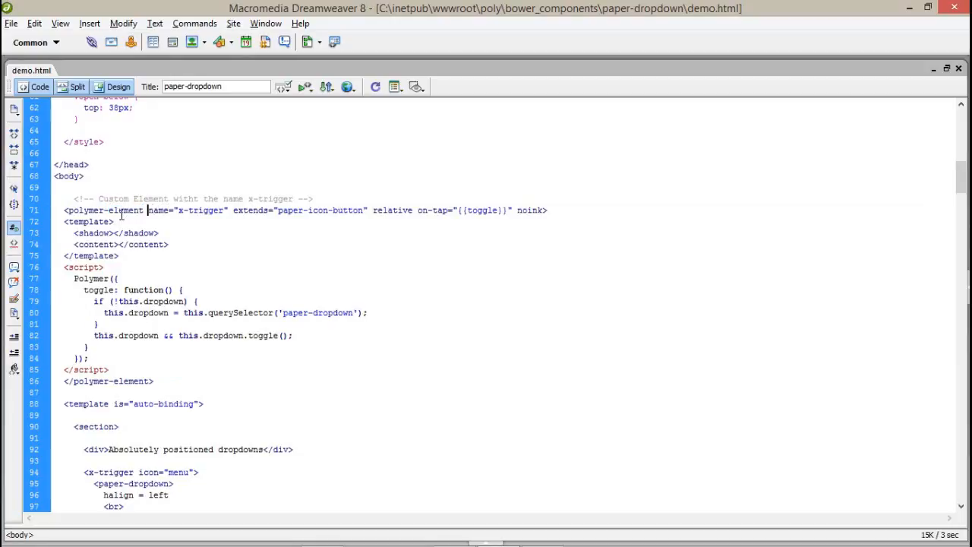
pyautogui.doubleClick(200, 210)
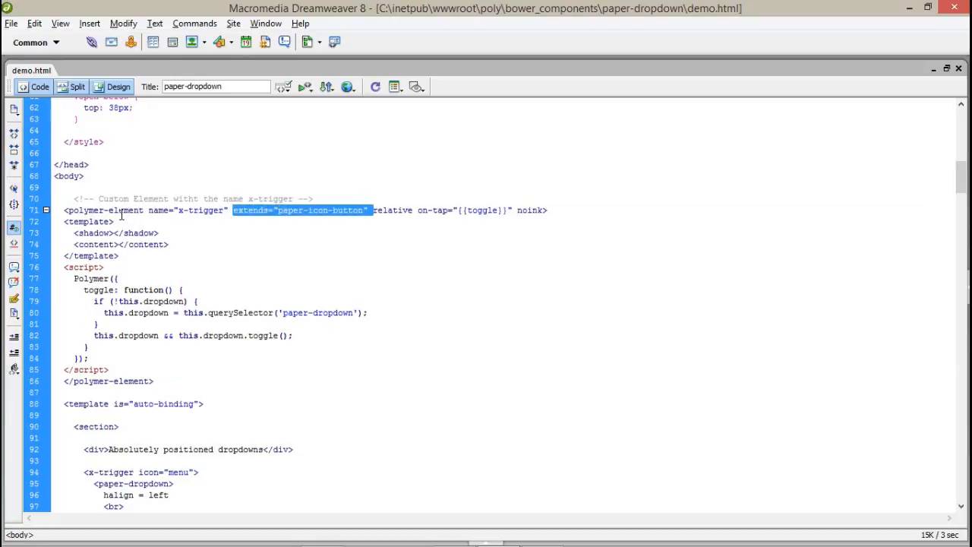
pyautogui.moveTo(306, 216)
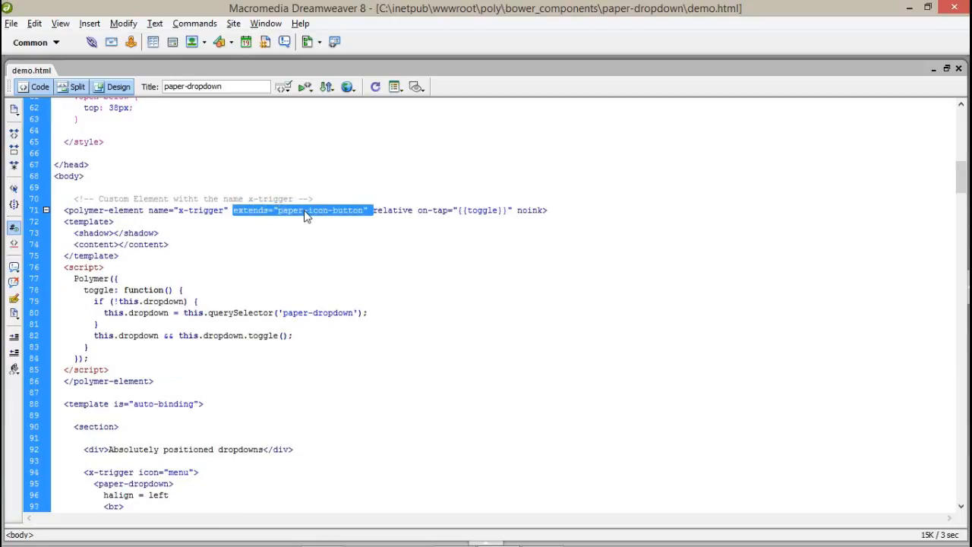
pyautogui.scroll(3)
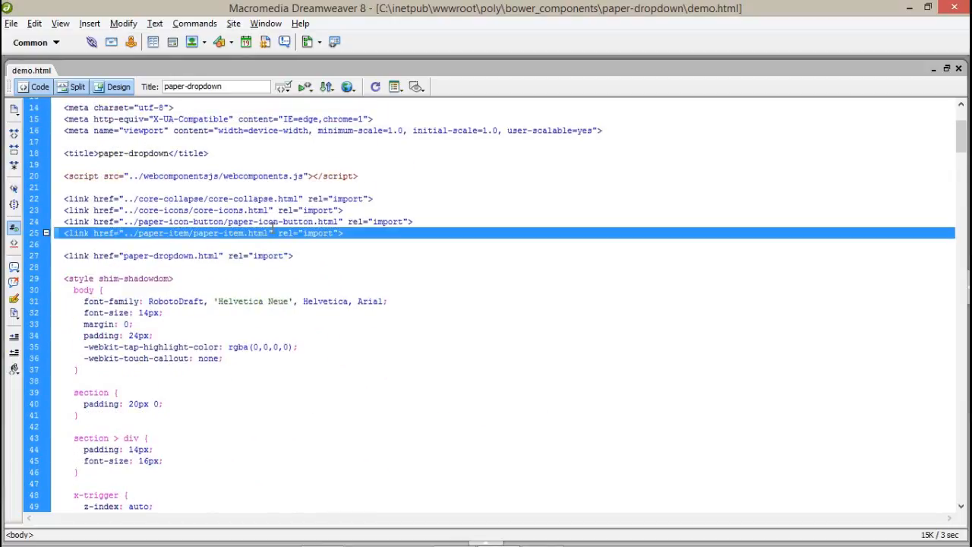
pyautogui.scroll(-3)
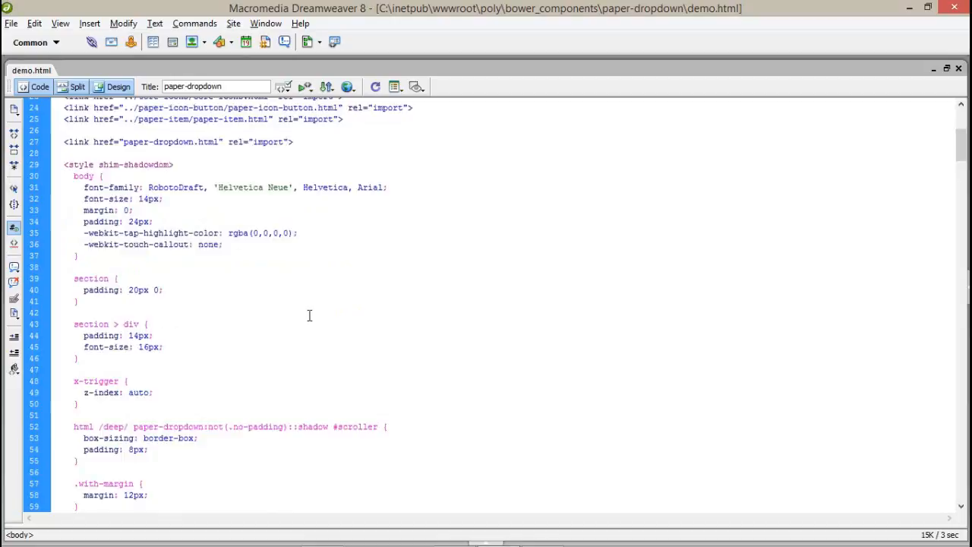
pyautogui.scroll(-3)
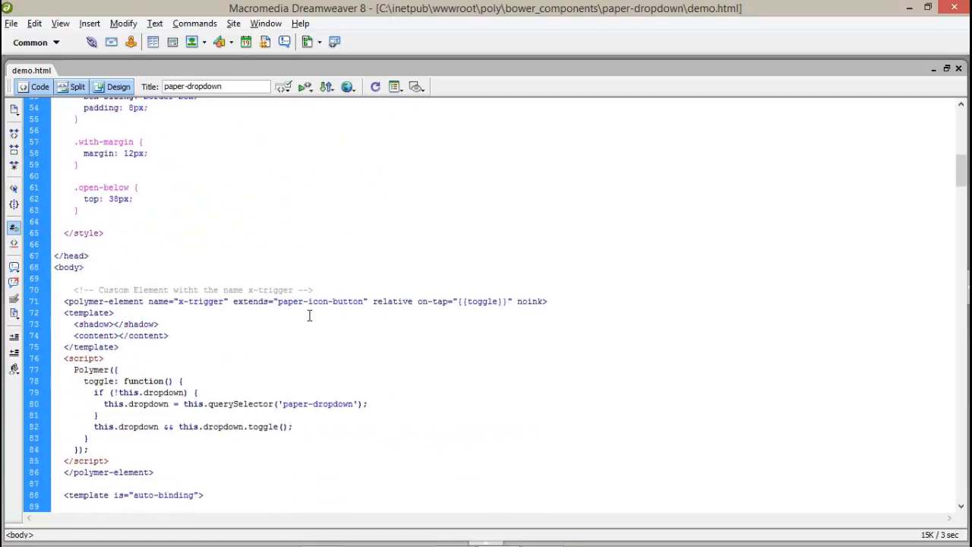
pyautogui.doubleClick(392, 301)
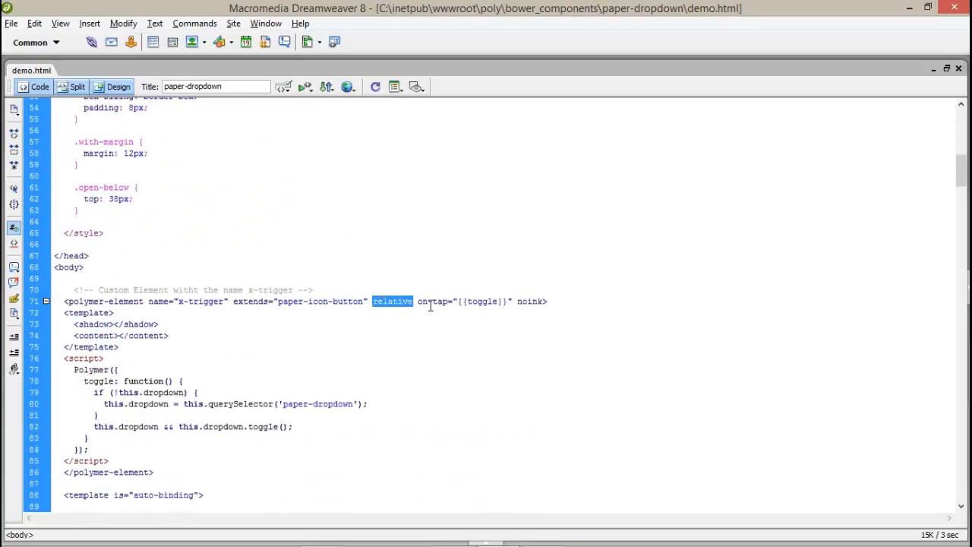
pyautogui.moveTo(422, 310)
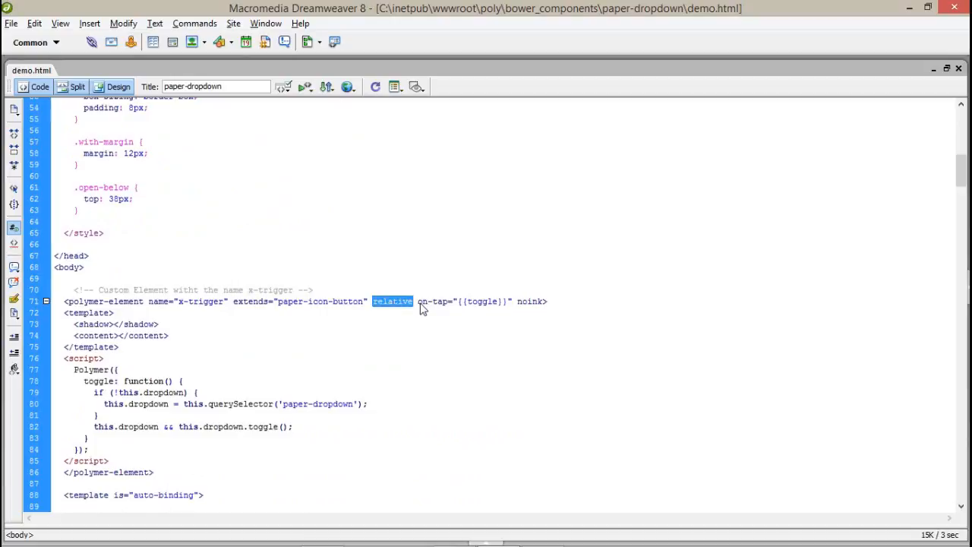
pyautogui.doubleClick(434, 300)
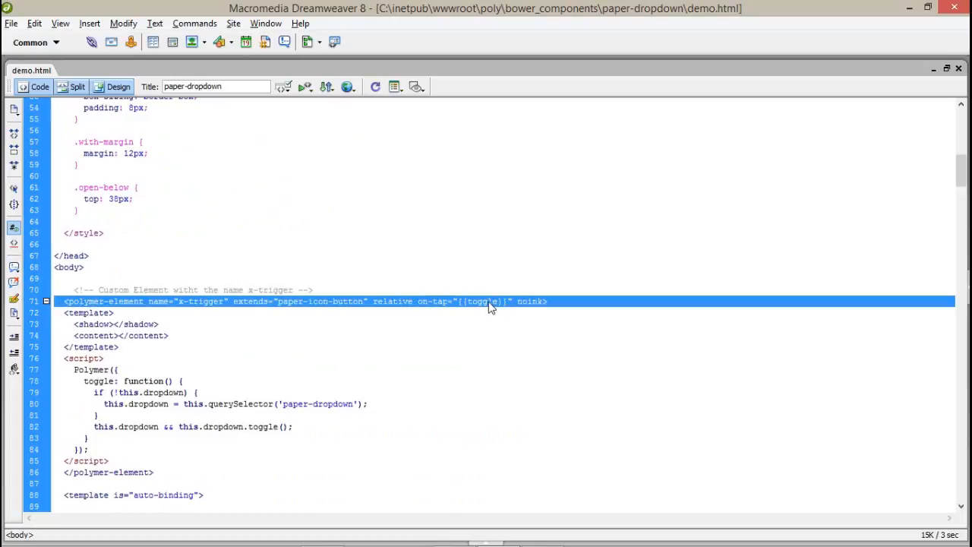
pyautogui.click(489, 301)
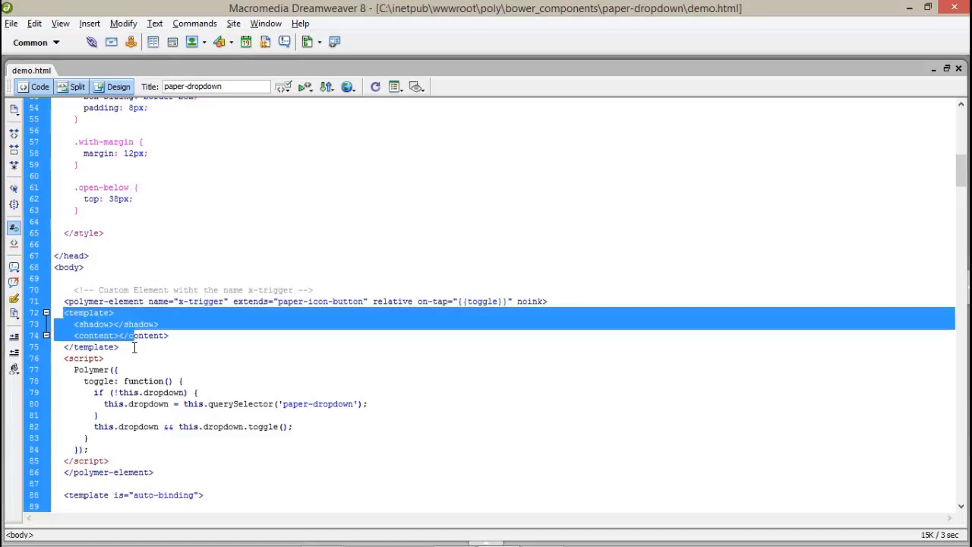
pyautogui.scroll(-3)
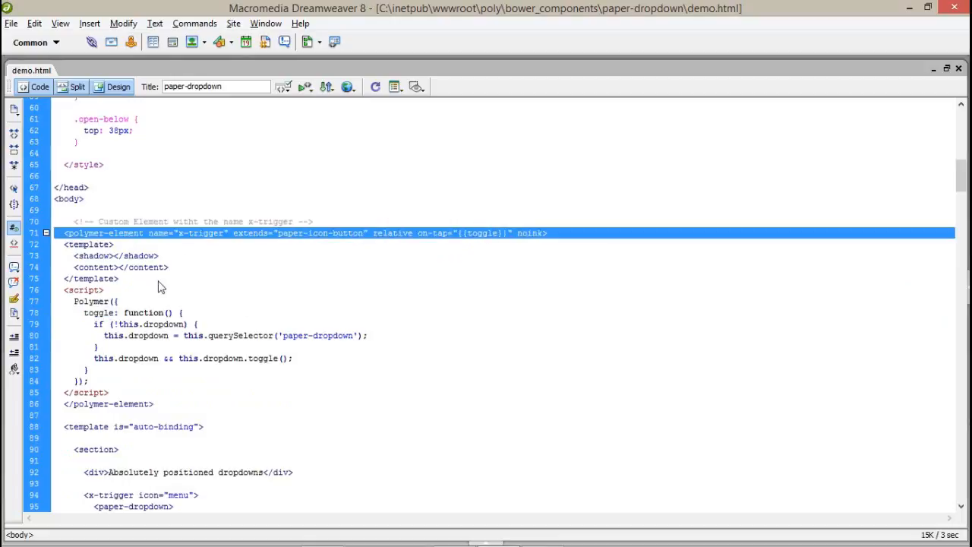
pyautogui.click(141, 323)
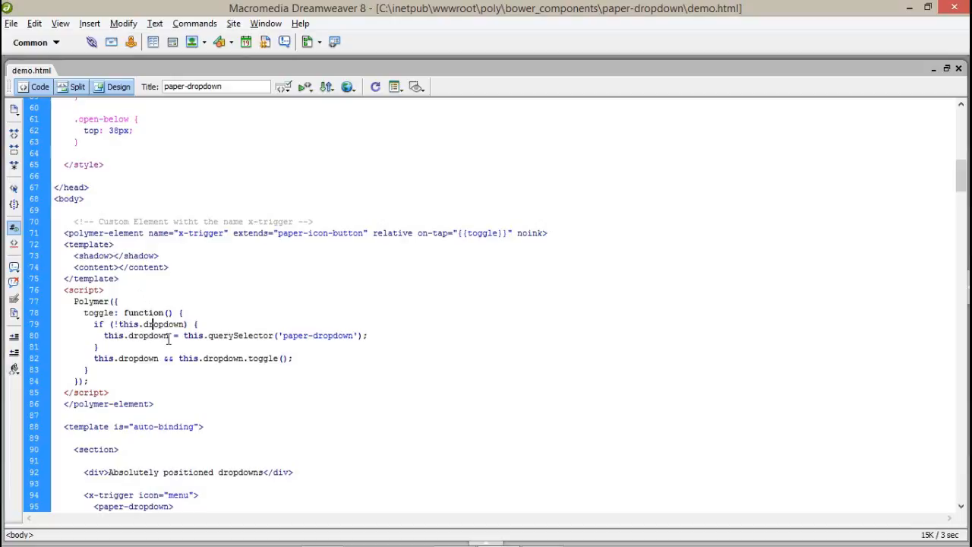
pyautogui.doubleClick(295, 336)
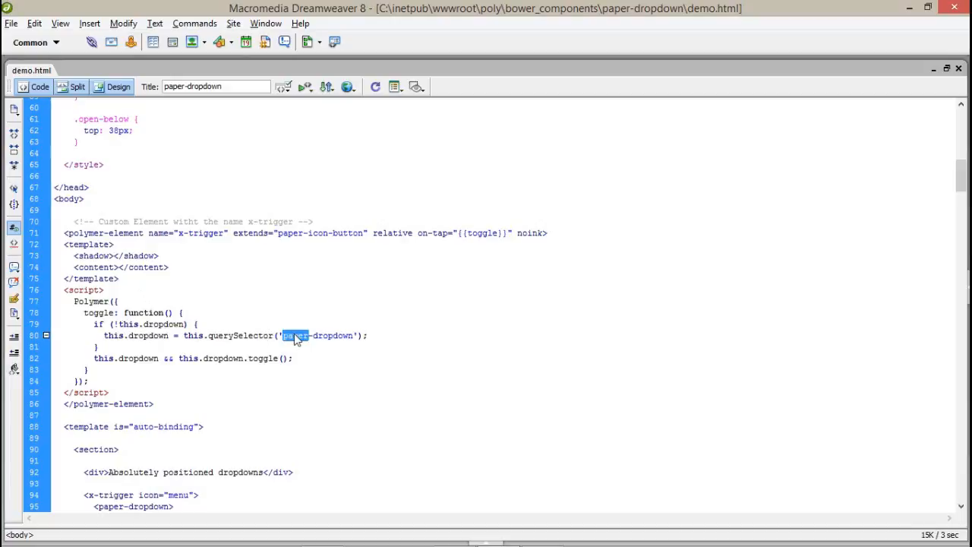
pyautogui.doubleClick(334, 336)
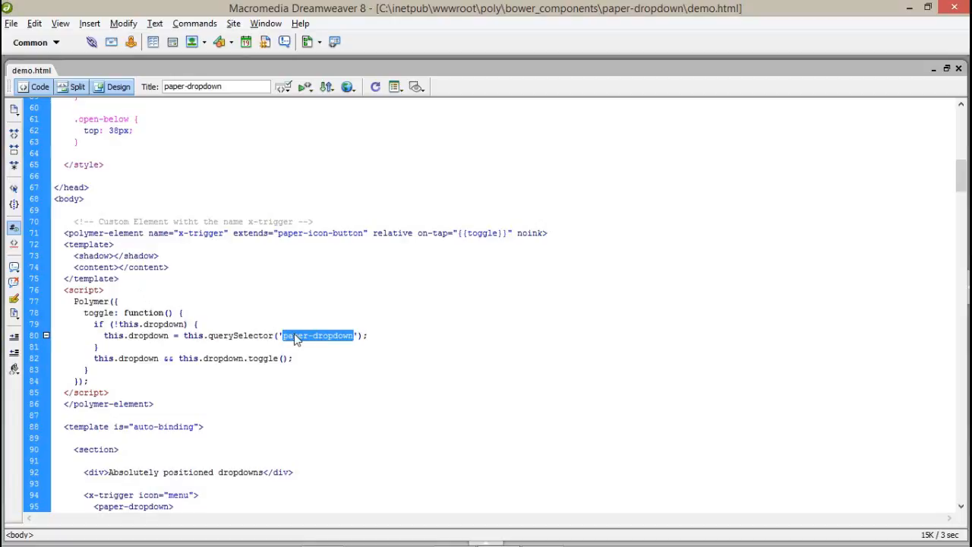
pyautogui.click(287, 359)
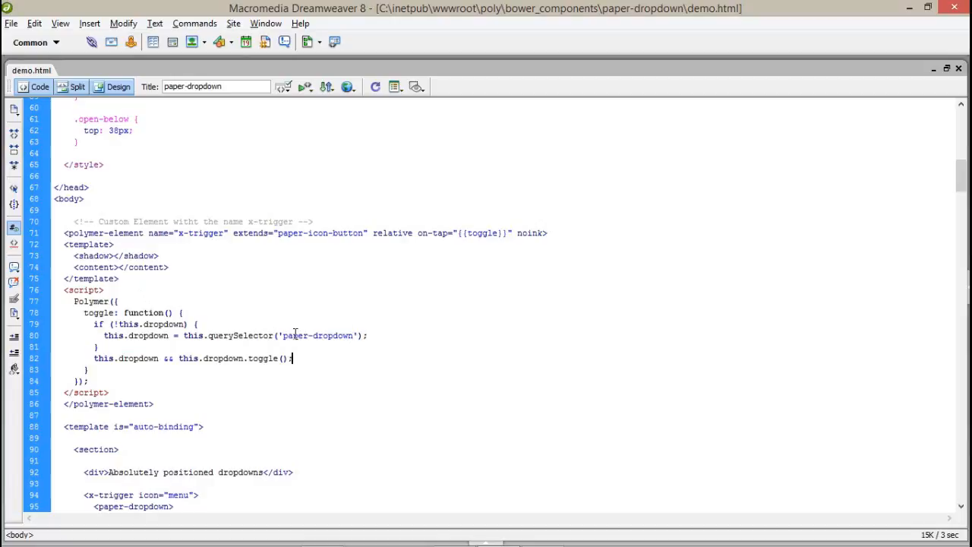
pyautogui.scroll(-3)
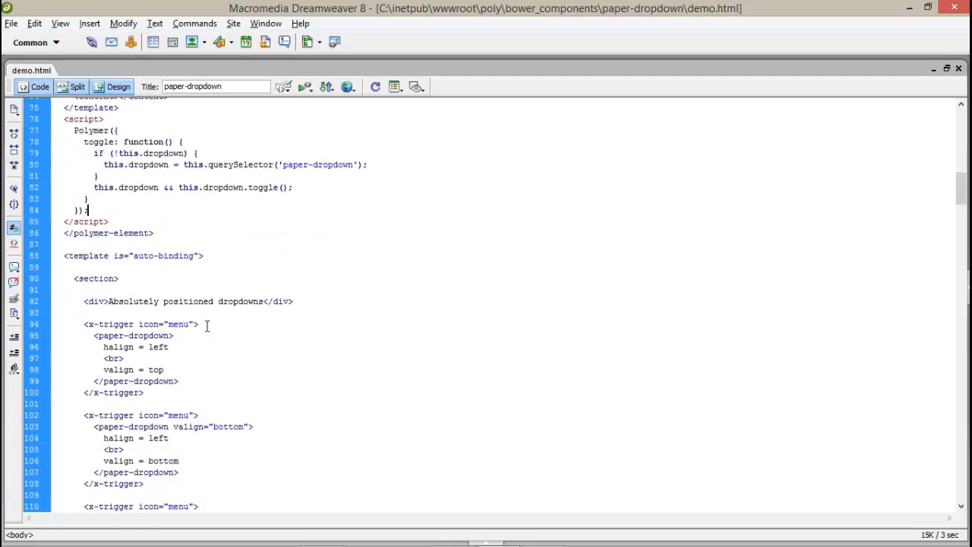
# - Look through the trigger element markup and its surrounding script in Code view
pyautogui.click(85, 324)
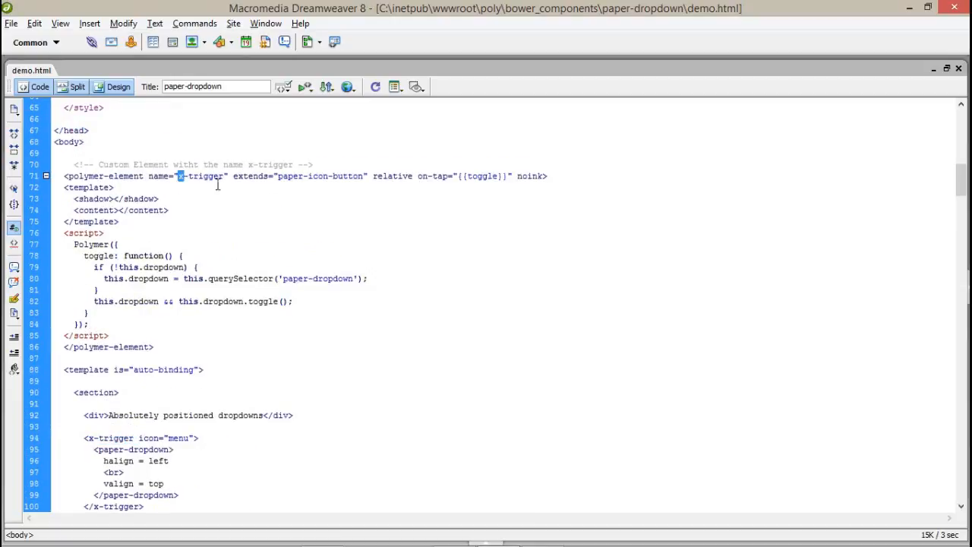
pyautogui.scroll(-3)
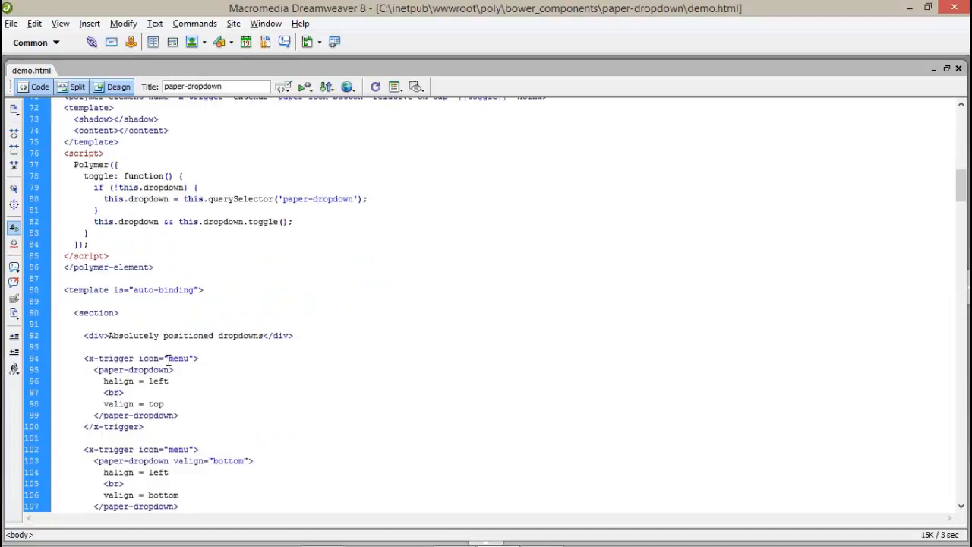
pyautogui.doubleClick(134, 371)
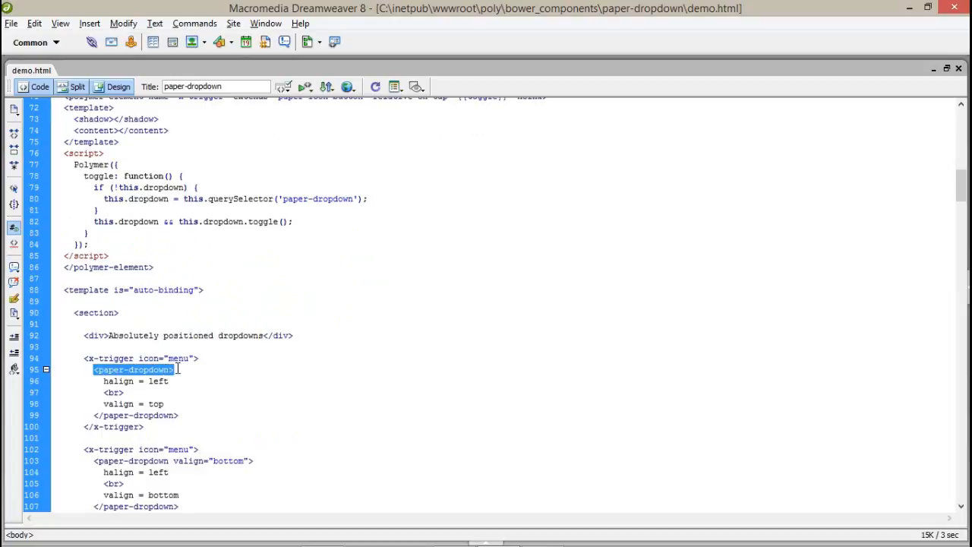
pyautogui.scroll(3)
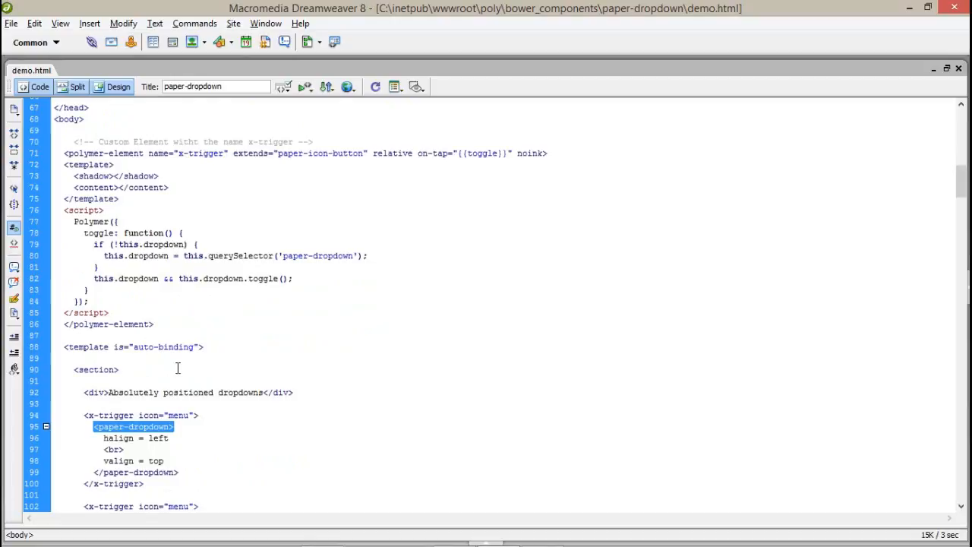
pyautogui.moveTo(259, 189)
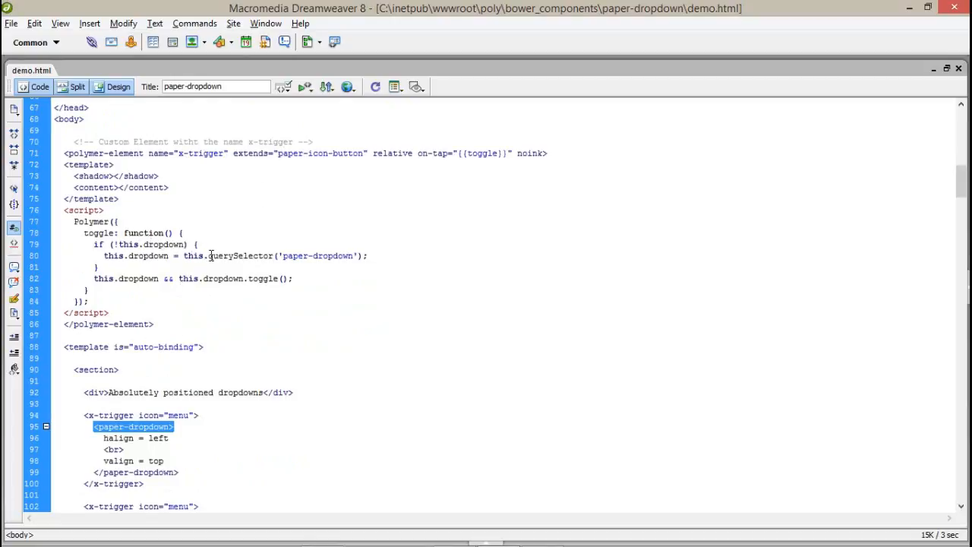
pyautogui.moveTo(333, 255)
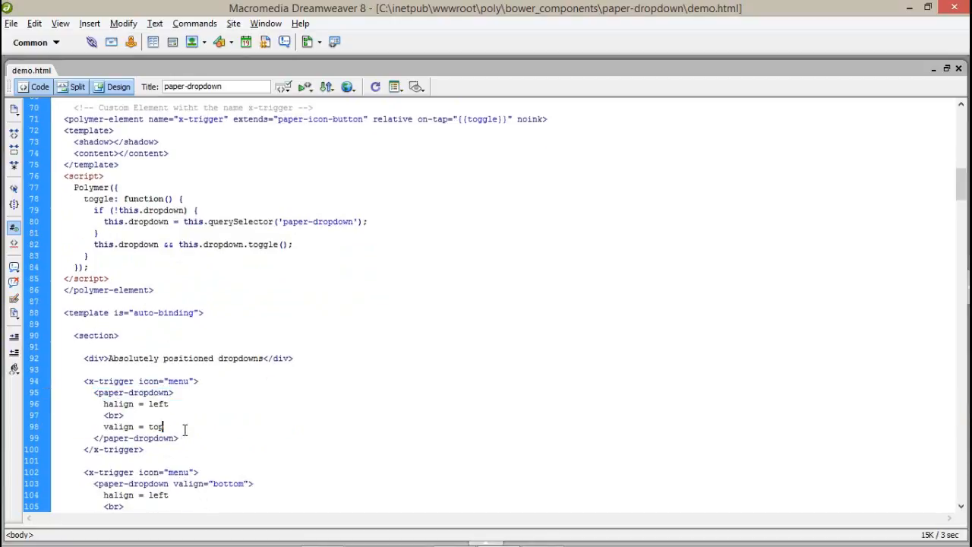
# - Highlight the toggle() call in the trigger script before showing the demo page in Chrome
pyautogui.doubleClick(114, 380)
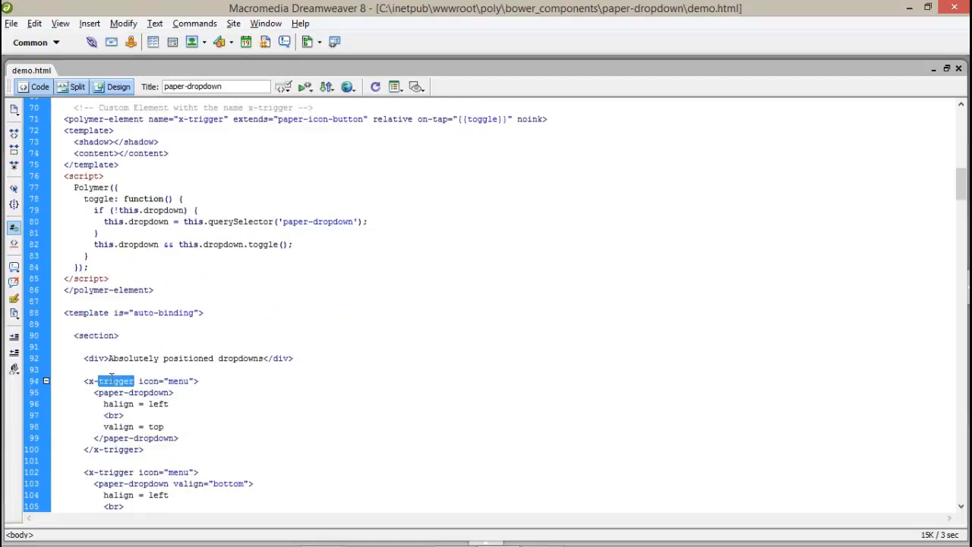
pyautogui.moveTo(457, 118)
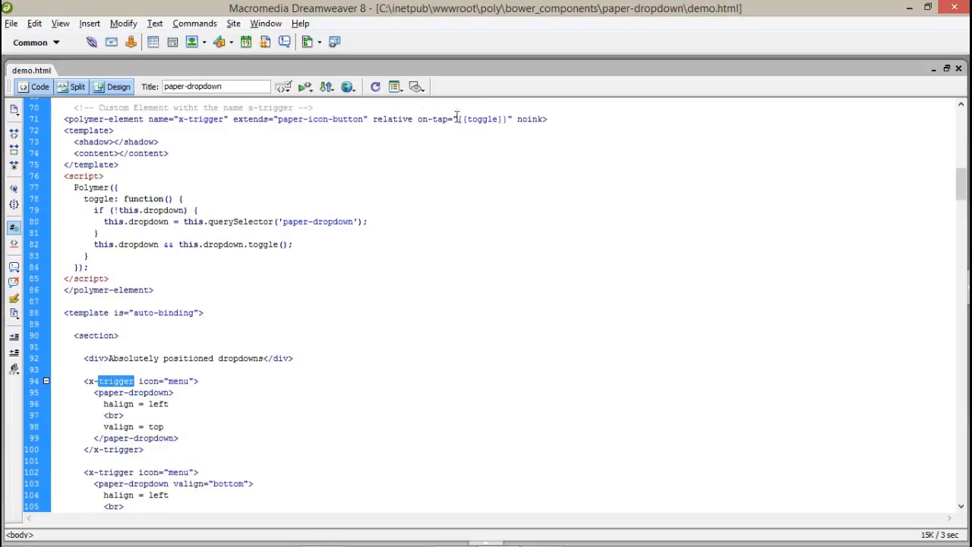
pyautogui.doubleClick(483, 118)
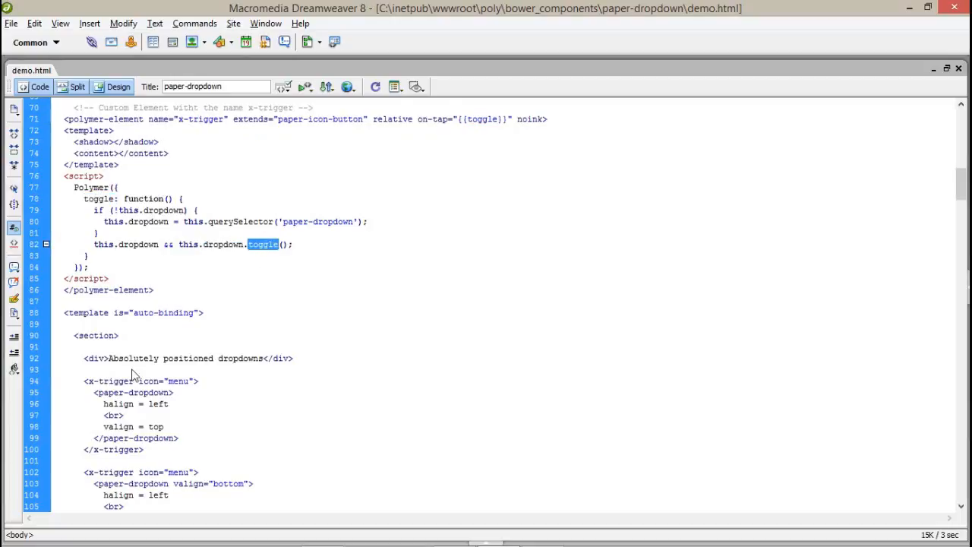
pyautogui.moveTo(94, 392); pyautogui.dragTo(123, 416)
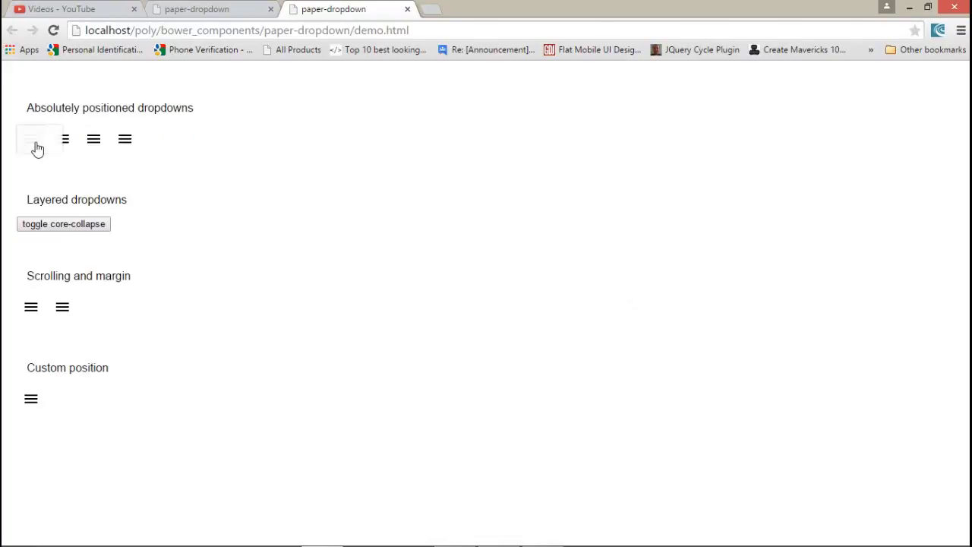
# - Add a valign = bottom line to the first paper-dropdown and reopen its menu icon in Chrome
pyautogui.click(37, 139)
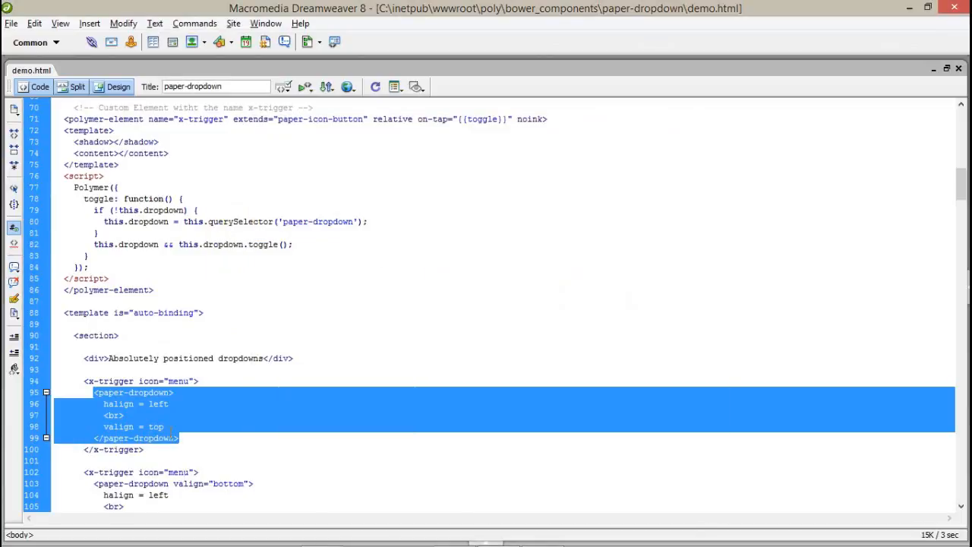
pyautogui.click(168, 425)
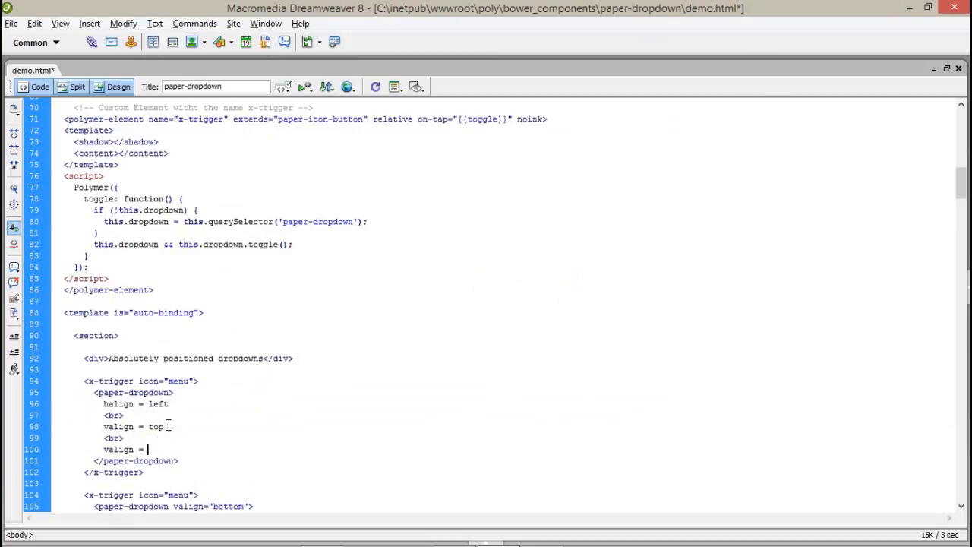
pyautogui.write('bottom')
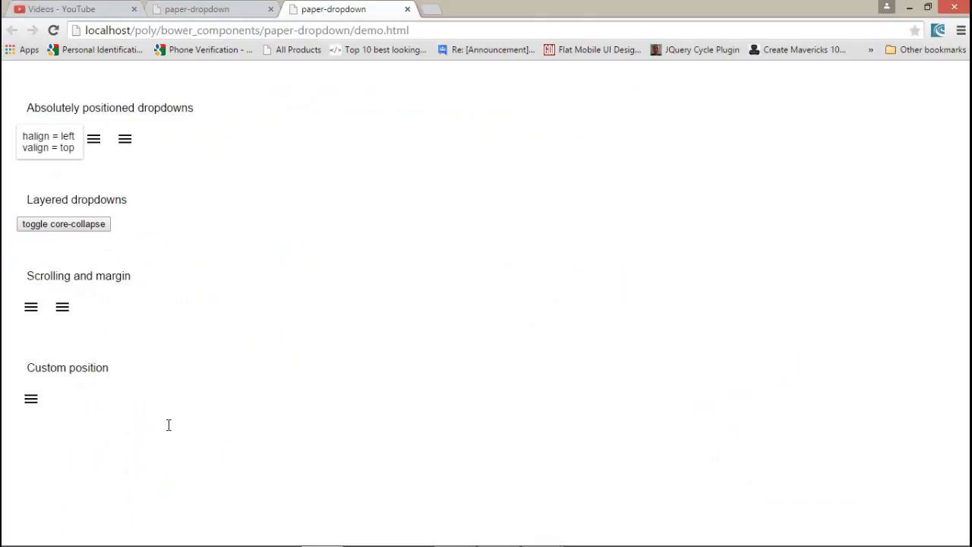
pyautogui.click(30, 140)
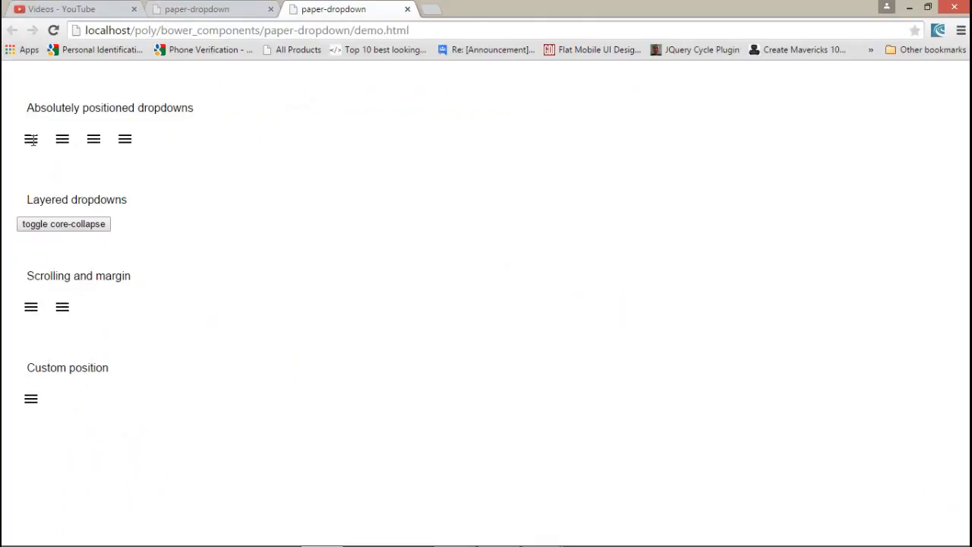
pyautogui.click(30, 140)
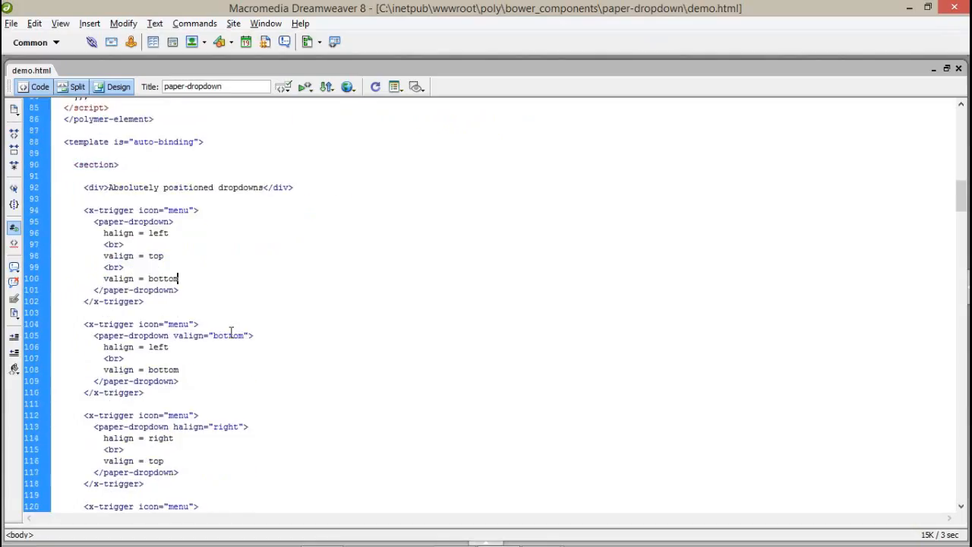
# - Scroll through the dropdown markup and Item 1's paper-item tag, leaving the x-trigger blocks unchanged
pyautogui.scroll(-3)
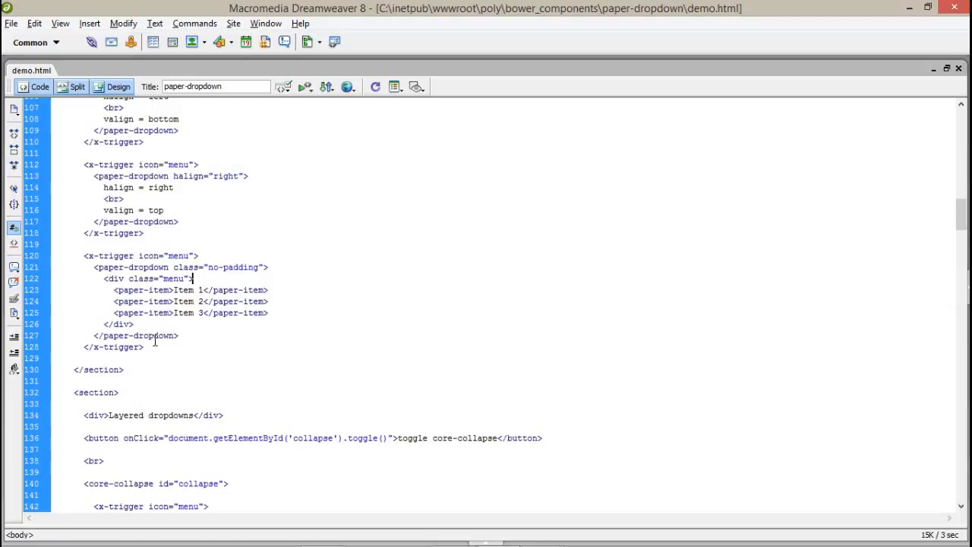
pyautogui.doubleClick(143, 290)
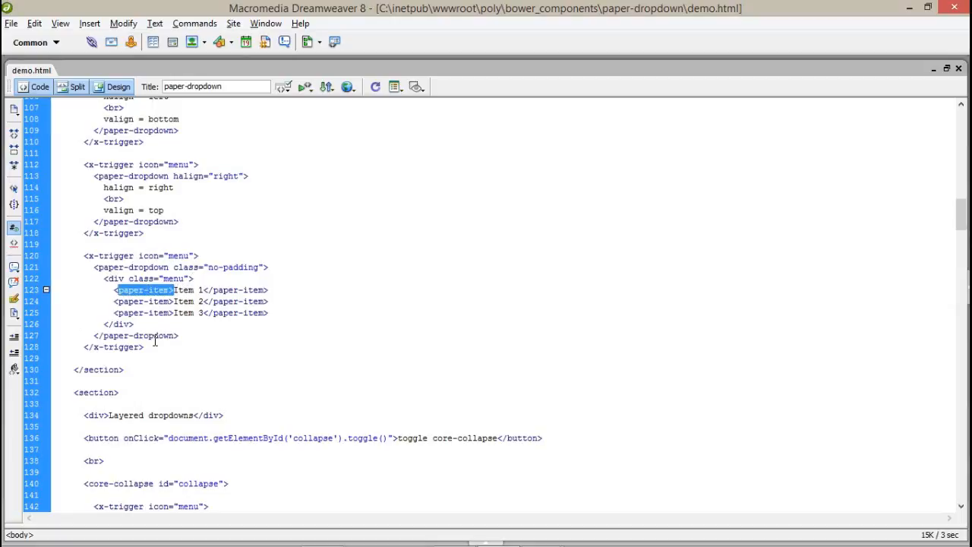
pyautogui.scroll(3)
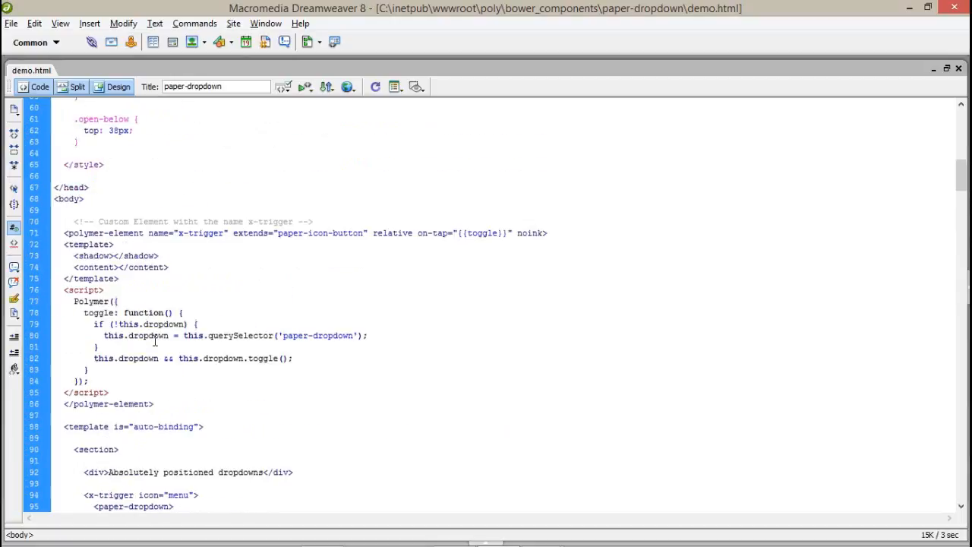
pyautogui.scroll(3)
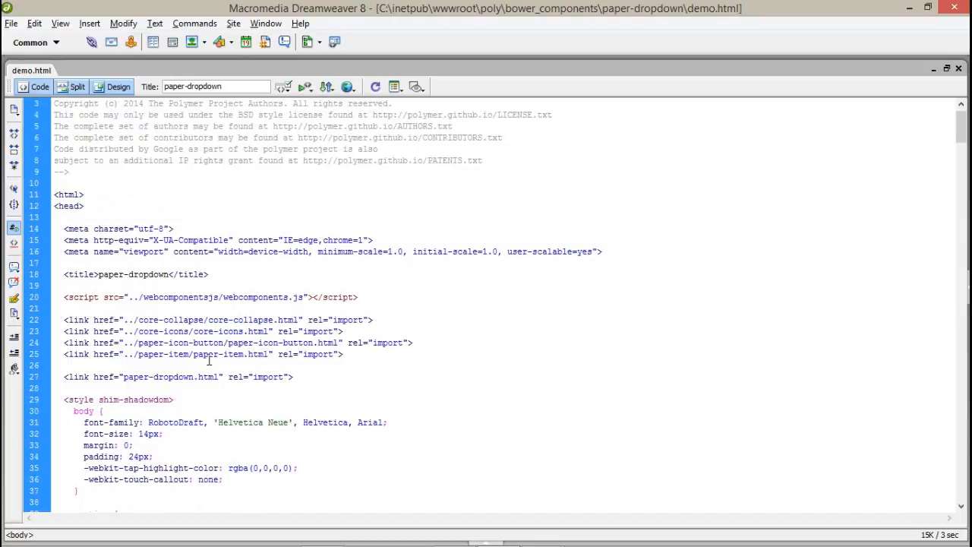
pyautogui.scroll(-3)
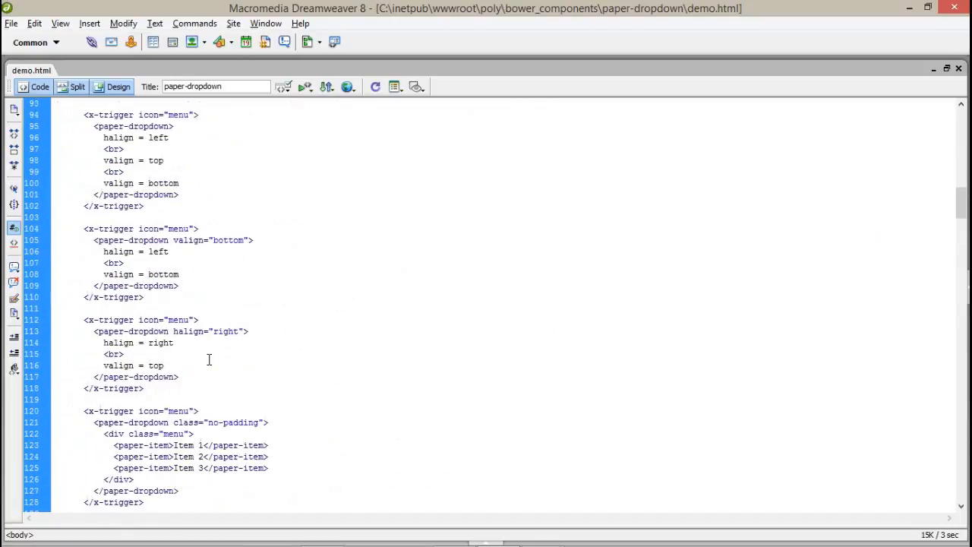
pyautogui.scroll(-3)
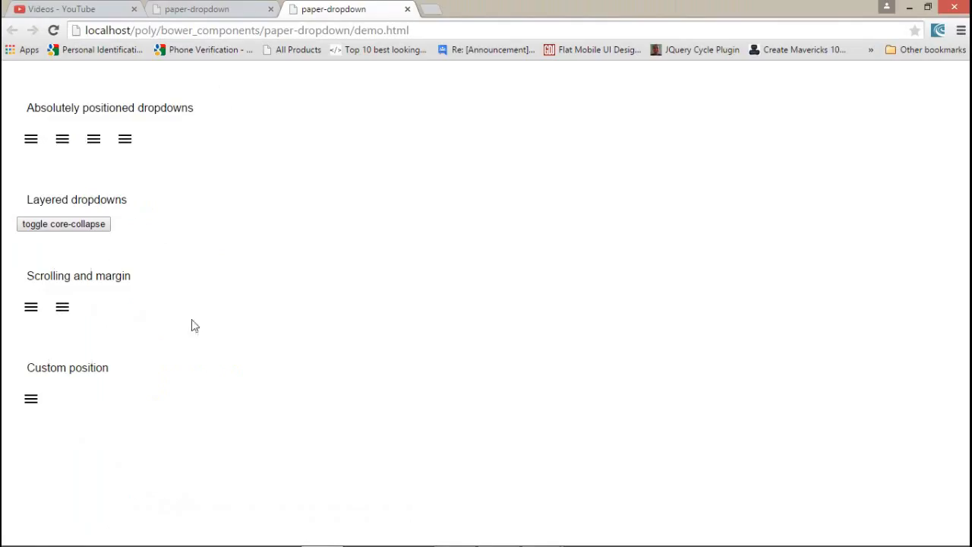
pyautogui.click(124, 140)
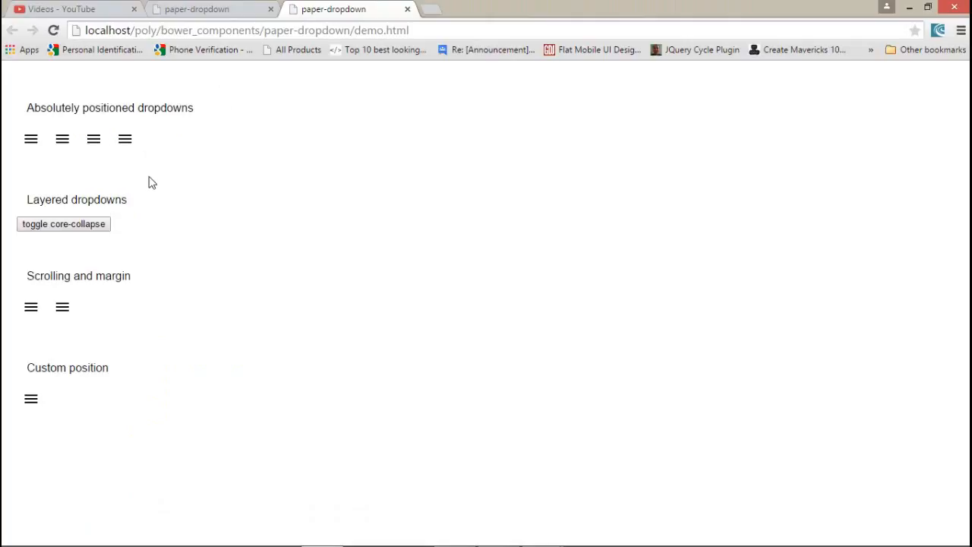
pyautogui.click(125, 140)
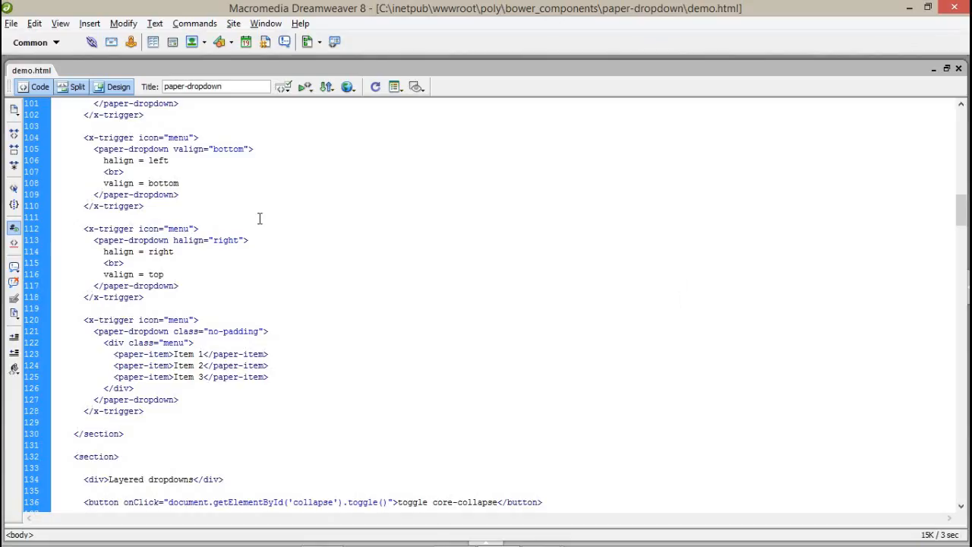
pyautogui.scroll(3)
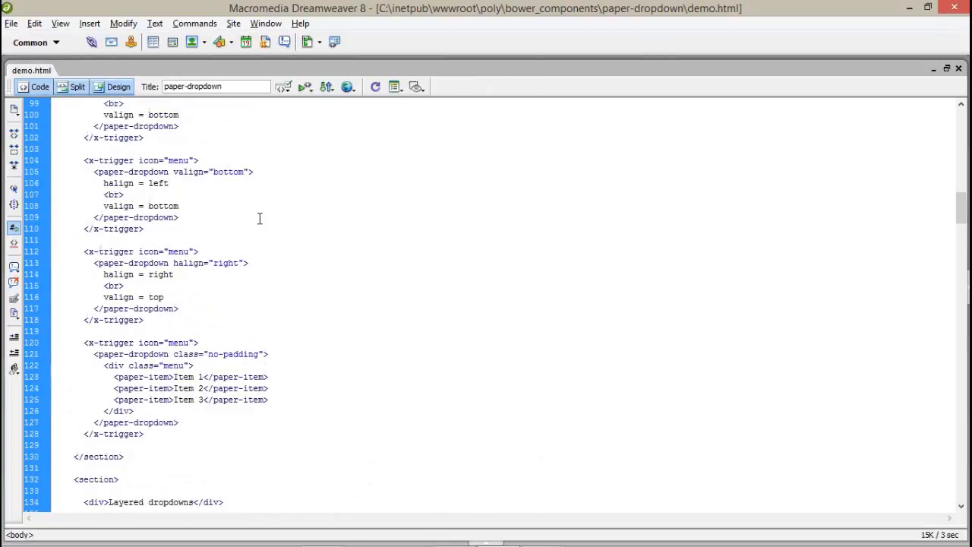
pyautogui.scroll(3)
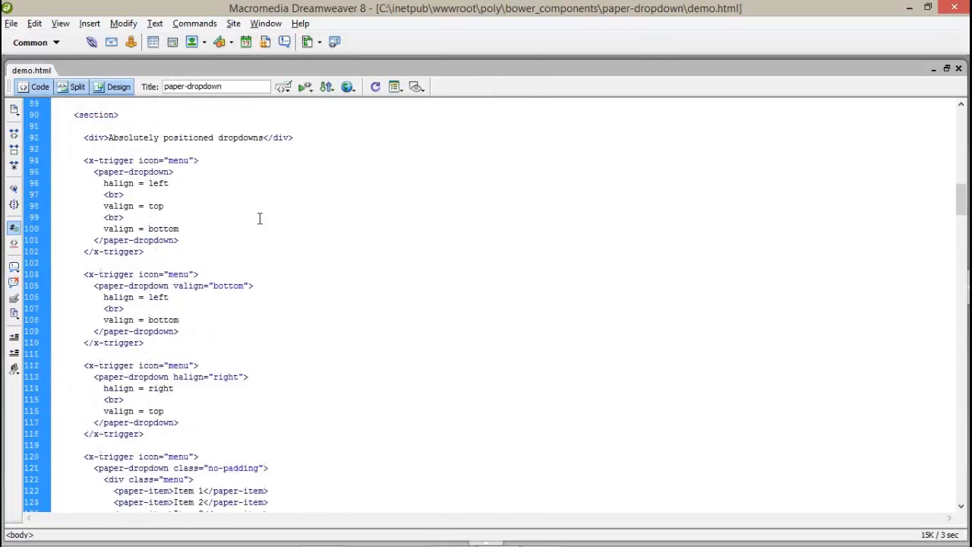
pyautogui.scroll(3)
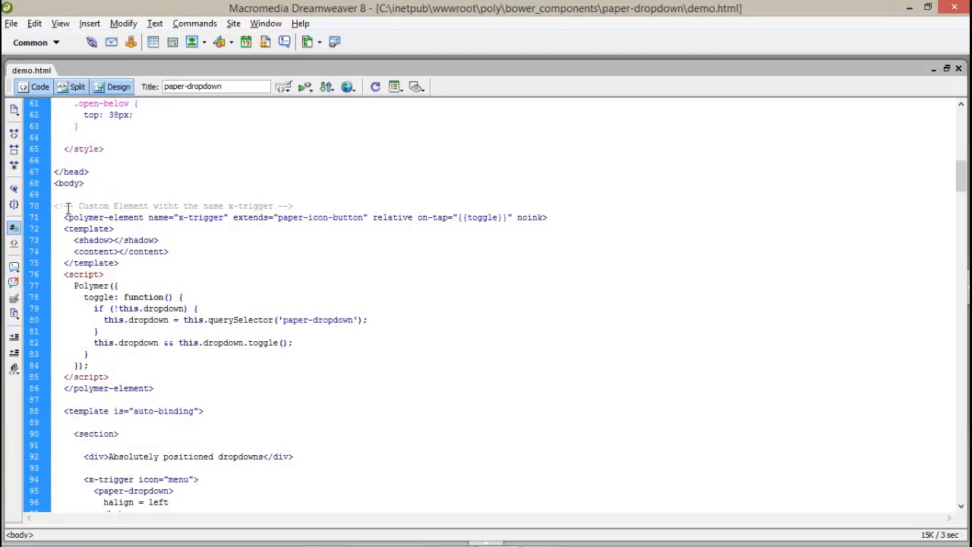
pyautogui.scroll(-3)
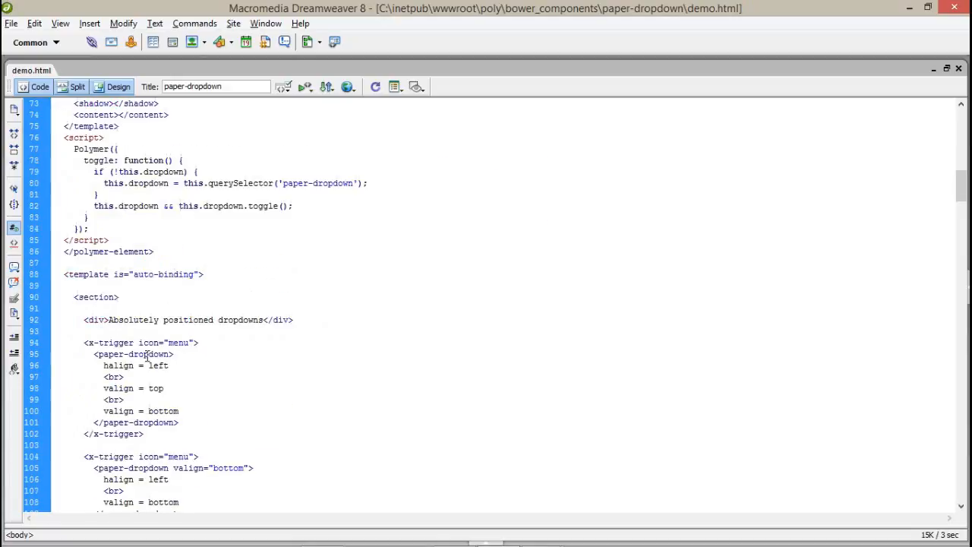
pyautogui.scroll(-3)
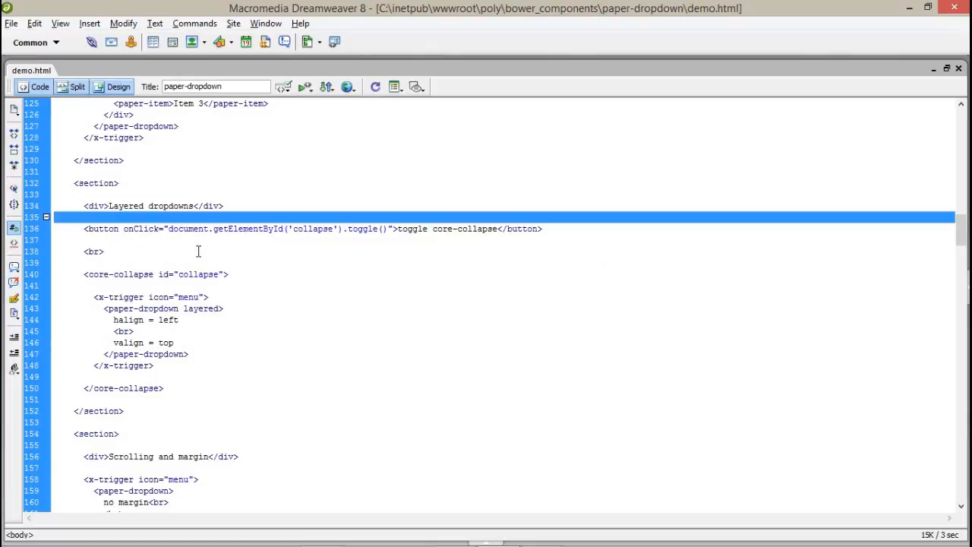
pyautogui.scroll(3)
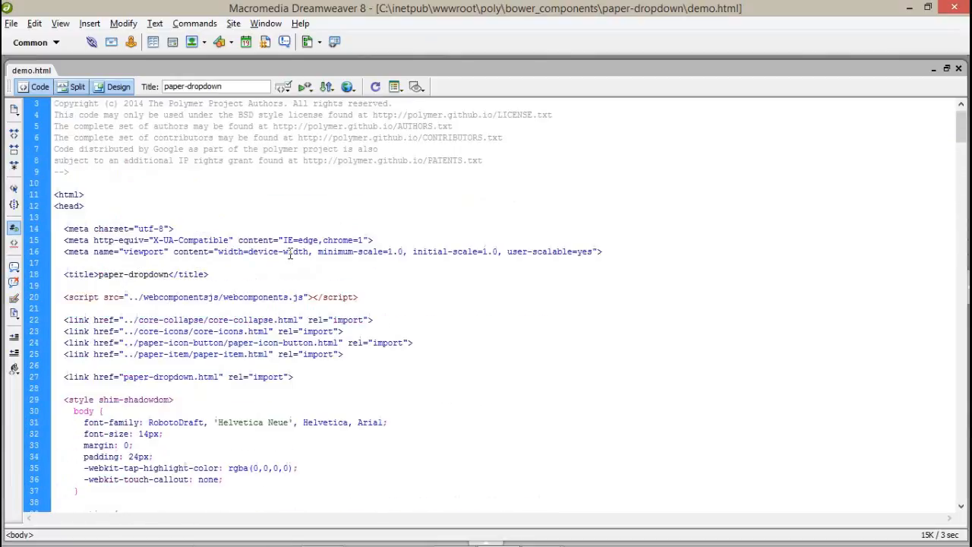
pyautogui.scroll(-3)
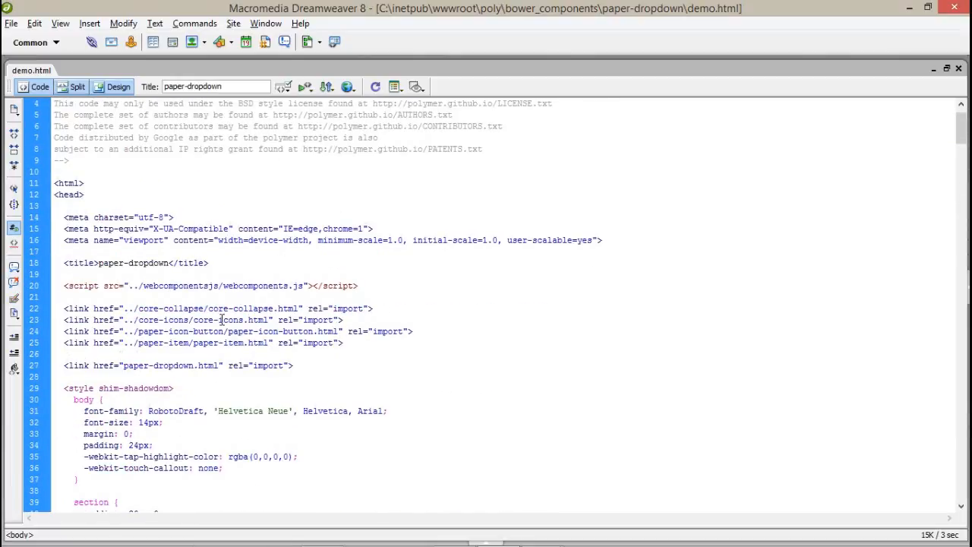
pyautogui.doubleClick(253, 308)
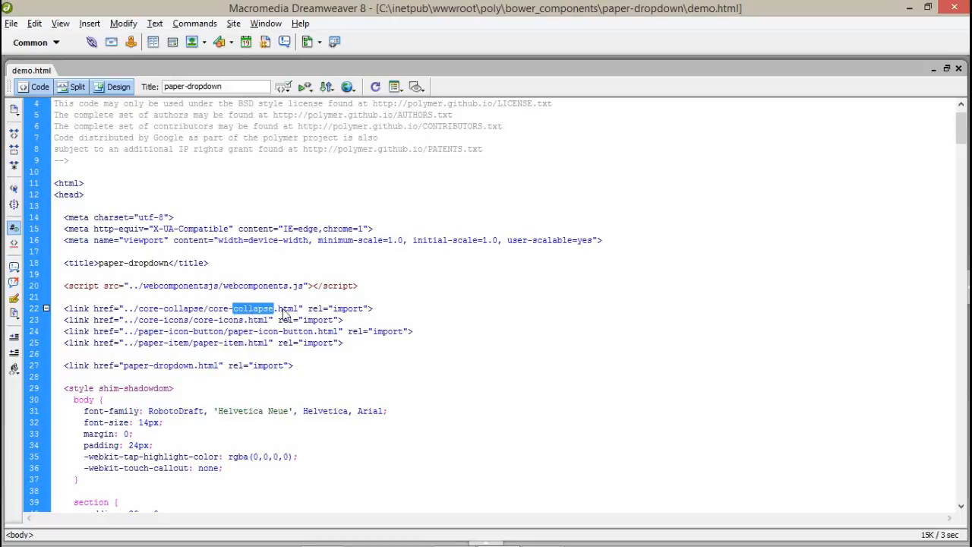
pyautogui.scroll(-3)
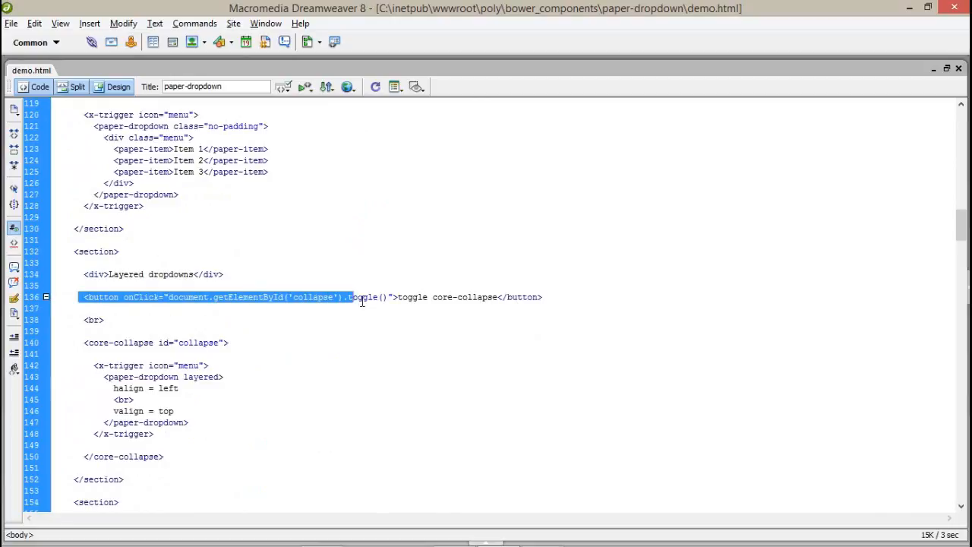
pyautogui.doubleClick(361, 297)
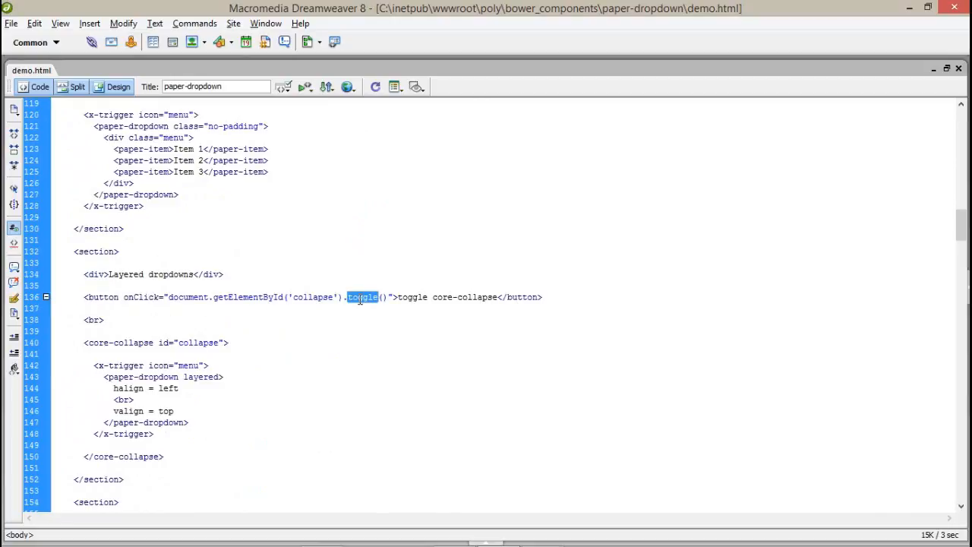
pyautogui.doubleClick(313, 296)
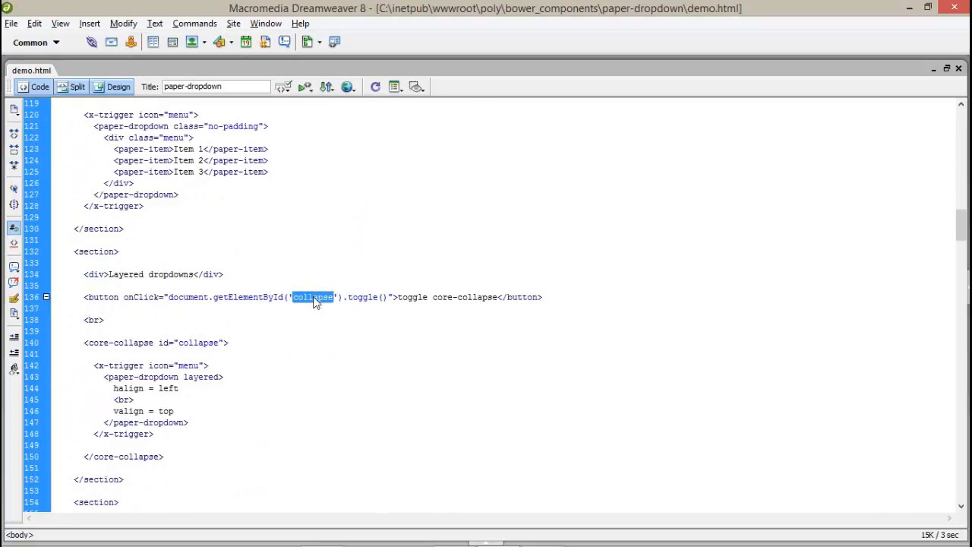
pyautogui.click(210, 343)
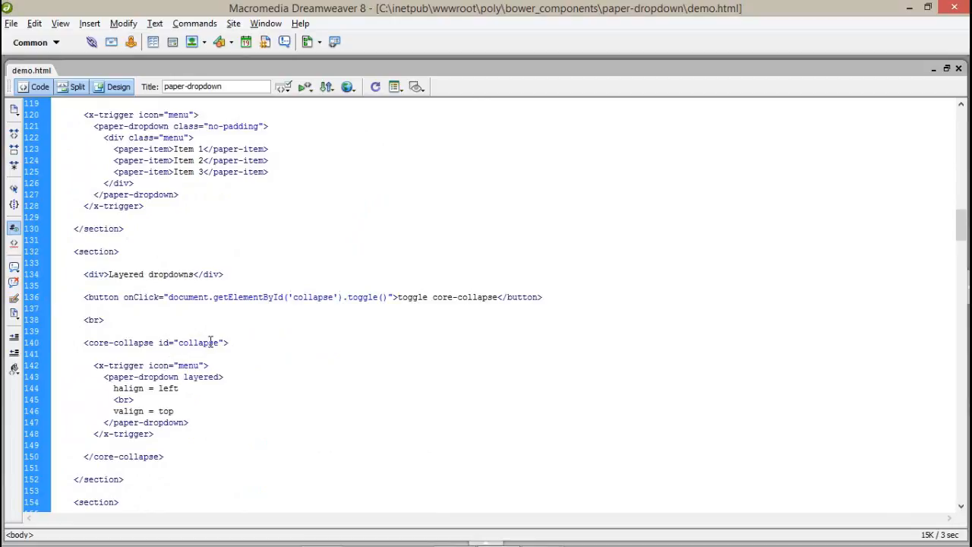
pyautogui.doubleClick(197, 343)
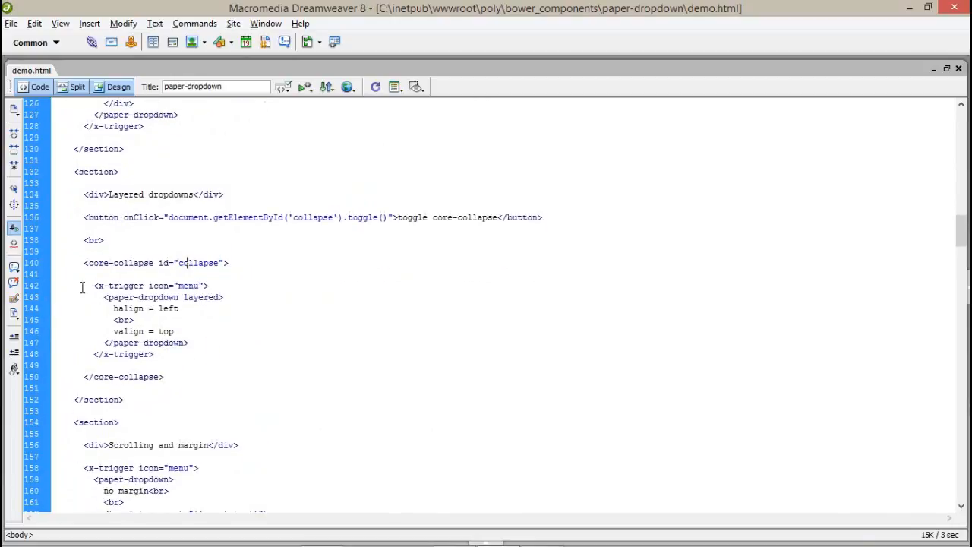
pyautogui.scroll(3)
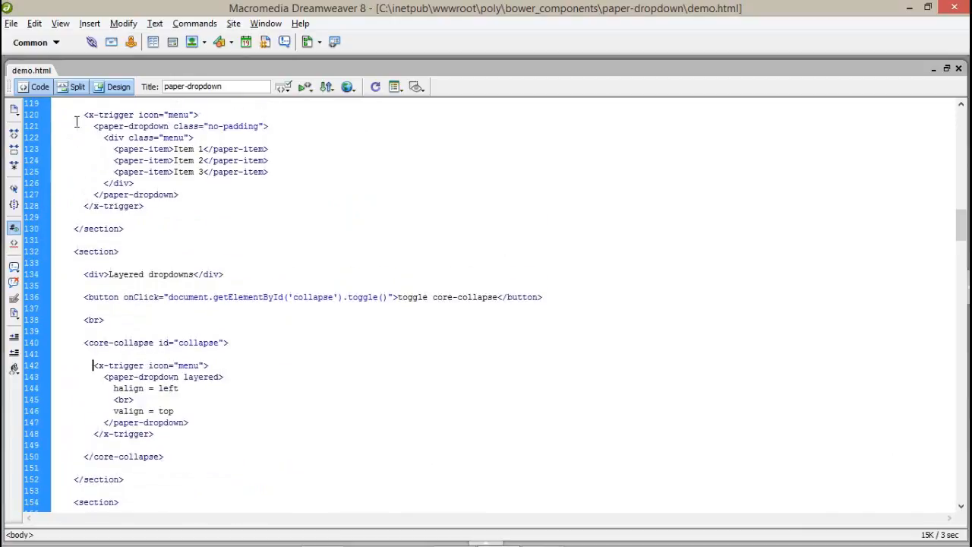
pyautogui.scroll(-3)
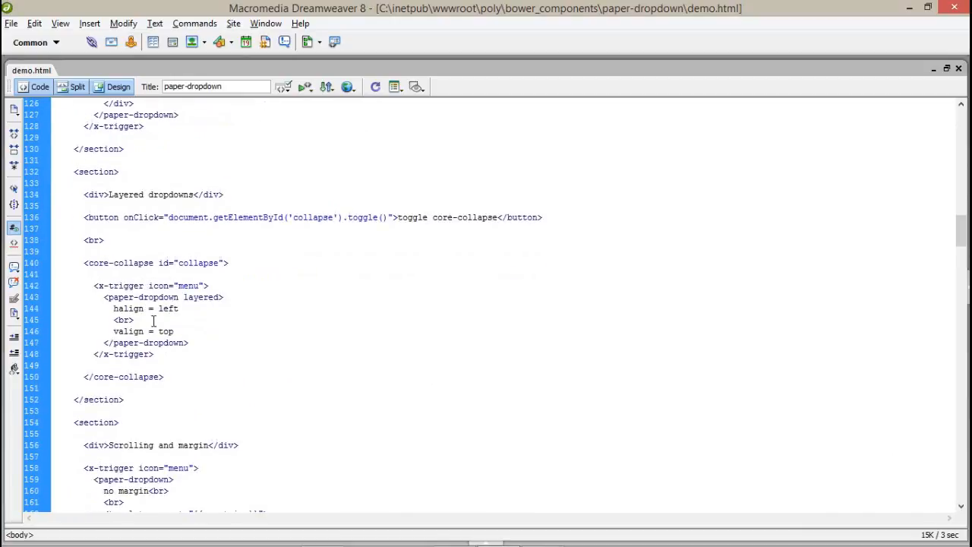
pyautogui.moveTo(103, 296); pyautogui.dragTo(189, 344)
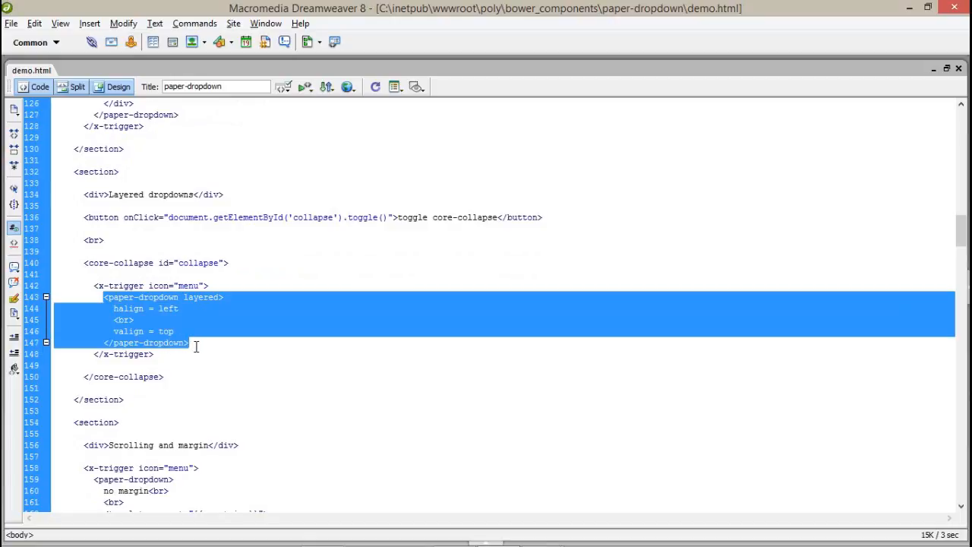
pyautogui.moveTo(316, 219)
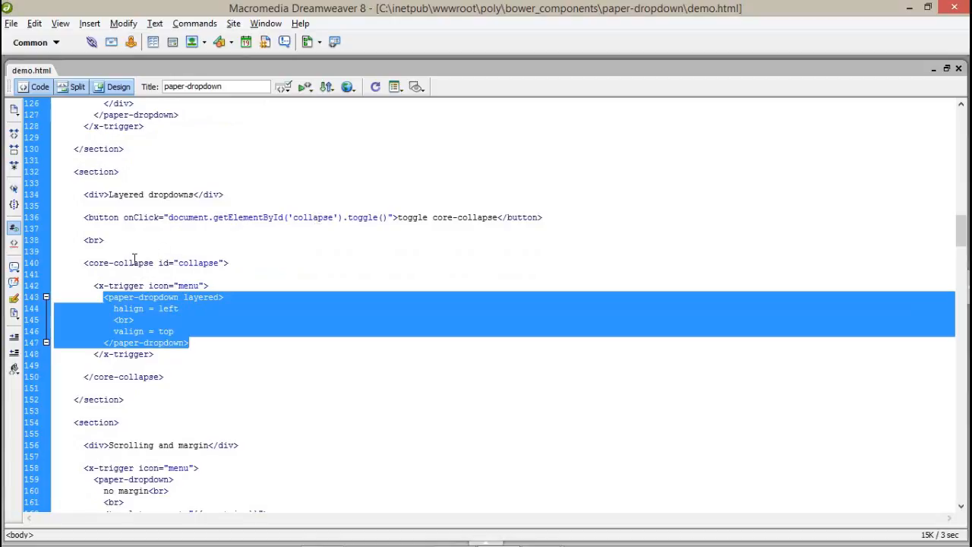
pyautogui.moveTo(134, 285)
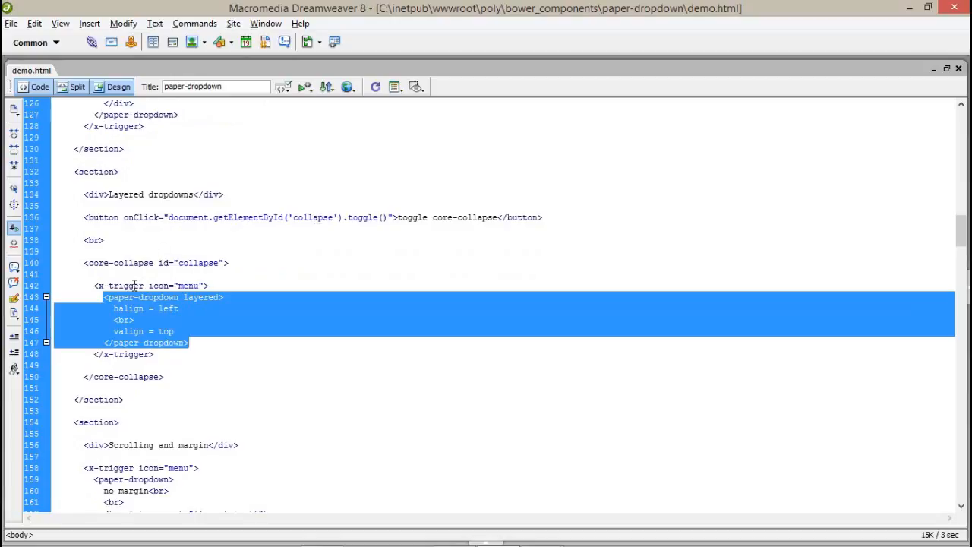
# - Toggle the layered dropdown's core-collapse open in Chrome and hit its revealed menu icon
pyautogui.click(134, 286)
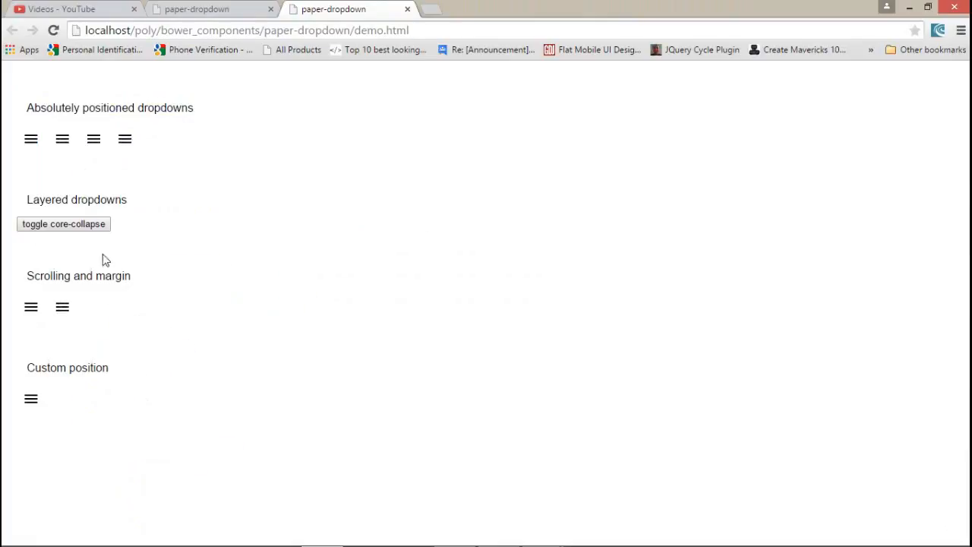
pyautogui.click(64, 223)
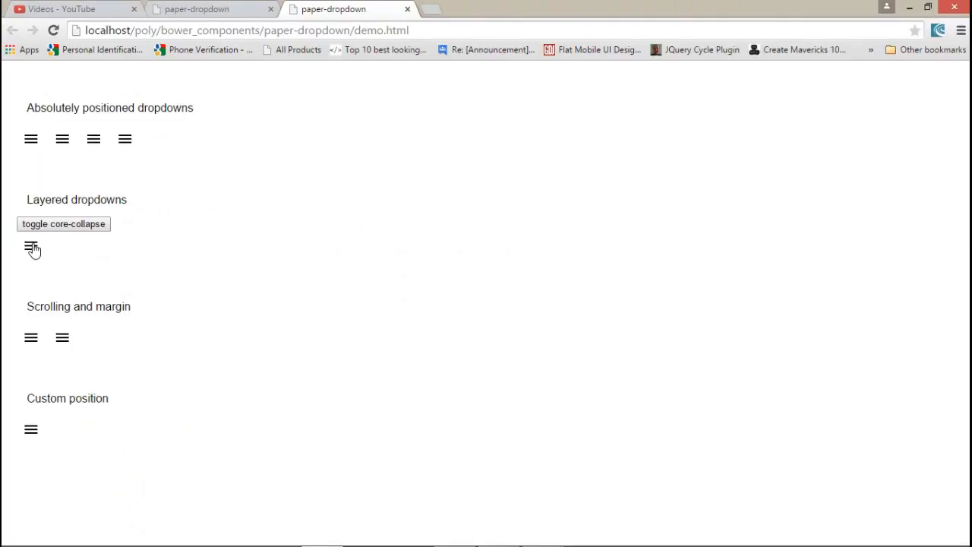
pyautogui.click(30, 249)
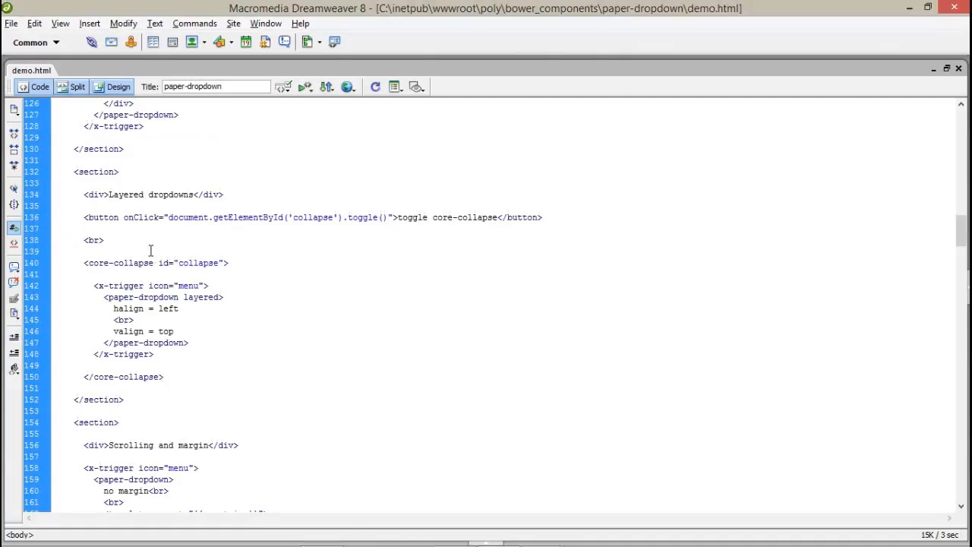
# - Reach the Scrolling and margin section and highlight the countries binding in its repeat template
pyautogui.scroll(-3)
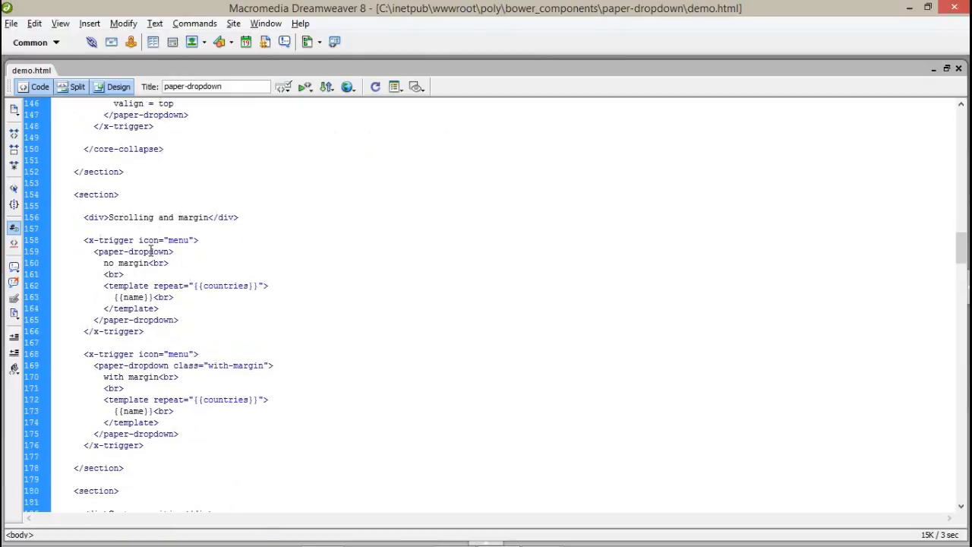
pyautogui.scroll(-3)
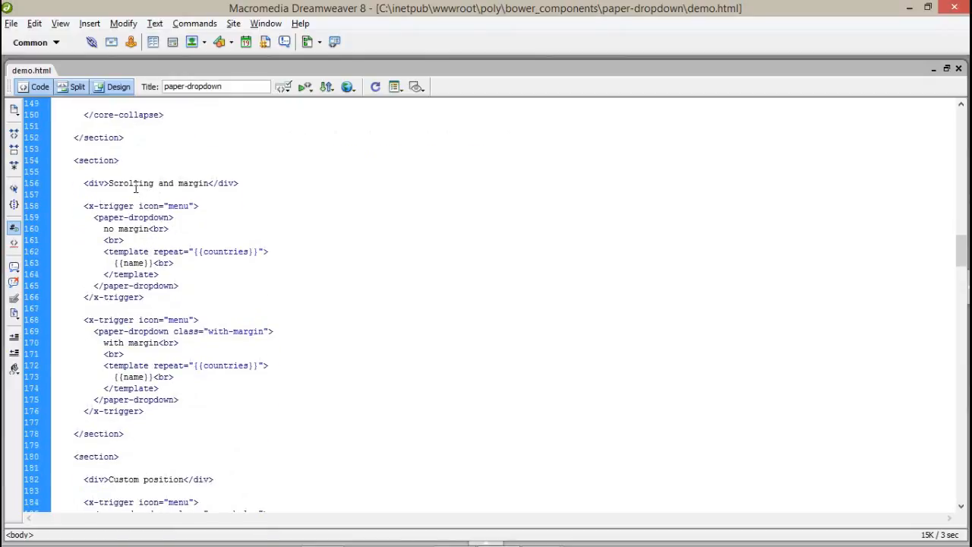
pyautogui.moveTo(188, 188)
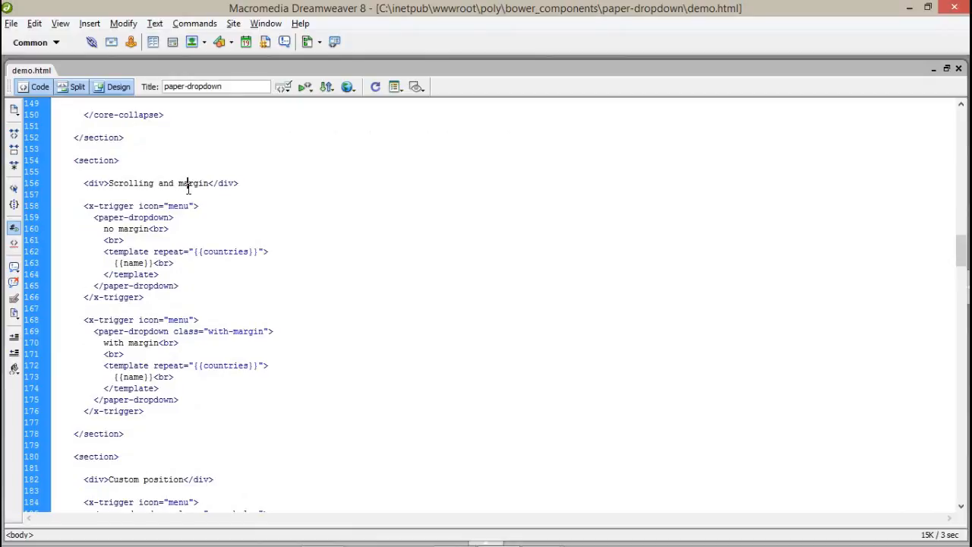
pyautogui.doubleClick(225, 252)
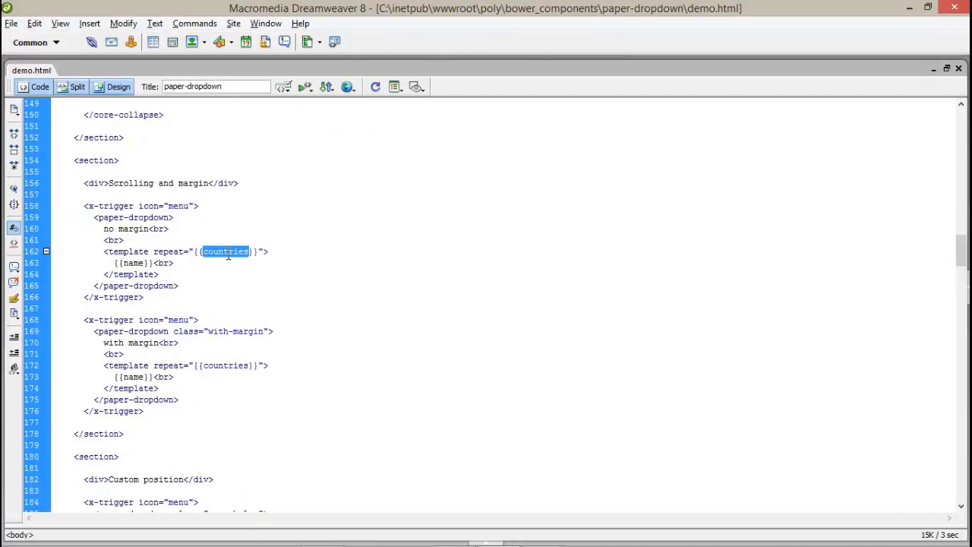
pyautogui.scroll(-3)
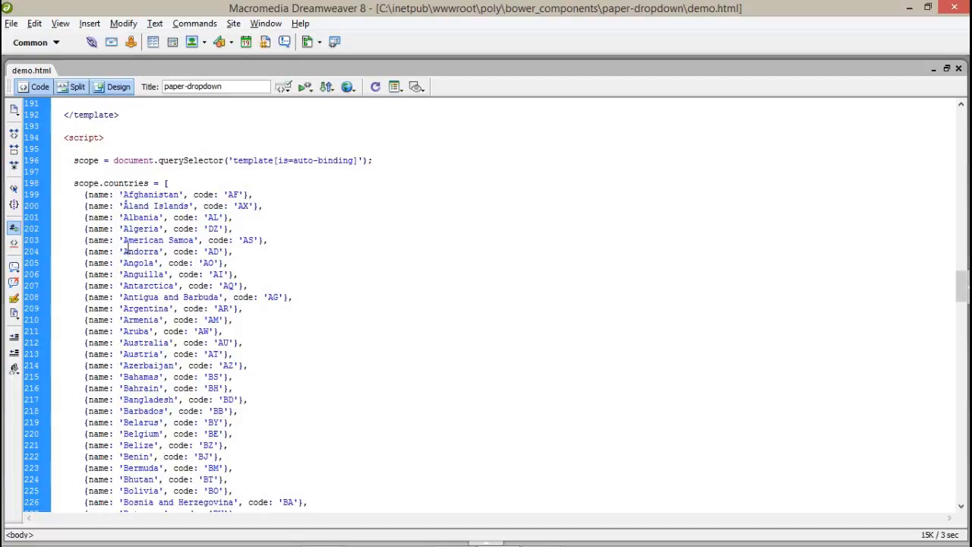
# - Review the scope.countries array, then the name binding in the no-margin template
pyautogui.scroll(-3)
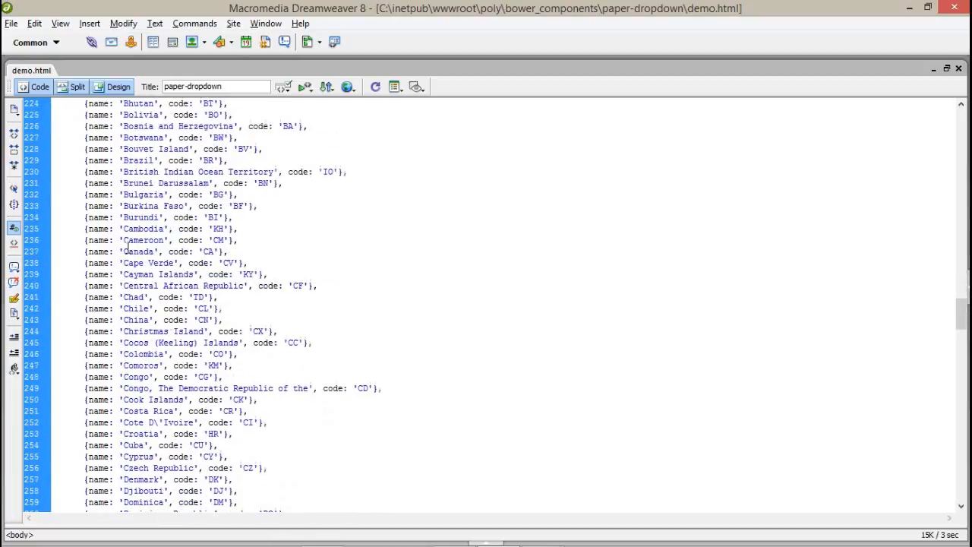
pyautogui.scroll(-3)
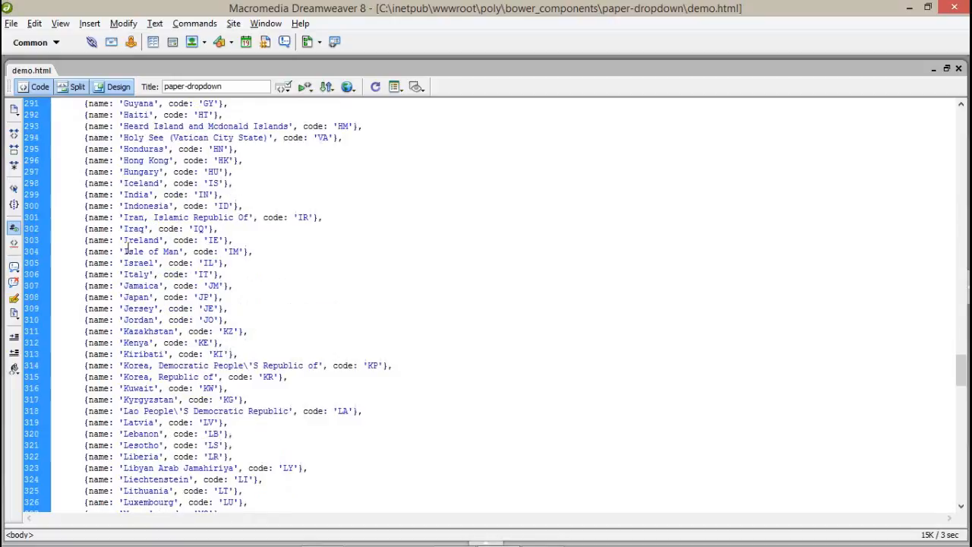
pyautogui.scroll(-3)
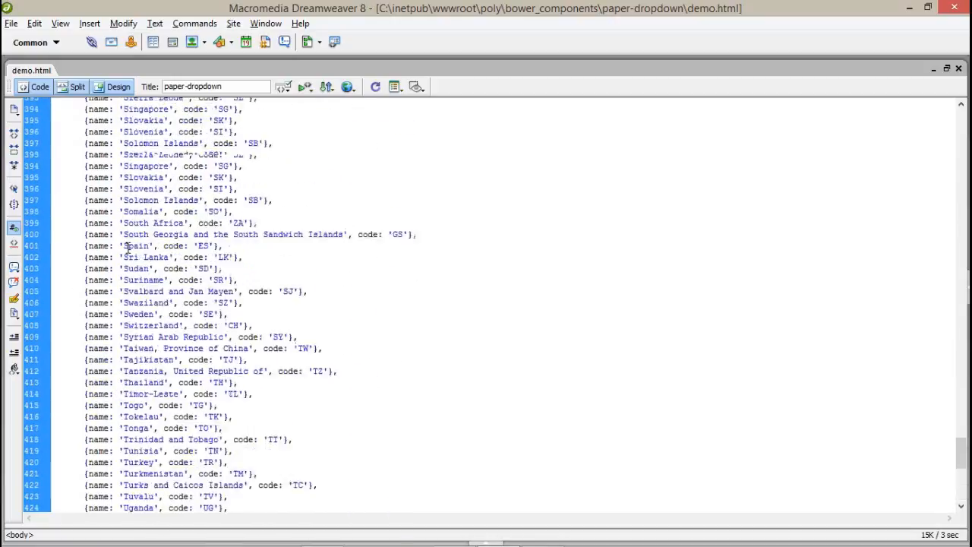
pyautogui.scroll(3)
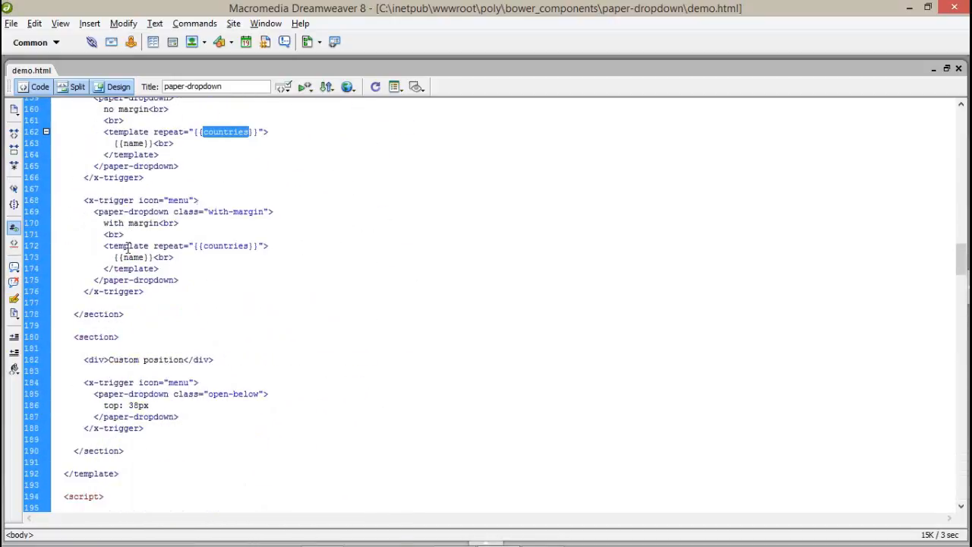
pyautogui.scroll(3)
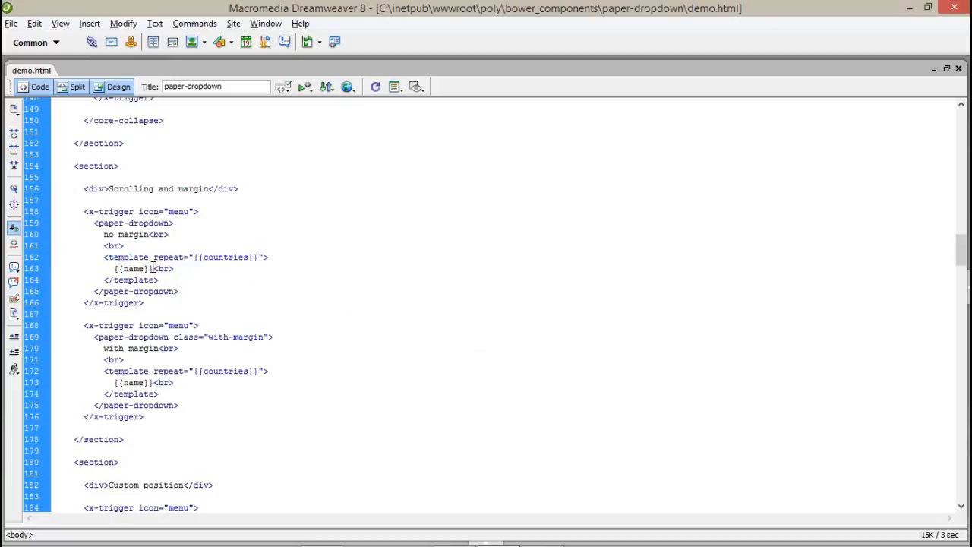
pyautogui.doubleClick(132, 267)
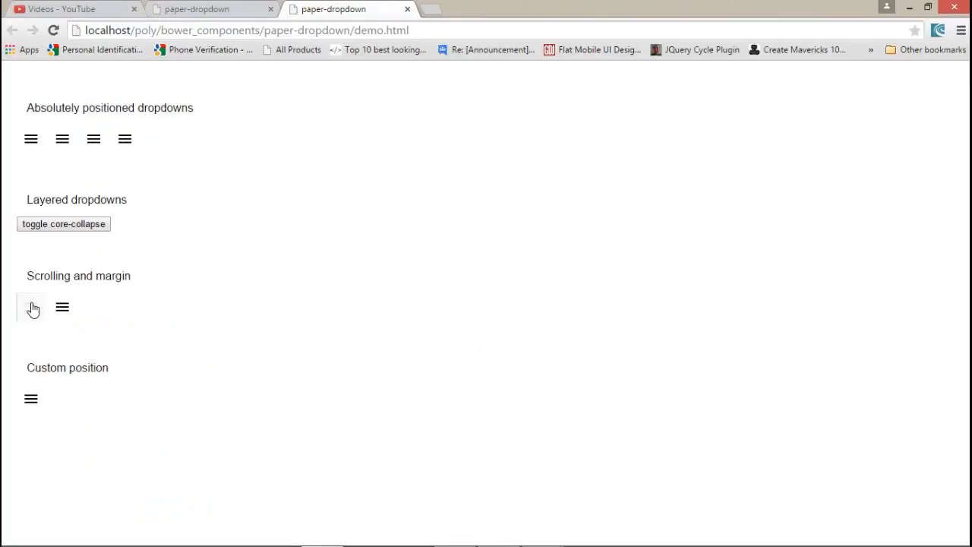
# - Open the no-margin countries dropdown in Chrome, scroll its long list, and return to the code
pyautogui.click(31, 307)
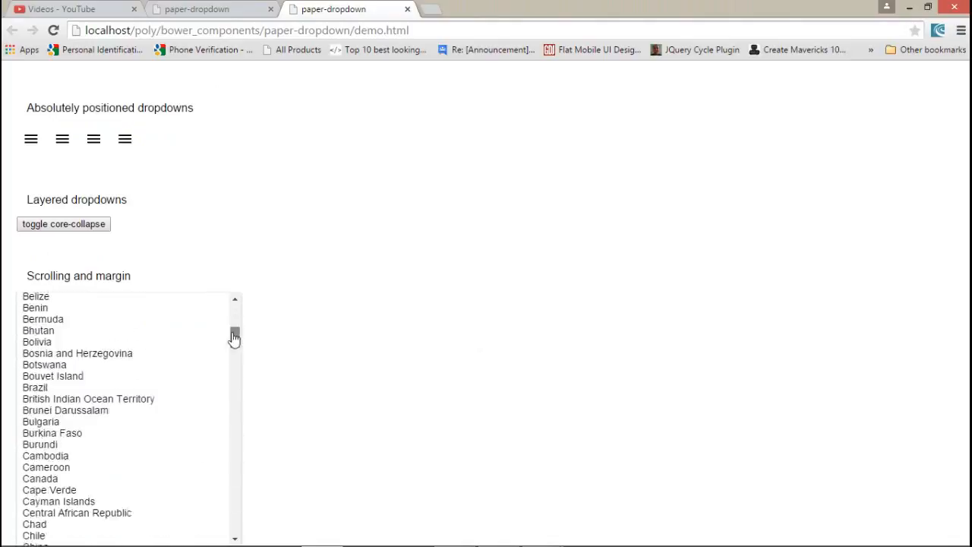
pyautogui.scroll(-3)
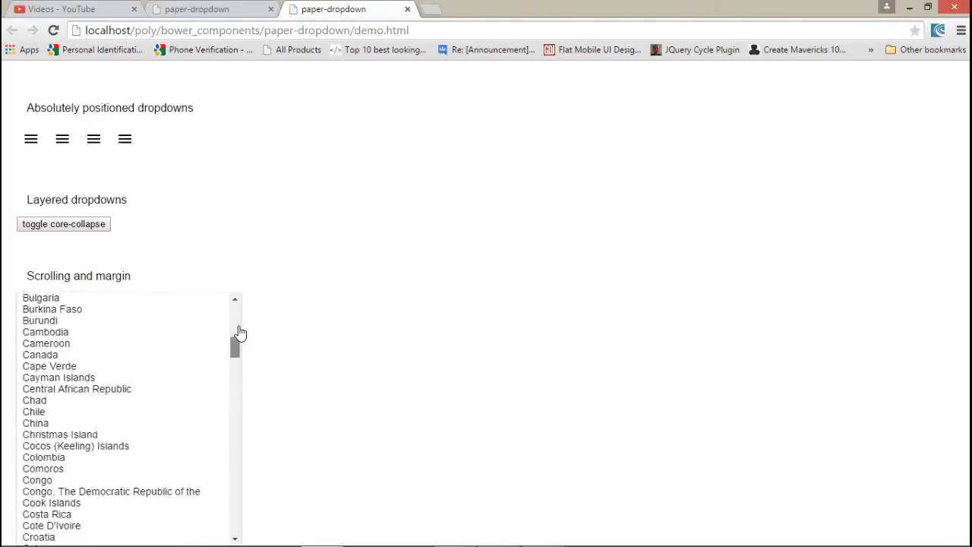
pyautogui.click(125, 139)
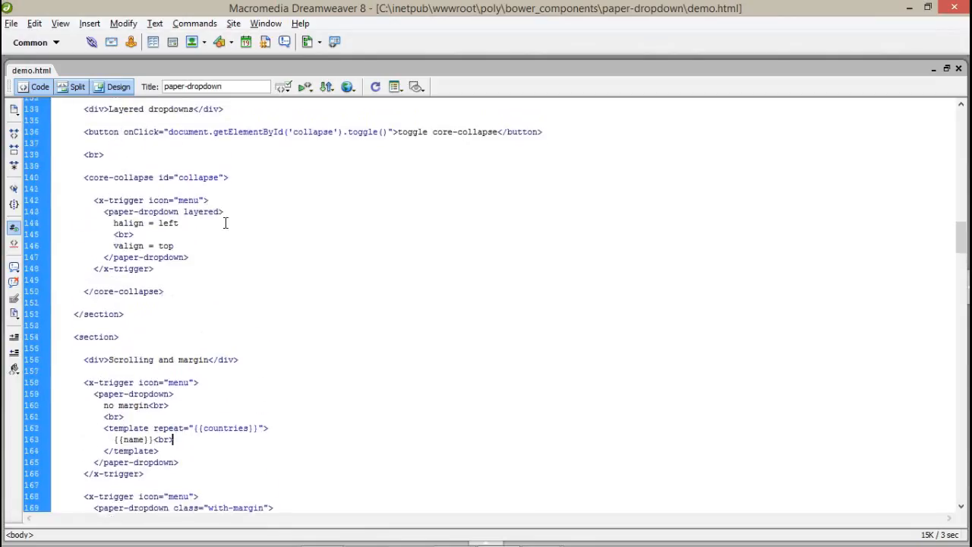
# - Copy the div class="menu" block with its three items into the no-margin template
pyautogui.scroll(3)
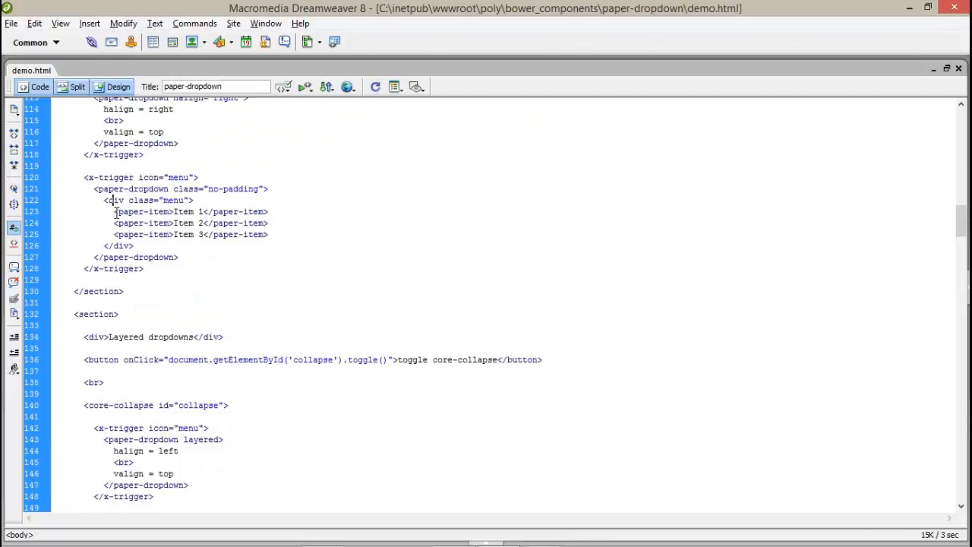
pyautogui.moveTo(112, 201); pyautogui.dragTo(134, 246)
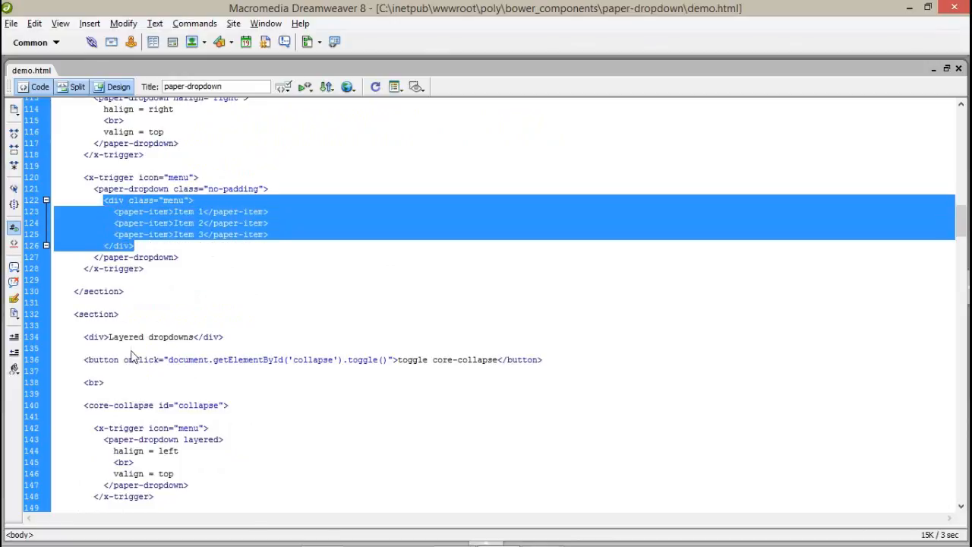
pyautogui.scroll(-3)
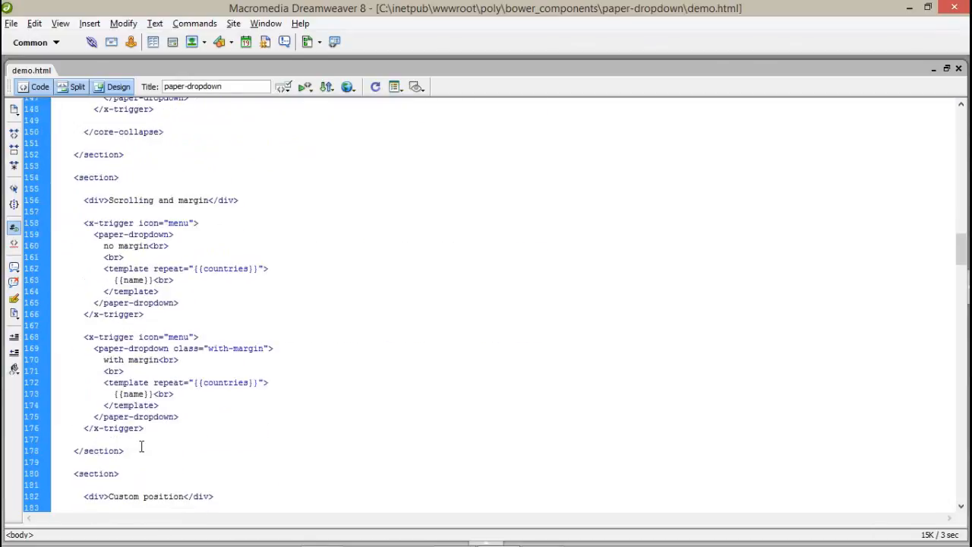
pyautogui.scroll(-3)
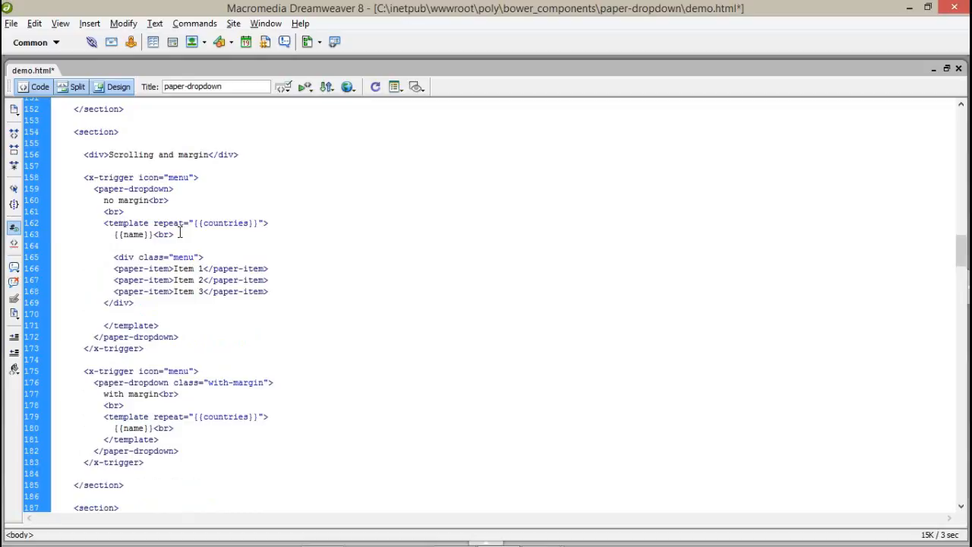
pyautogui.click(104, 279)
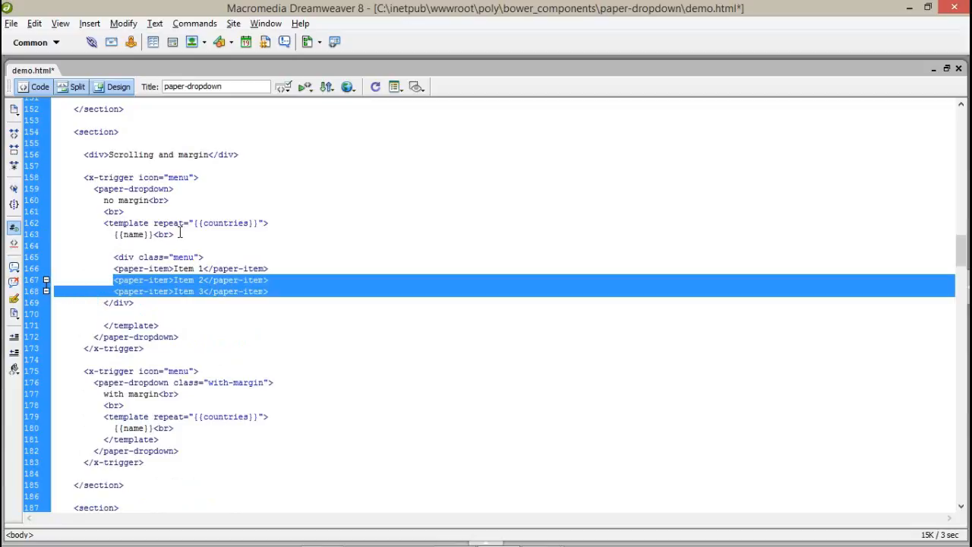
# - Trim the pasted menu to one paper-item bound to {{name}}, removing Items 2–3 and the old plain {{name}} line
pyautogui.press('Delete')
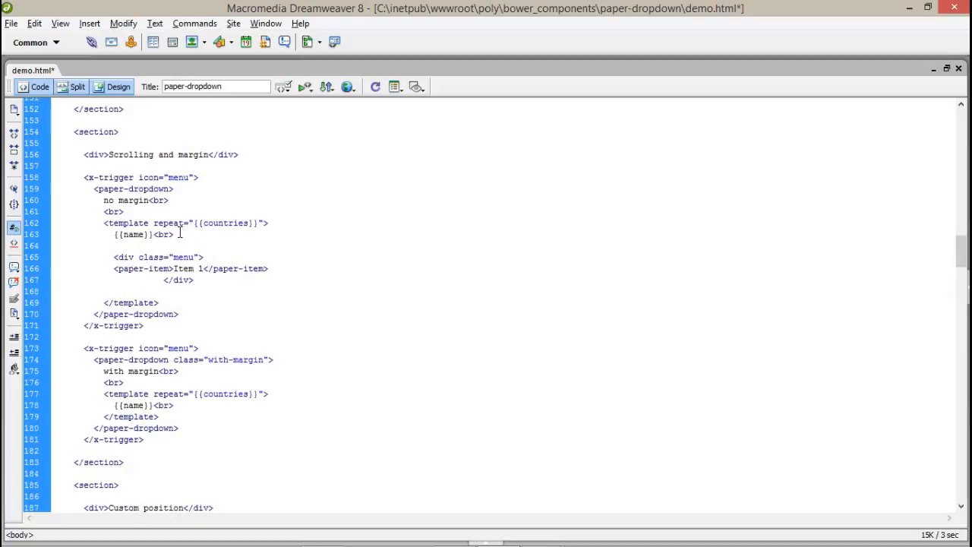
pyautogui.doubleClick(130, 234)
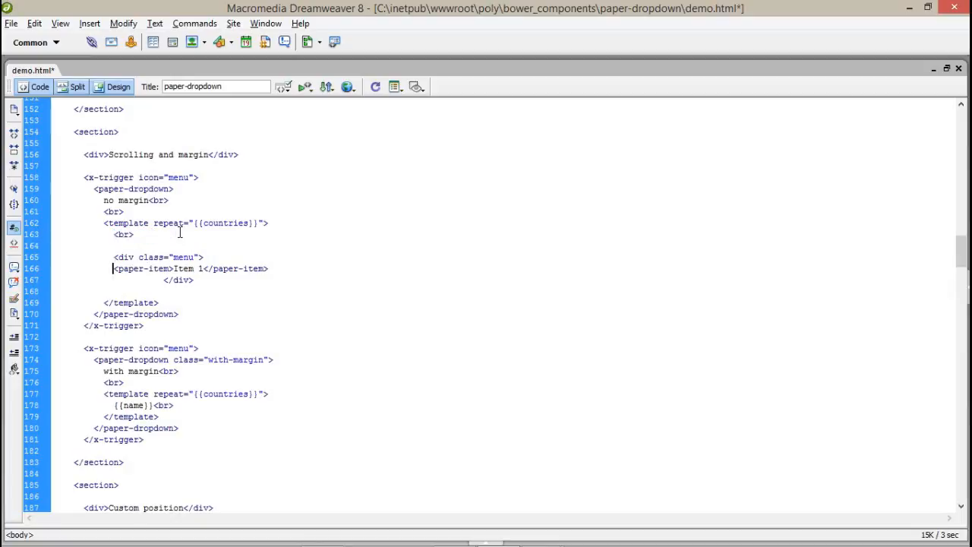
pyautogui.doubleClick(184, 267)
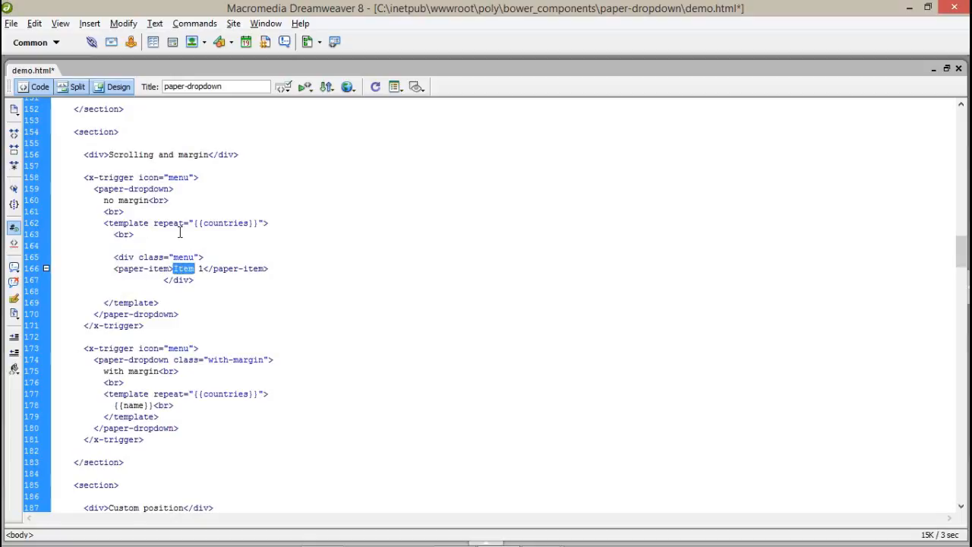
pyautogui.write('{{name}}')
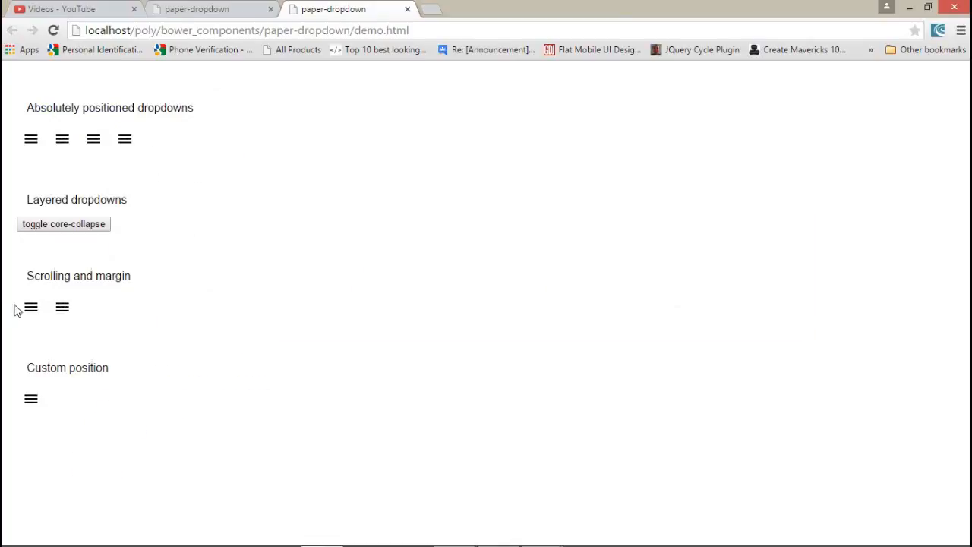
pyautogui.click(31, 307)
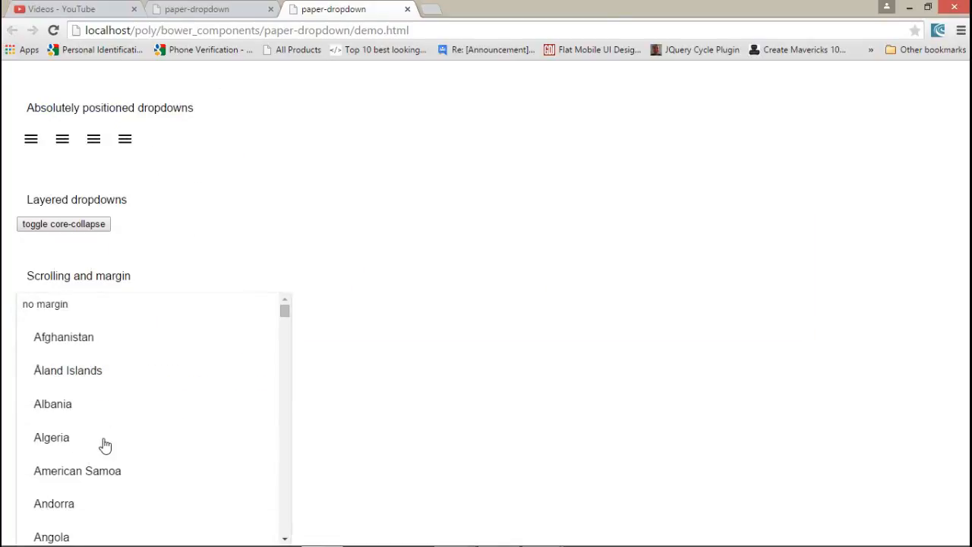
pyautogui.moveTo(285, 313)
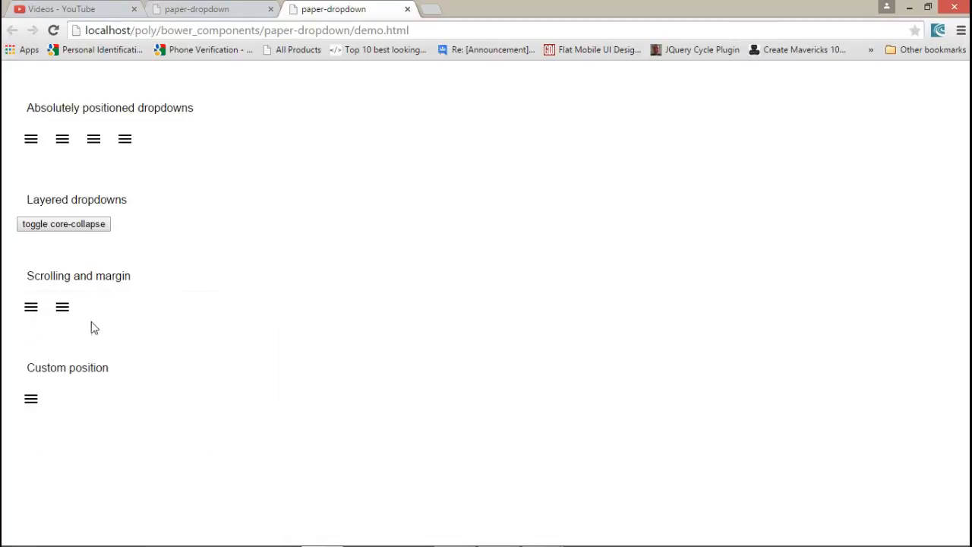
pyautogui.click(30, 306)
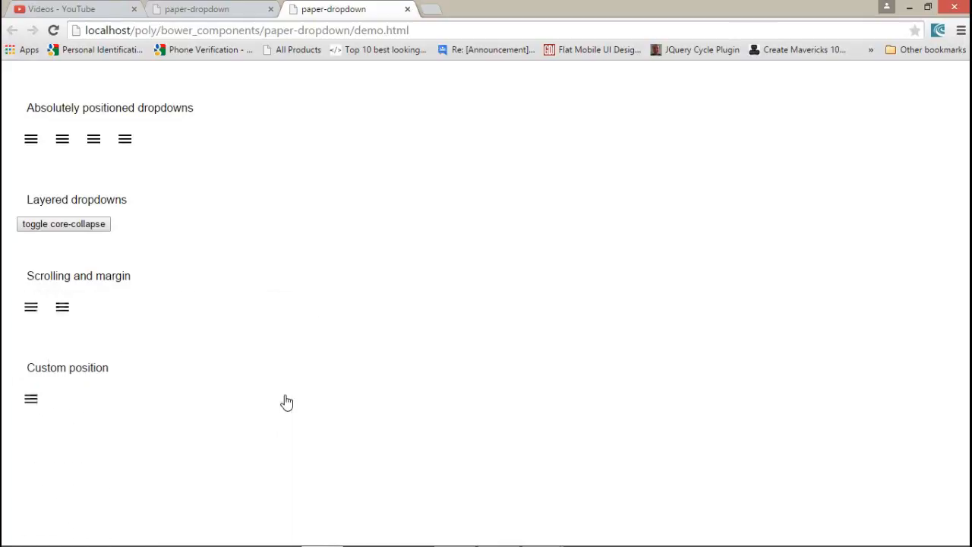
pyautogui.click(31, 307)
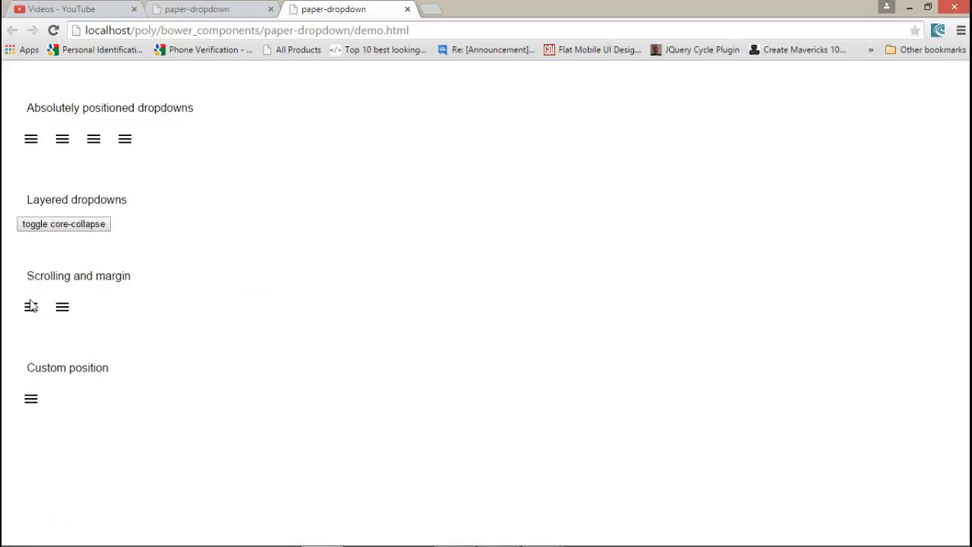
pyautogui.click(30, 307)
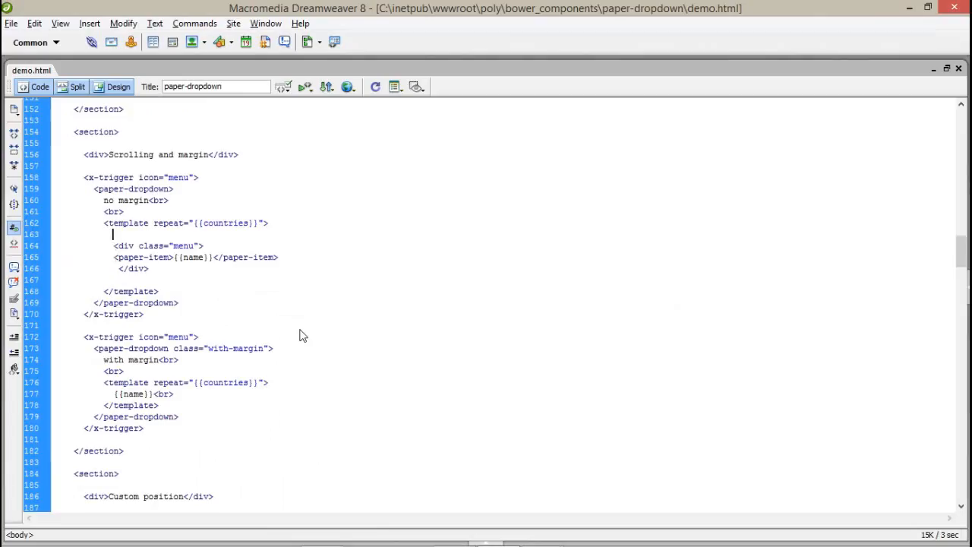
# - Examine the with-margin class on the second scrolling dropdown, then return to the demo in Chrome
pyautogui.scroll(-3)
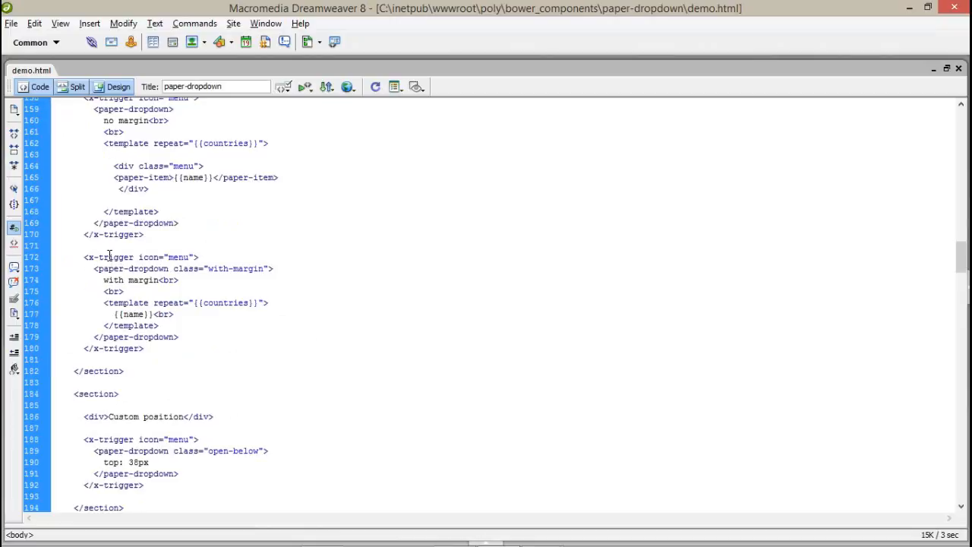
pyautogui.doubleClick(219, 267)
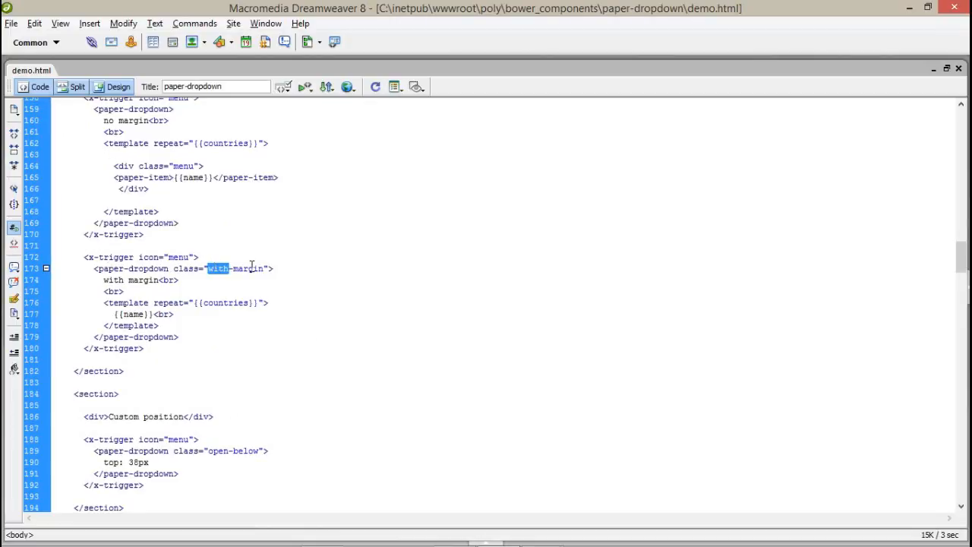
pyautogui.click(196, 297)
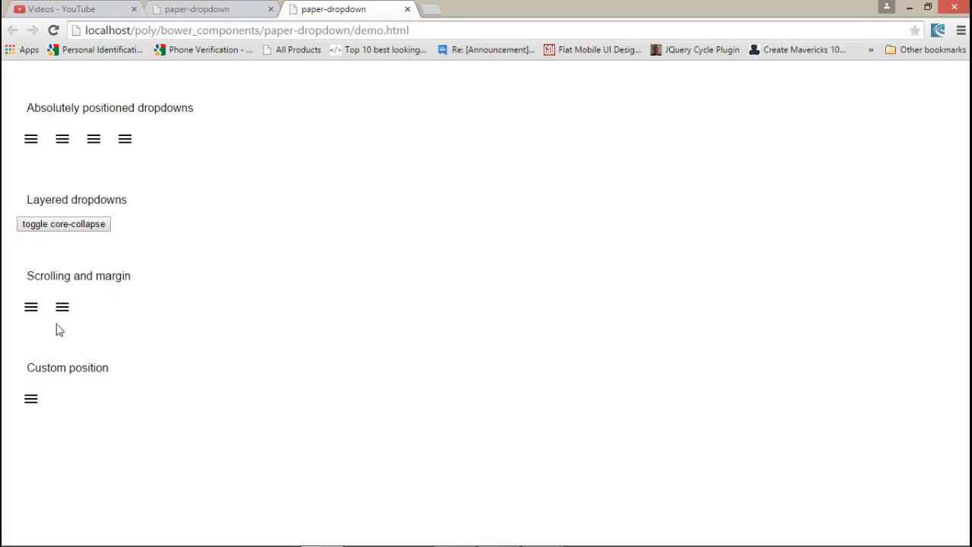
pyautogui.click(31, 307)
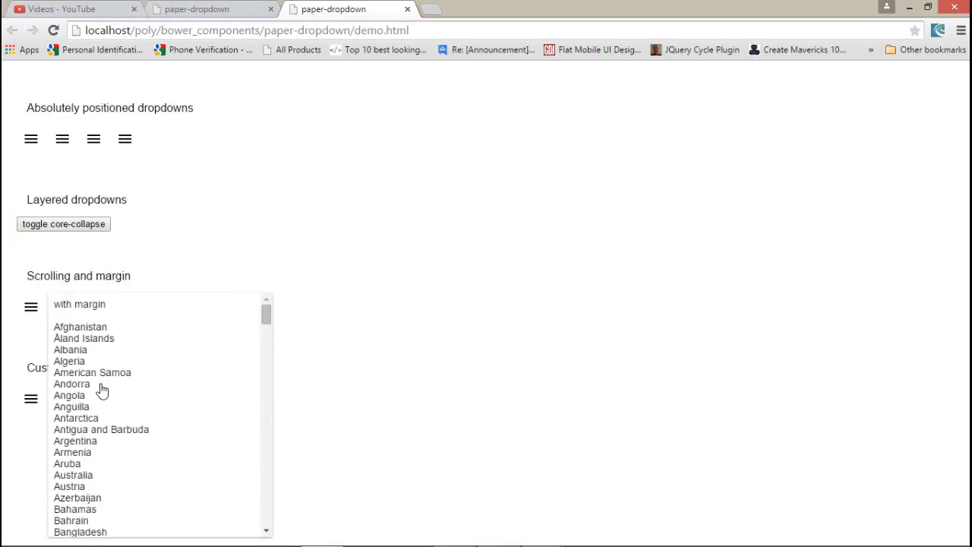
pyautogui.moveTo(115, 329)
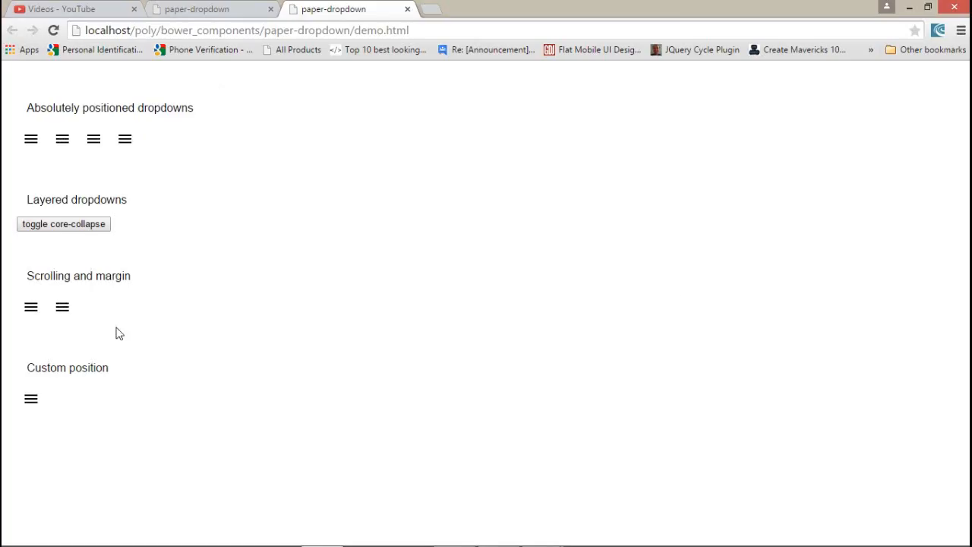
# - Switch to the demo source and highlight the open-below class on the custom position dropdown
pyautogui.press('alt+tab')
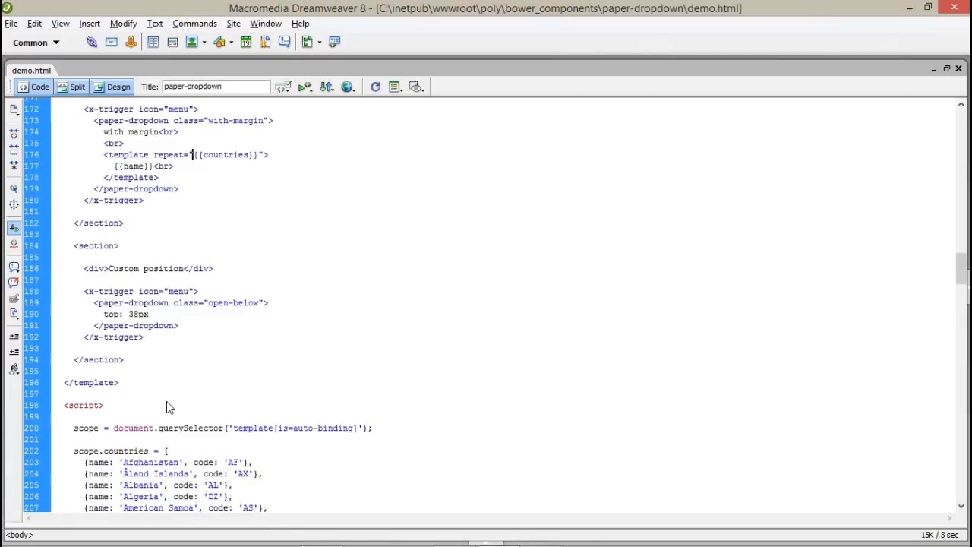
pyautogui.scroll(-3)
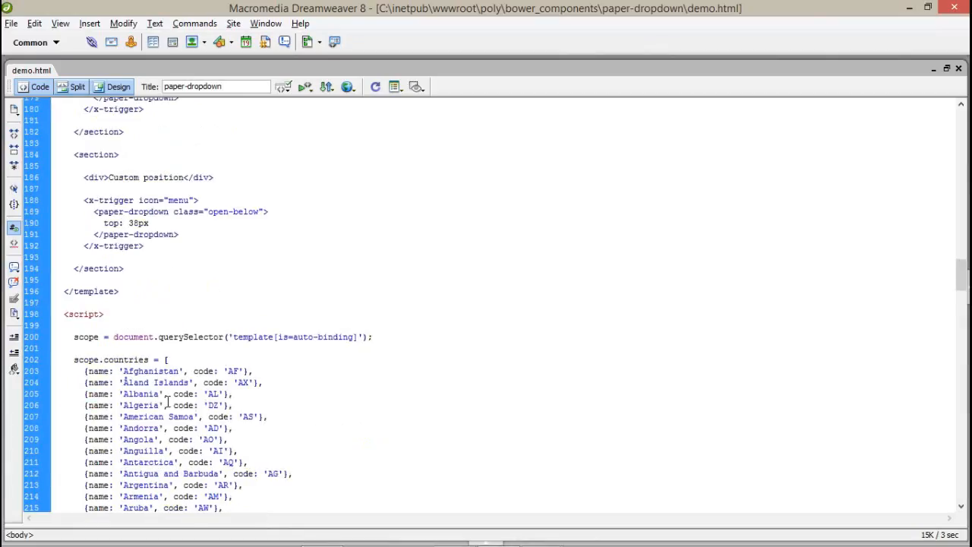
pyautogui.click(207, 211)
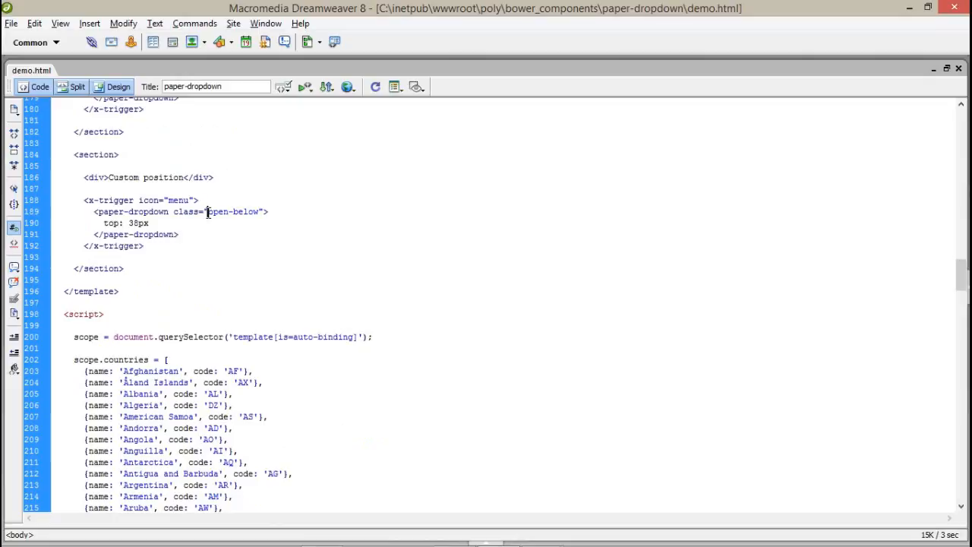
pyautogui.doubleClick(234, 211)
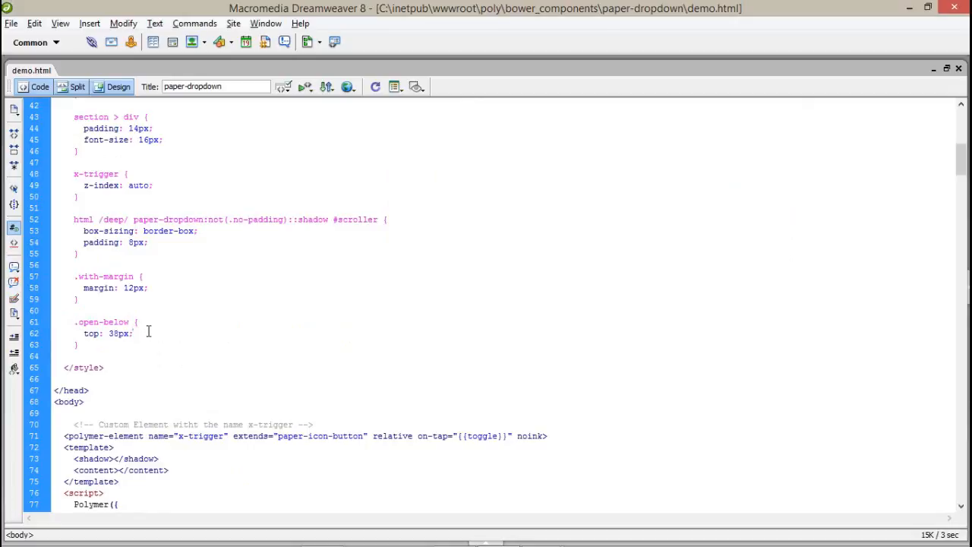
# - Scroll down to the open-below CSS rule with top: 38px and back to the markup
pyautogui.scroll(-3)
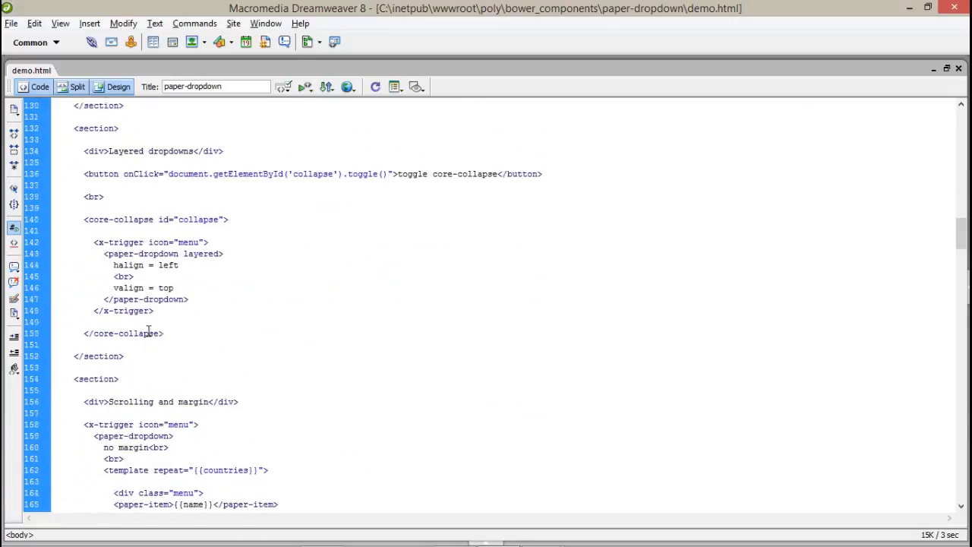
pyautogui.scroll(-3)
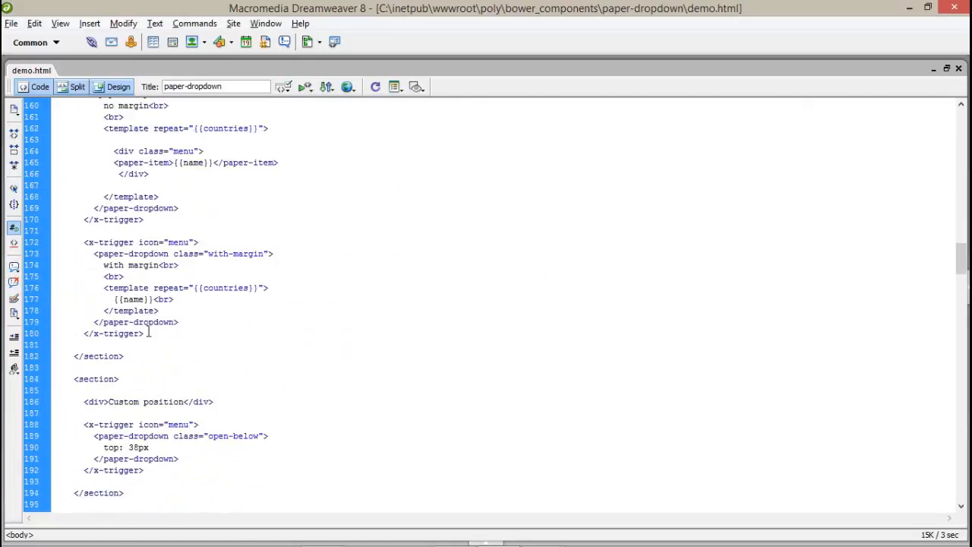
pyautogui.scroll(-3)
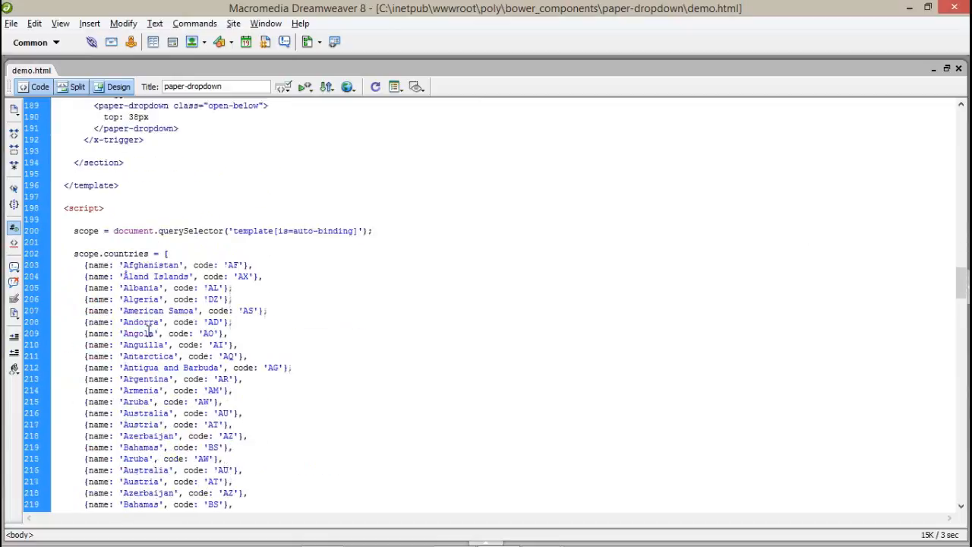
pyautogui.scroll(-3)
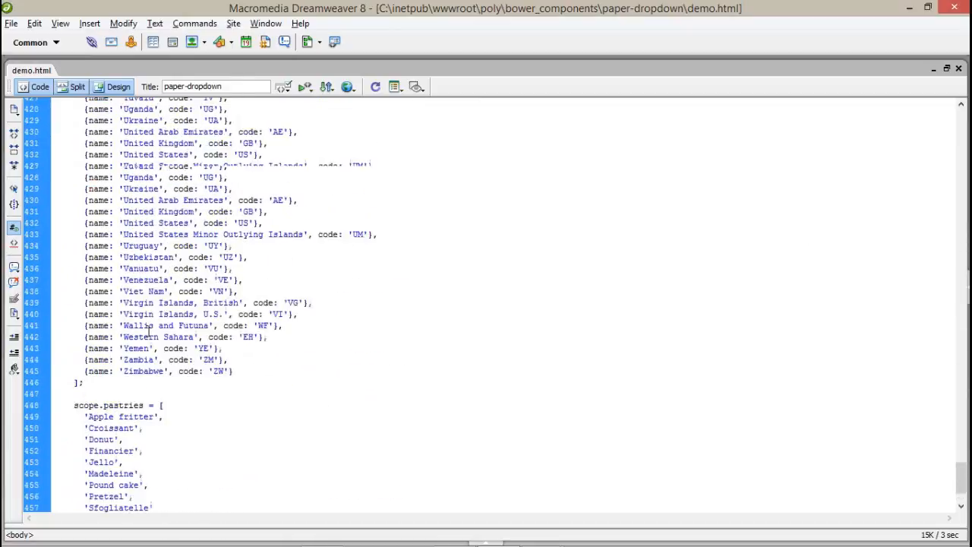
pyautogui.scroll(3)
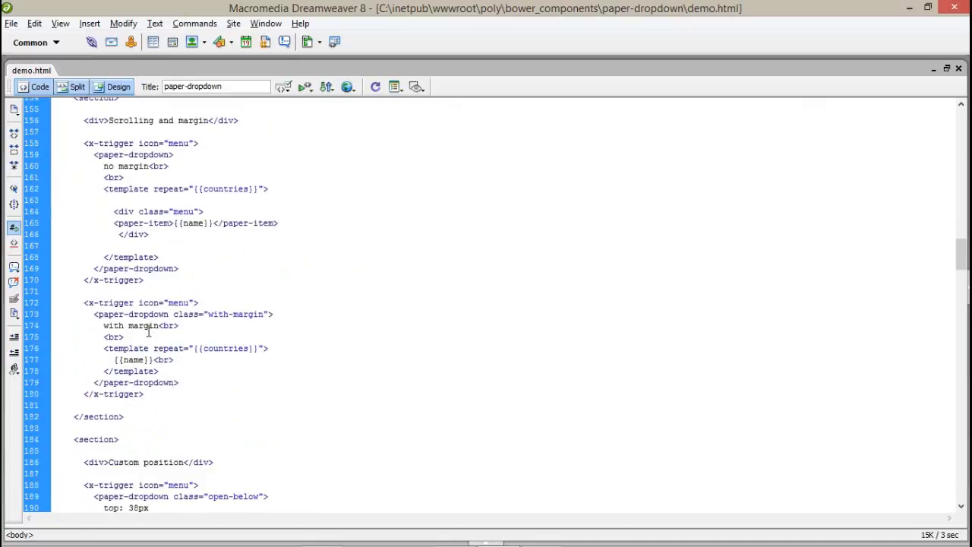
pyautogui.scroll(3)
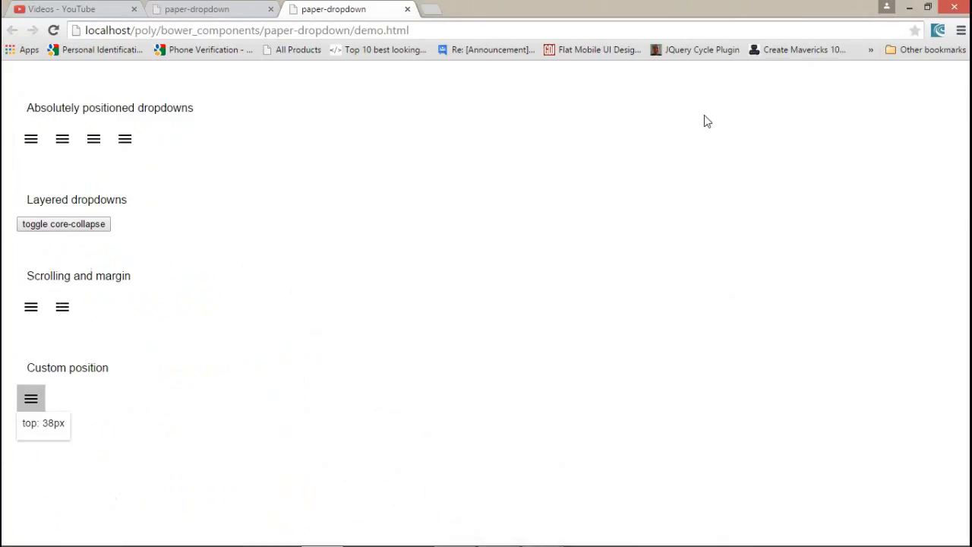
# - Go to the webboostings YouTube channel and open the Polymer Material Design for Phonegap playlist
pyautogui.click(68, 10)
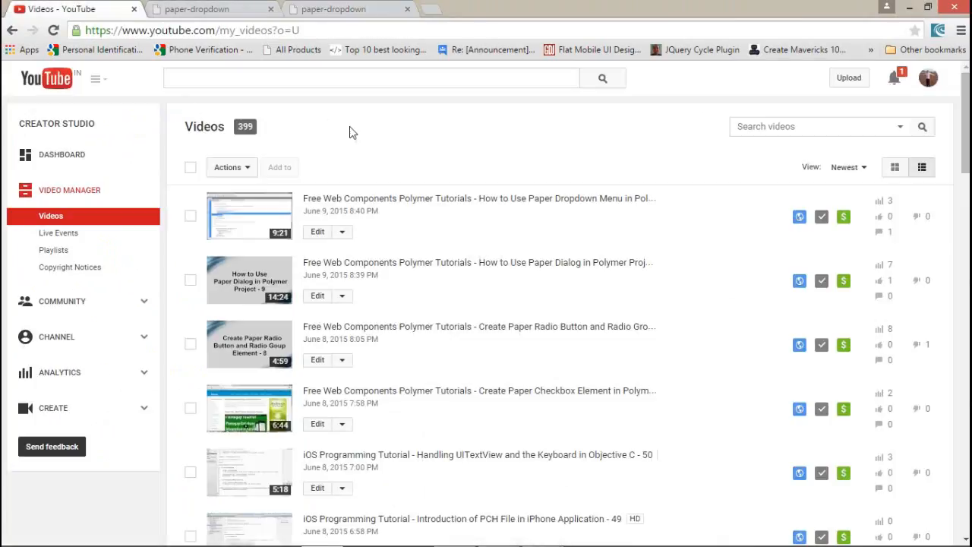
pyautogui.moveTo(296, 125)
pyautogui.write('y')
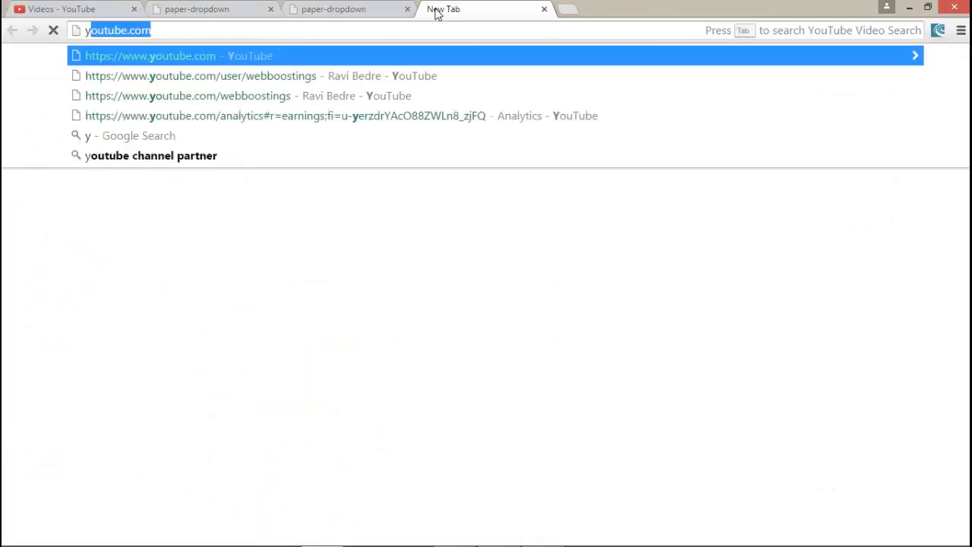
pyautogui.write('webboostings')
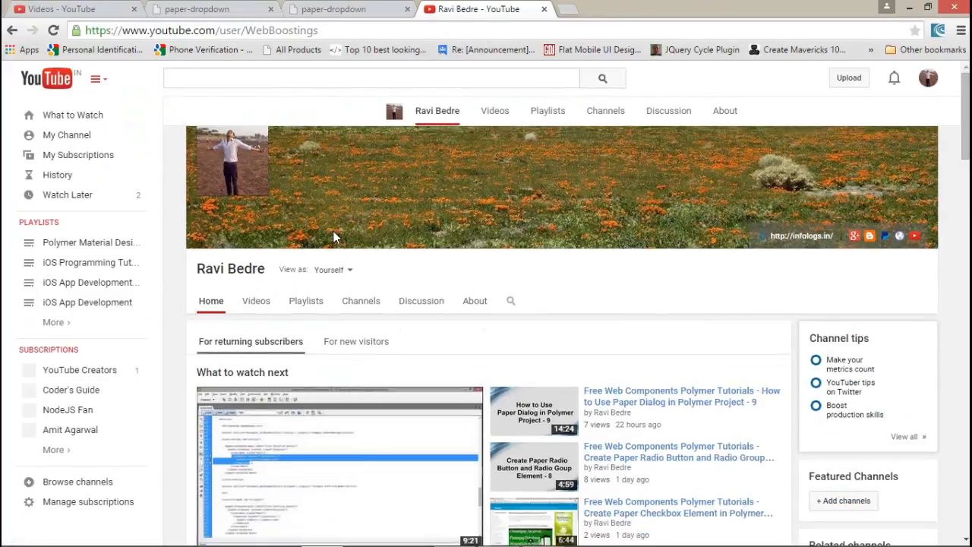
pyautogui.scroll(-3)
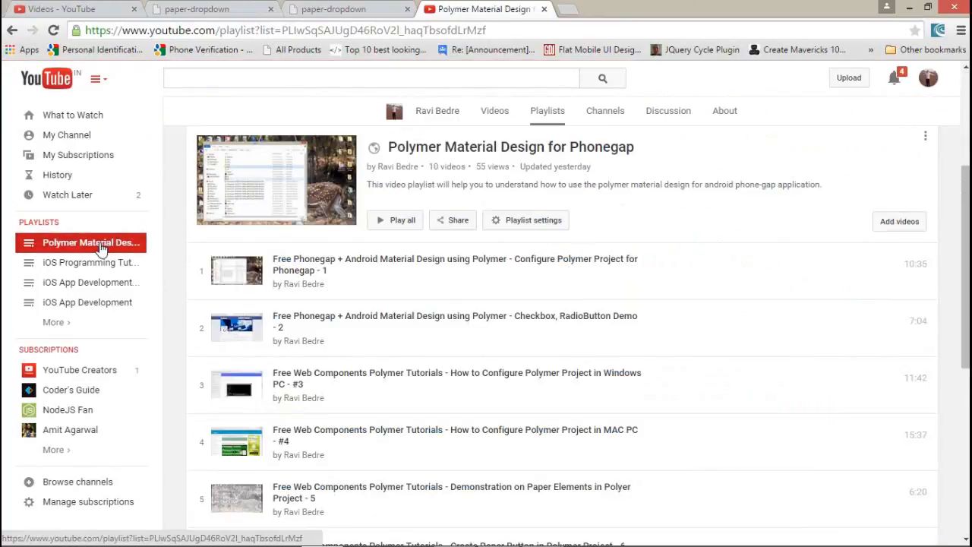
pyautogui.scroll(-3)
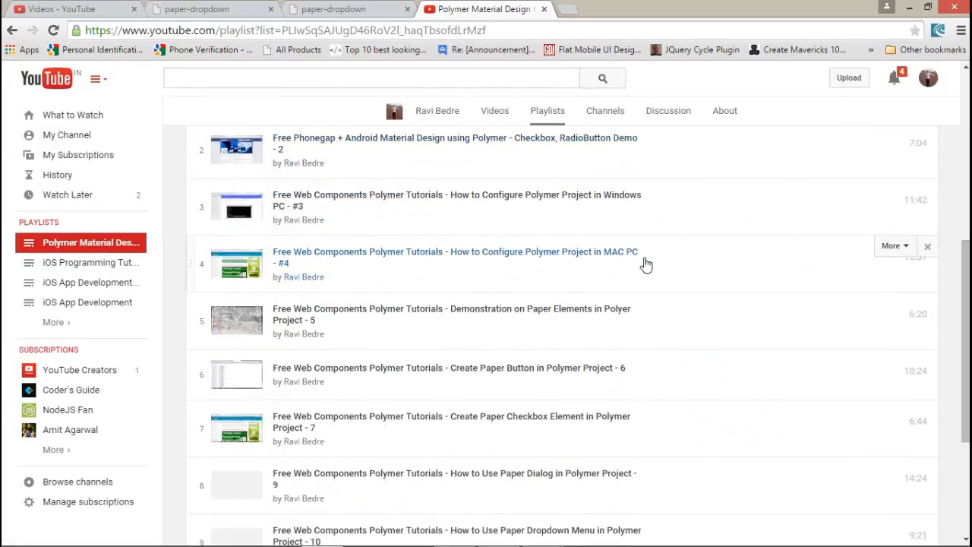
pyautogui.click(568, 9)
pyautogui.write('www.infologs.in')
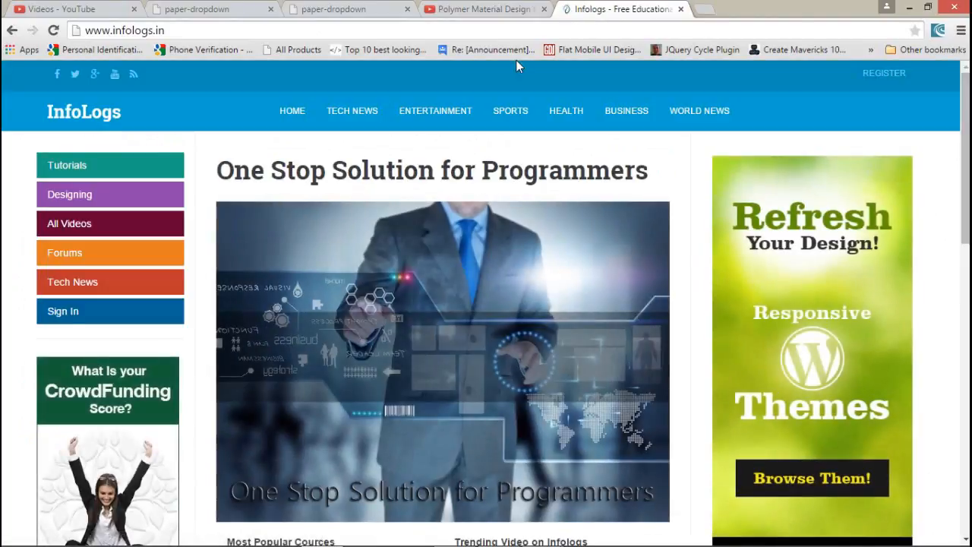
# - Open All Videos on infologs.in to view the free programming video tutorials page
pyautogui.click(70, 223)
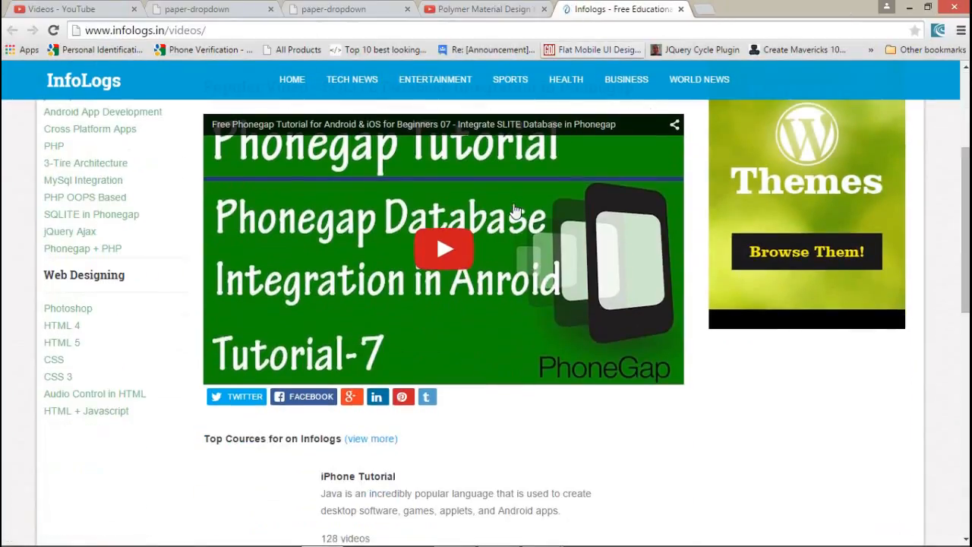
pyautogui.scroll(-3)
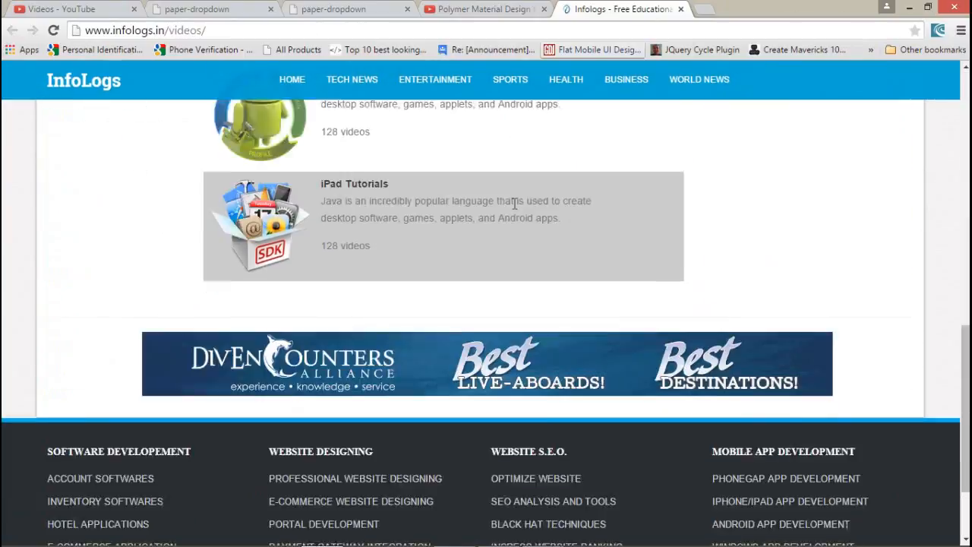
pyautogui.scroll(3)
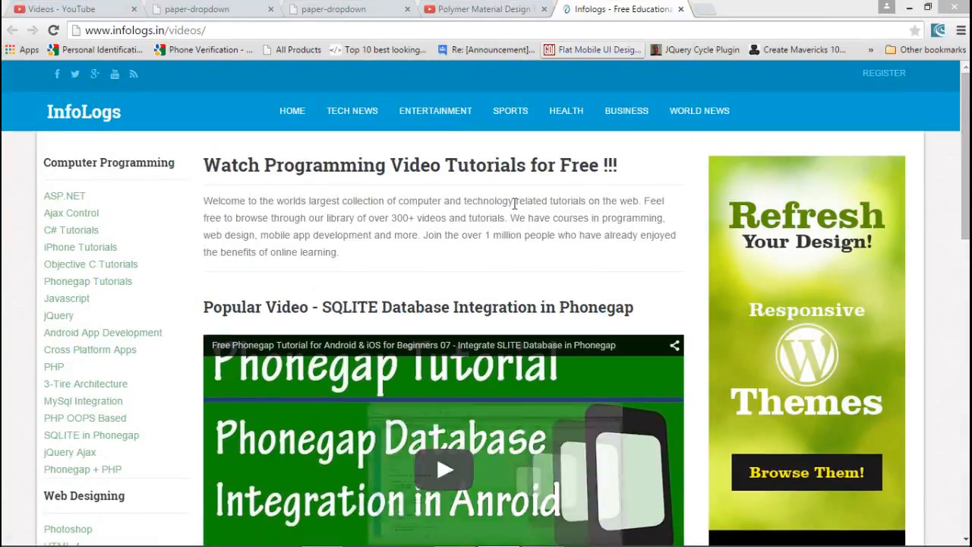